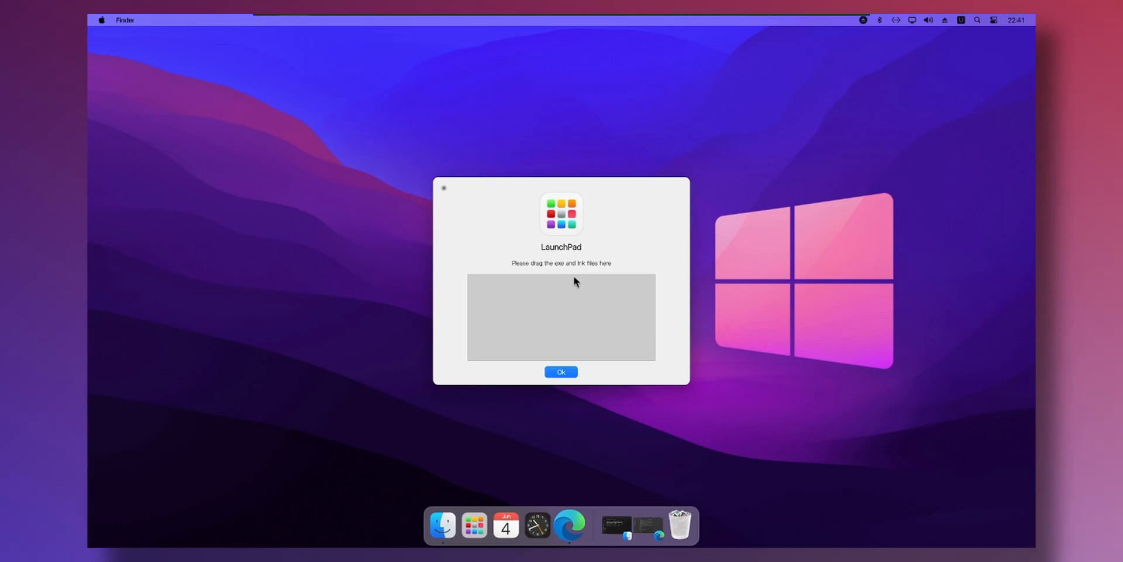
pyautogui.moveTo(572, 310)
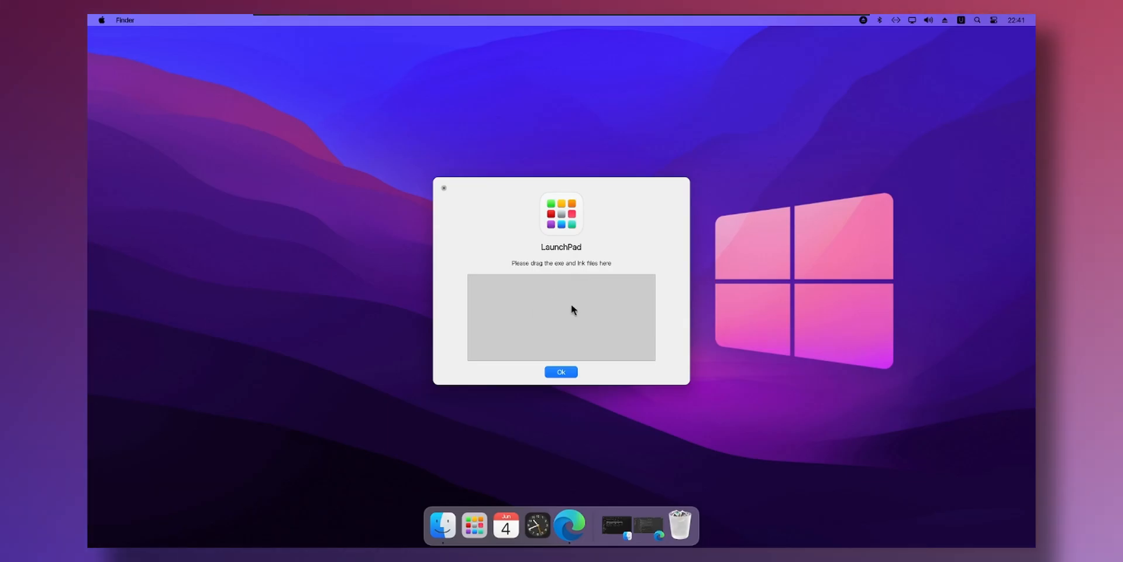
pyautogui.moveTo(584, 354)
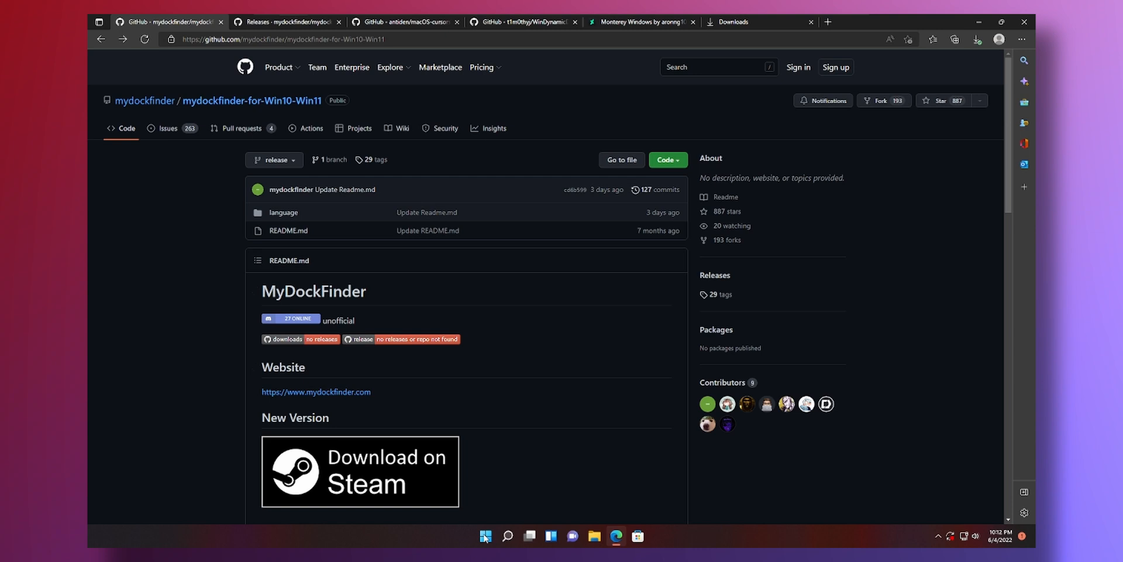
pyautogui.moveTo(308, 208)
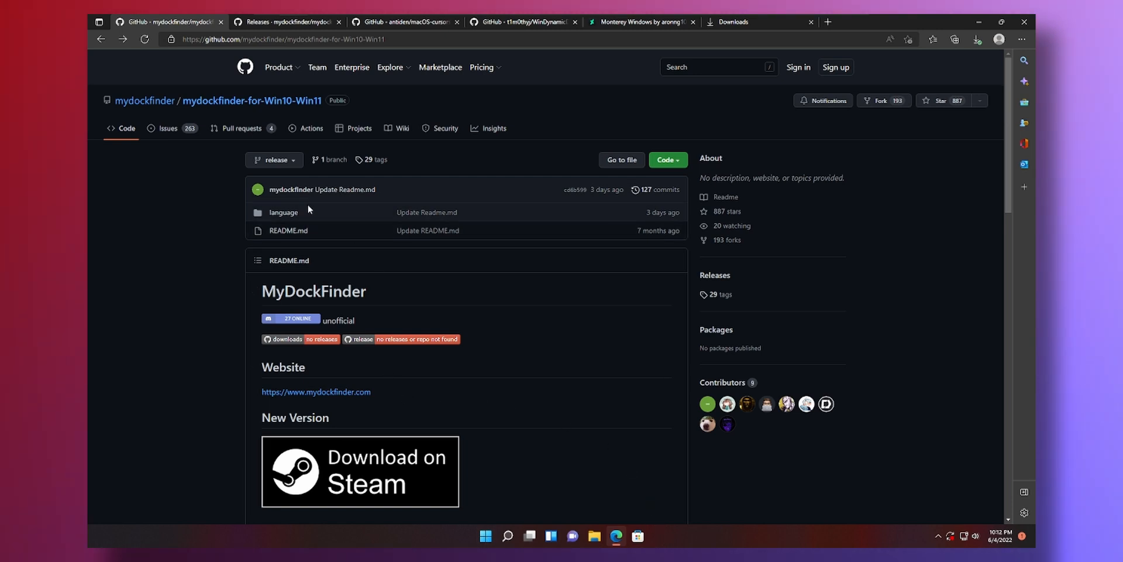
pyautogui.moveTo(294, 58)
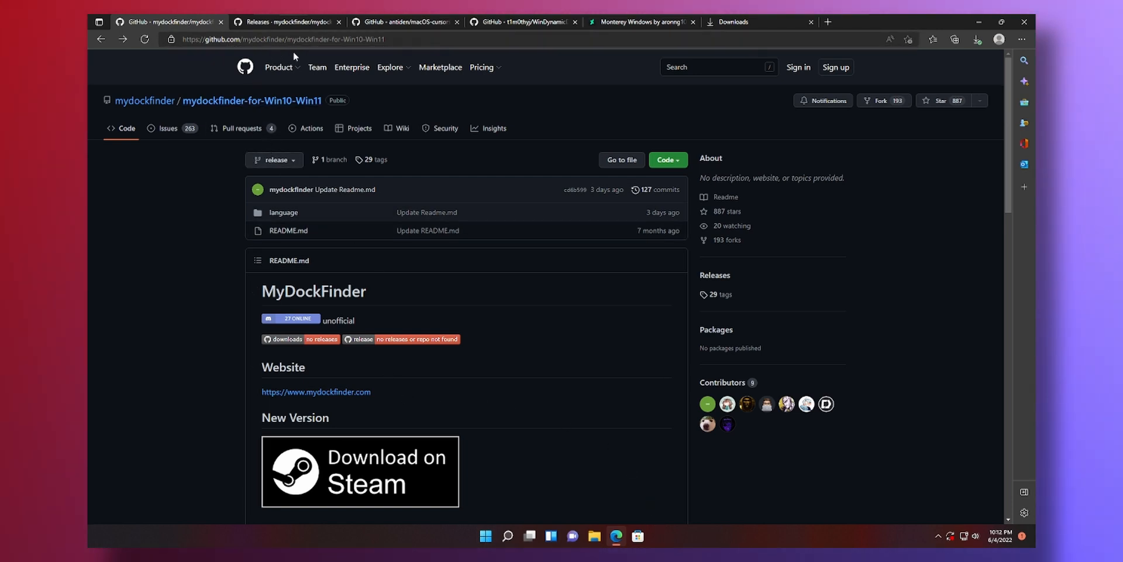
# Download MyDockFinder.zip from the archived 5.9.9.99 release assets in Wayback Machine.
pyautogui.scroll(-3)
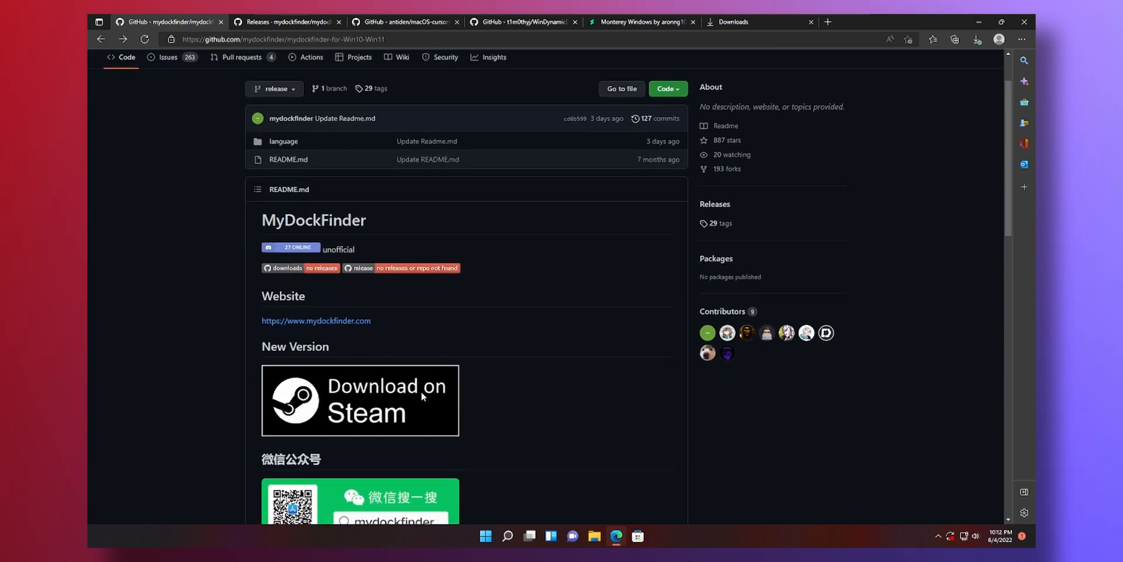
pyautogui.scroll(-3)
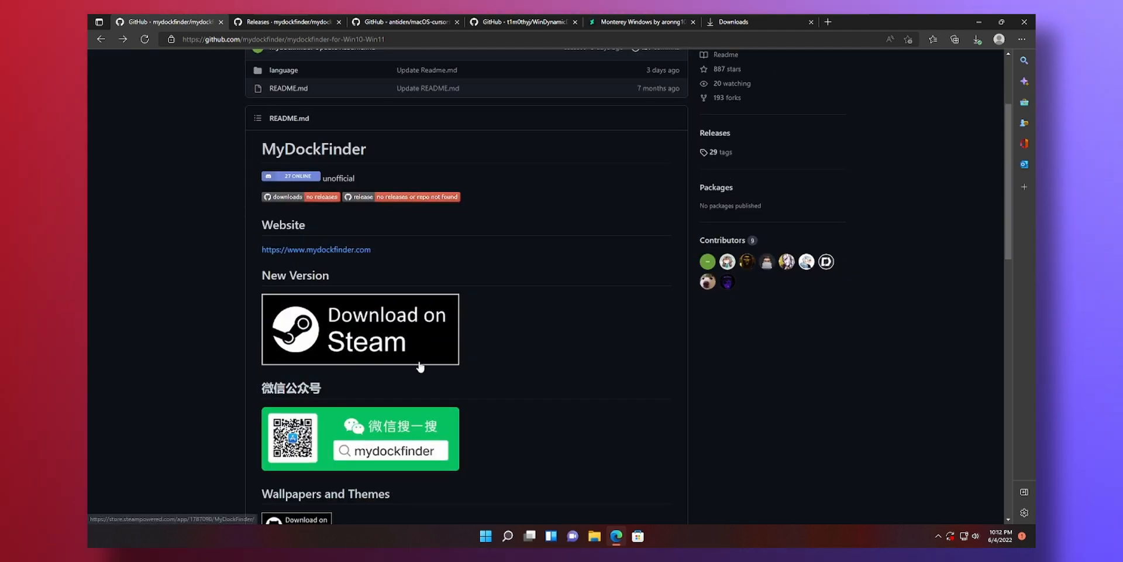
pyautogui.moveTo(459, 392)
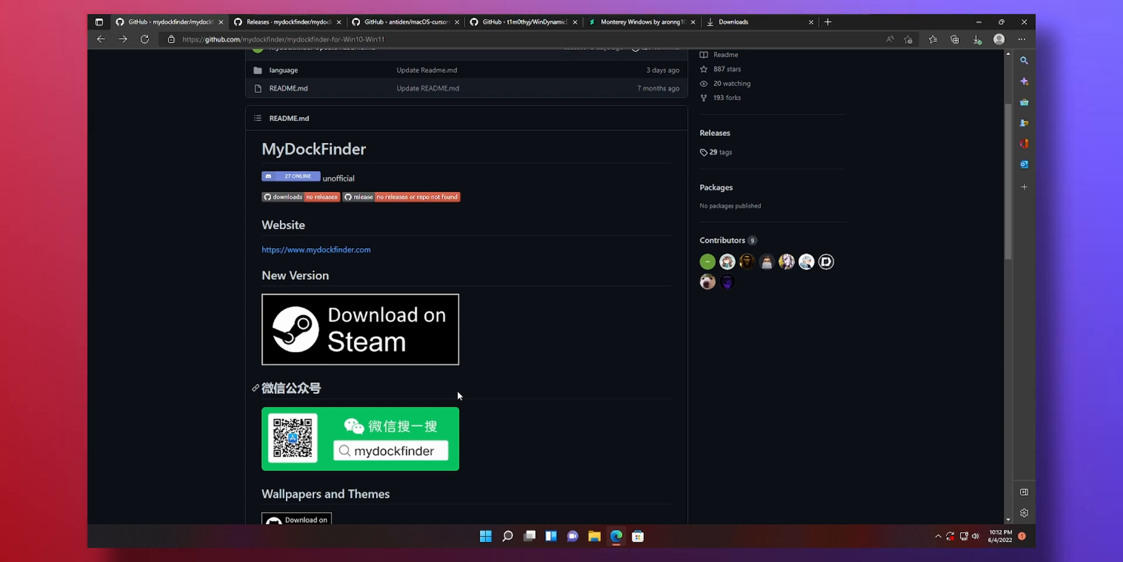
pyautogui.scroll(3)
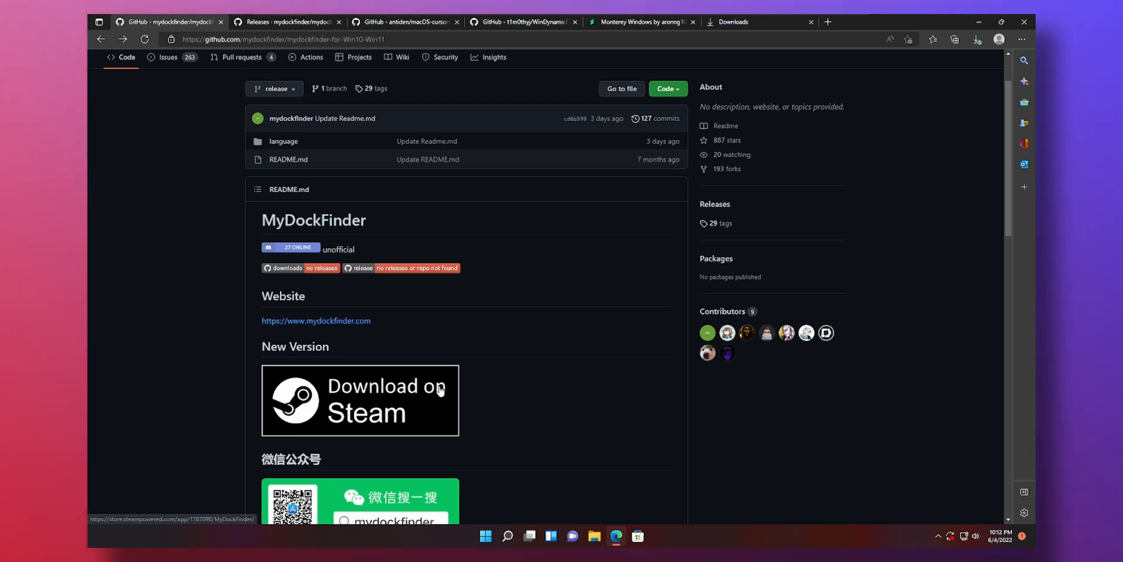
pyautogui.moveTo(294, 118)
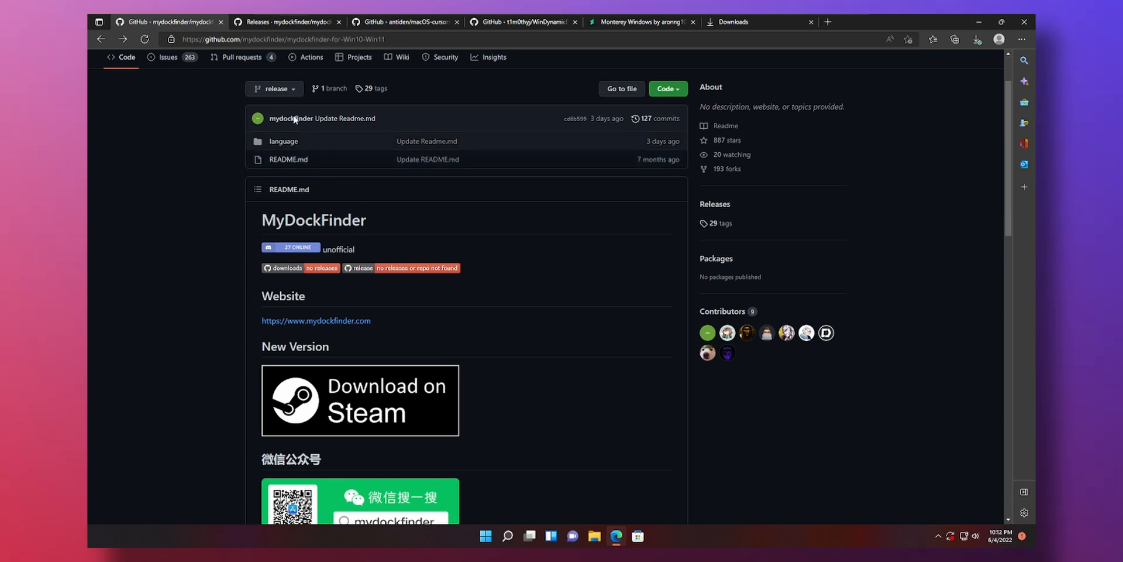
pyautogui.moveTo(288, 21)
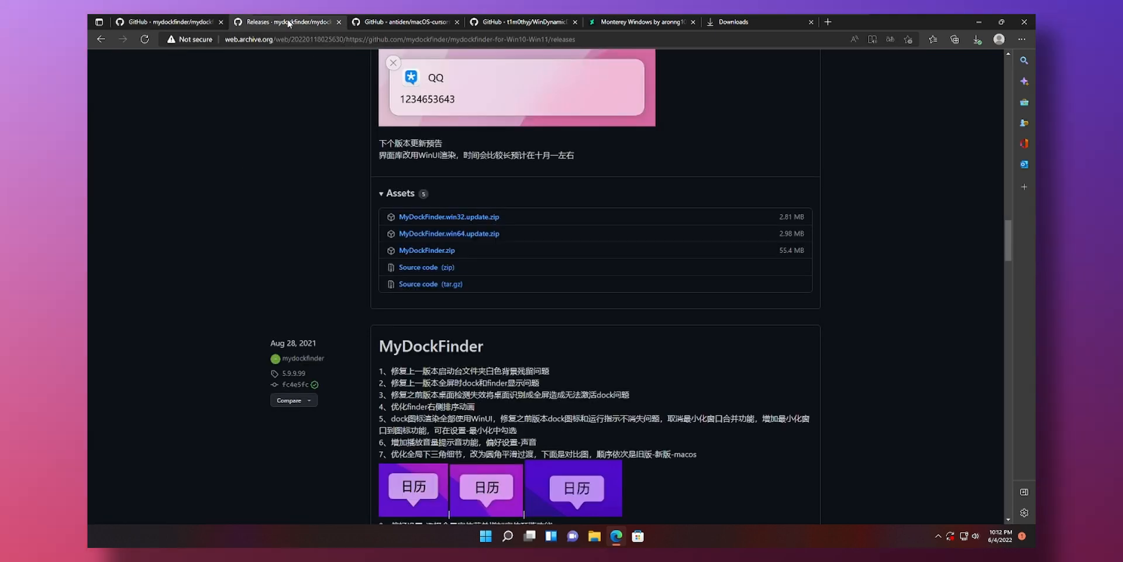
pyautogui.scroll(3)
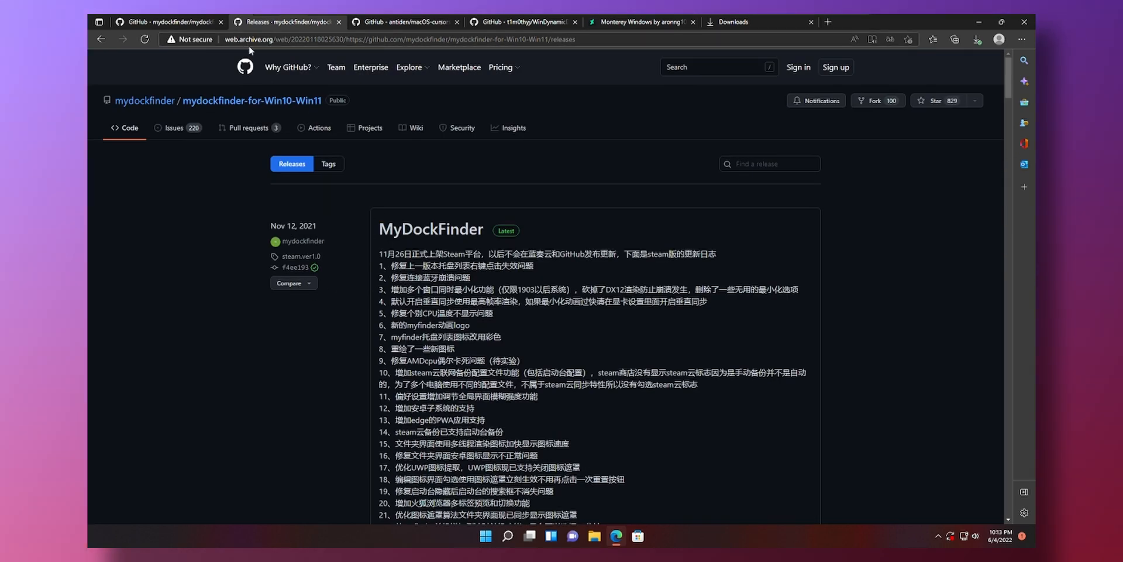
pyautogui.scroll(-3)
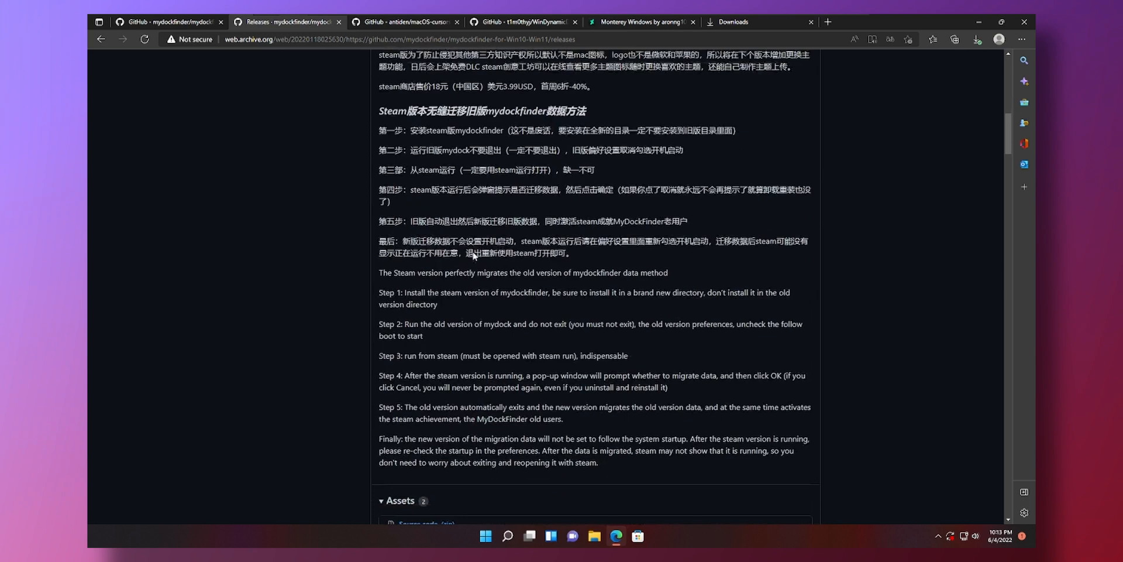
pyautogui.scroll(3)
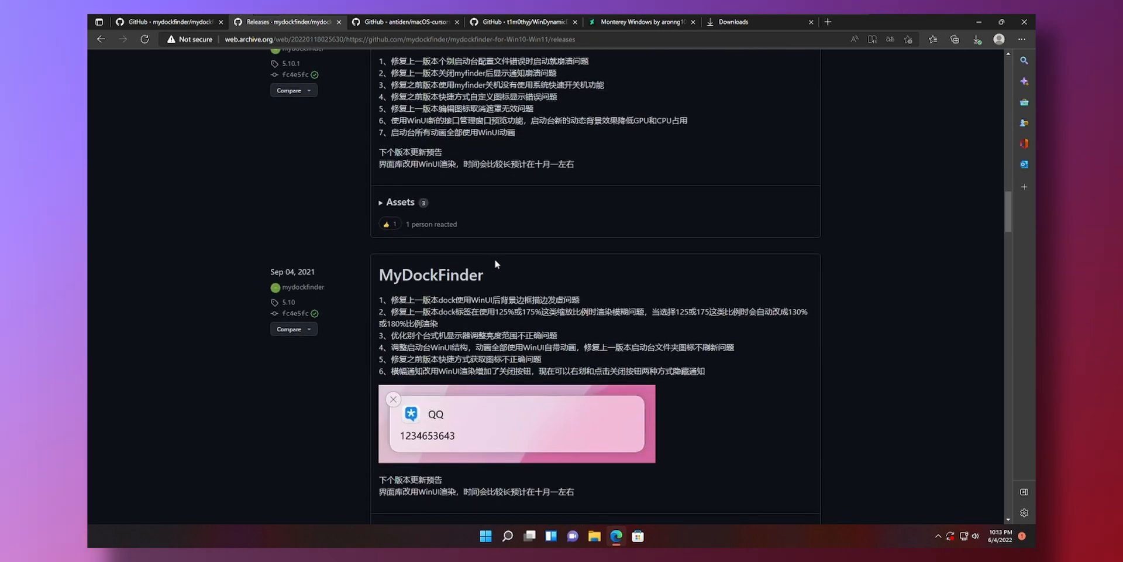
pyautogui.scroll(-3)
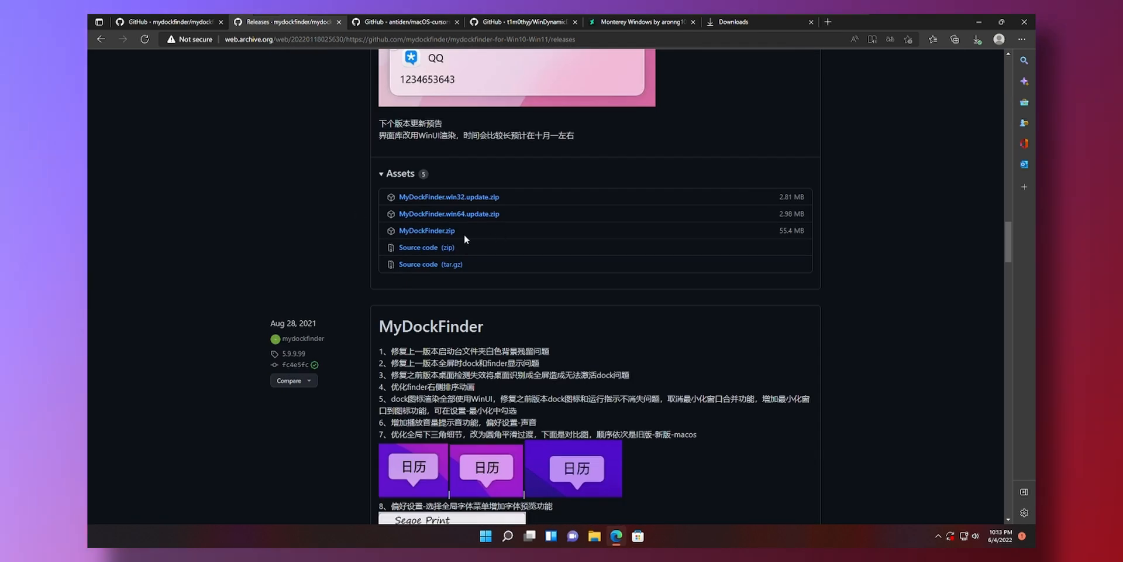
pyautogui.moveTo(427, 230)
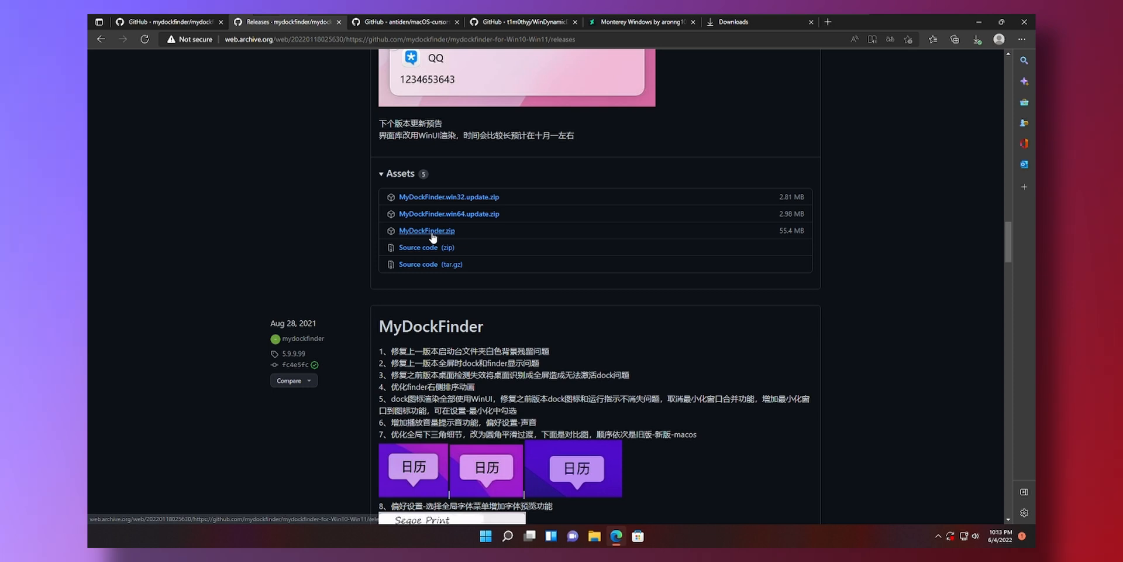
pyautogui.click(426, 230)
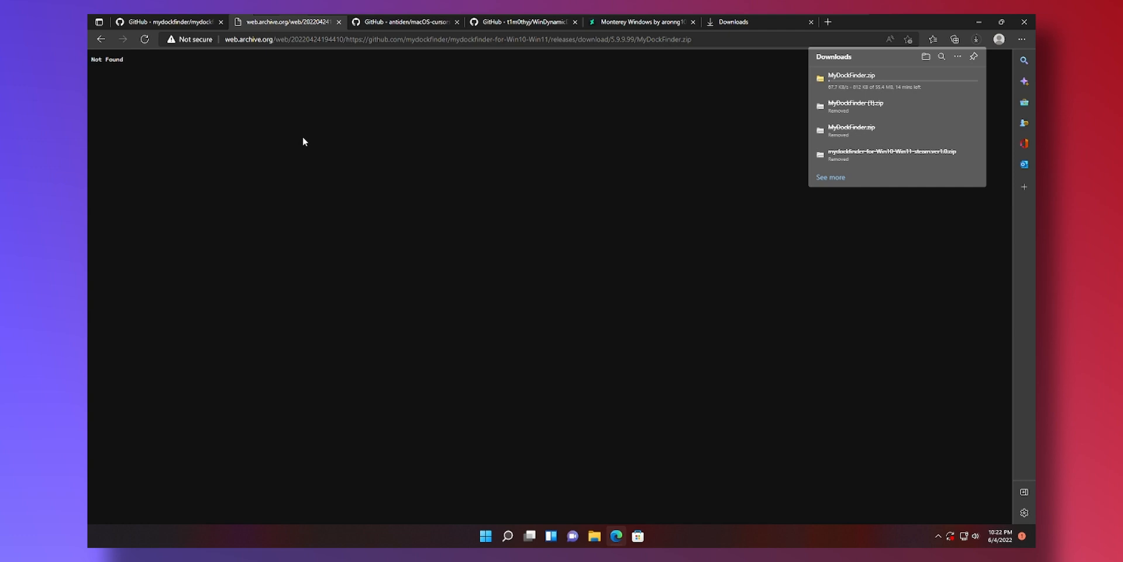
pyautogui.moveTo(326, 127)
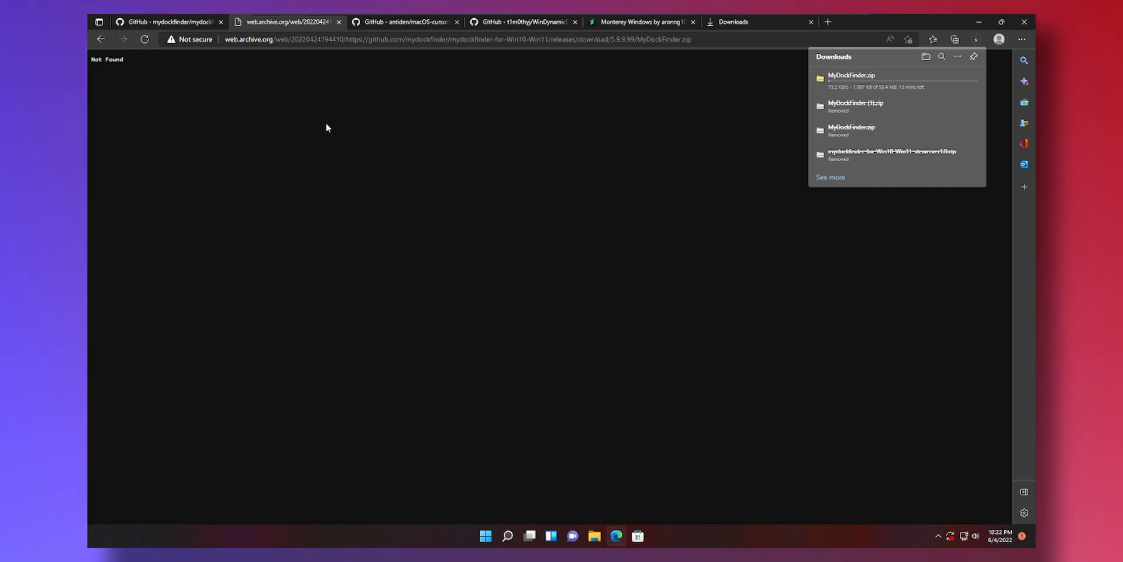
pyautogui.click(405, 22)
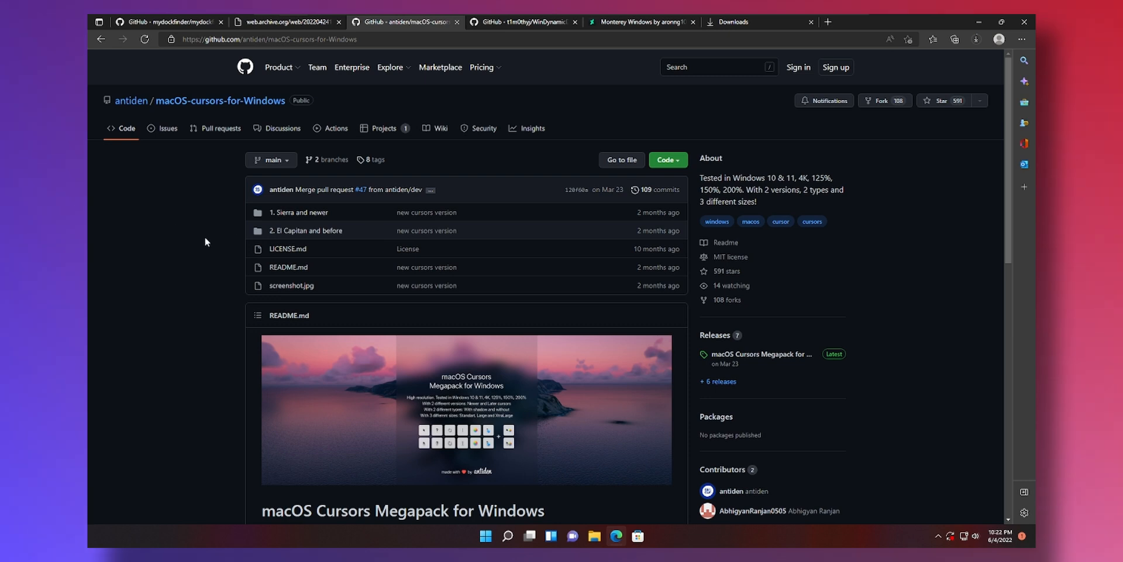
# Download Source code (zip) from the latest macOS Cursors Megapack release.
pyautogui.scroll(-3)
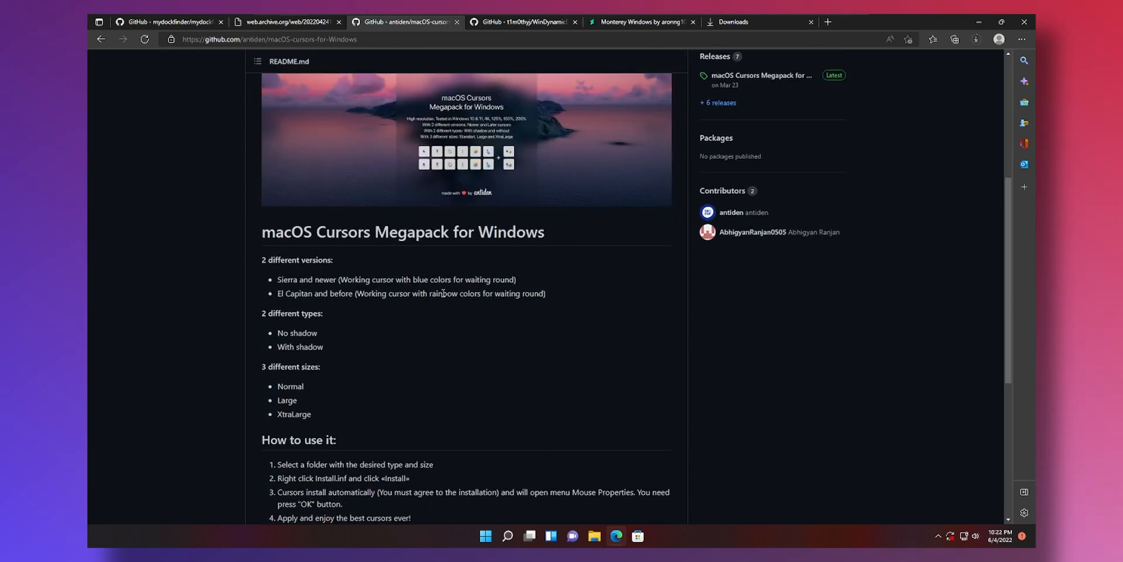
pyautogui.scroll(-3)
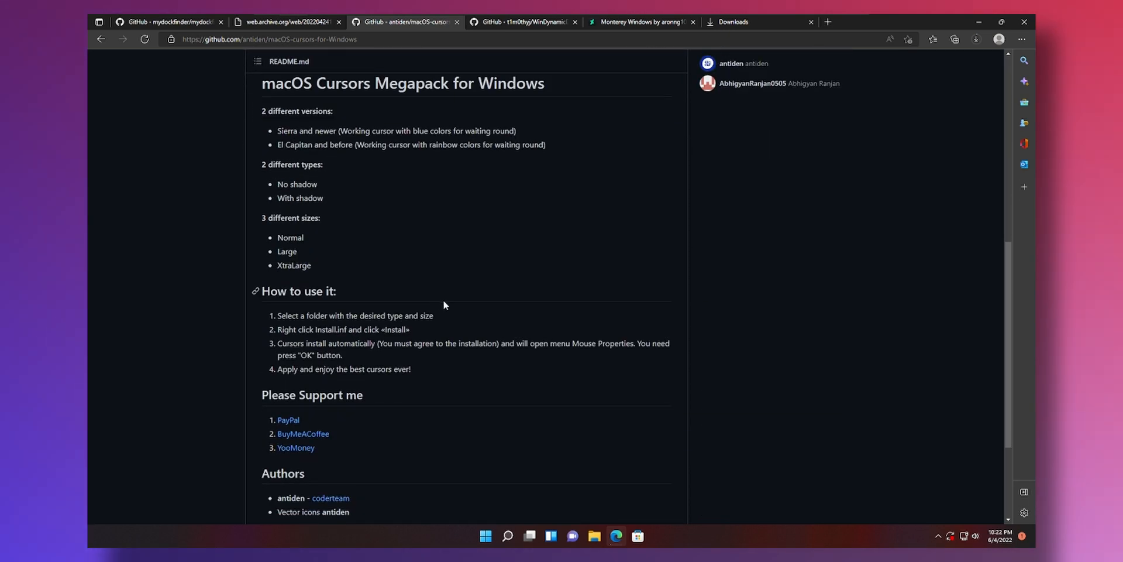
pyautogui.scroll(3)
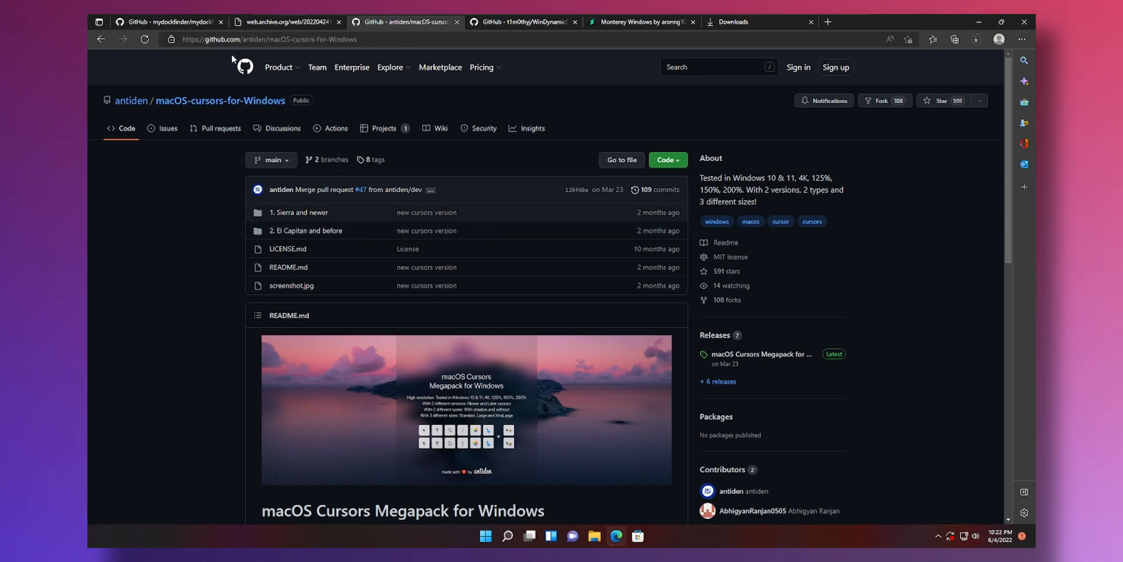
pyautogui.moveTo(225, 201)
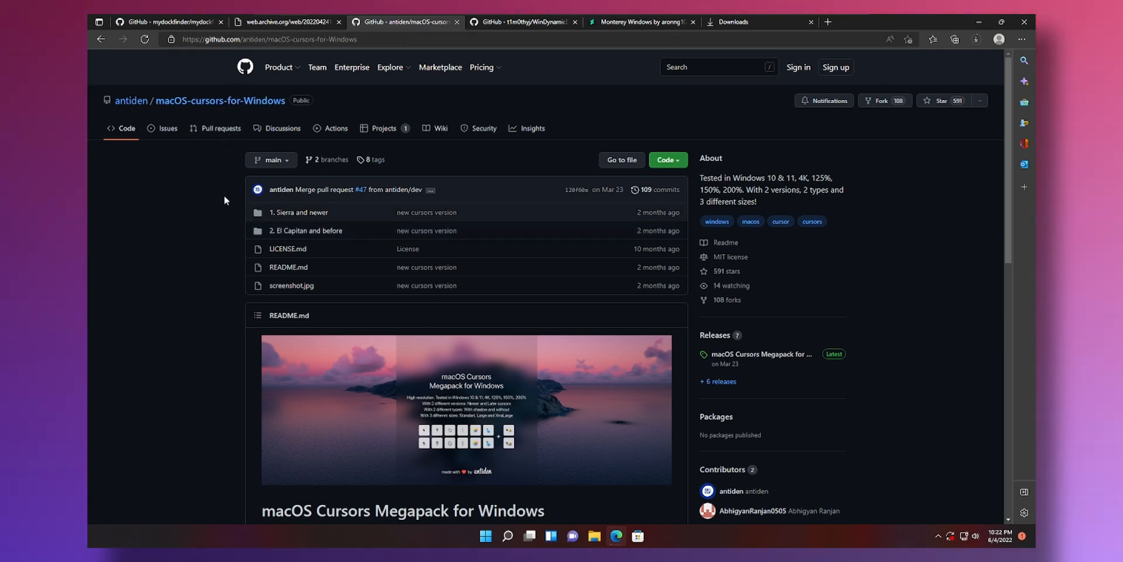
pyautogui.moveTo(759, 354)
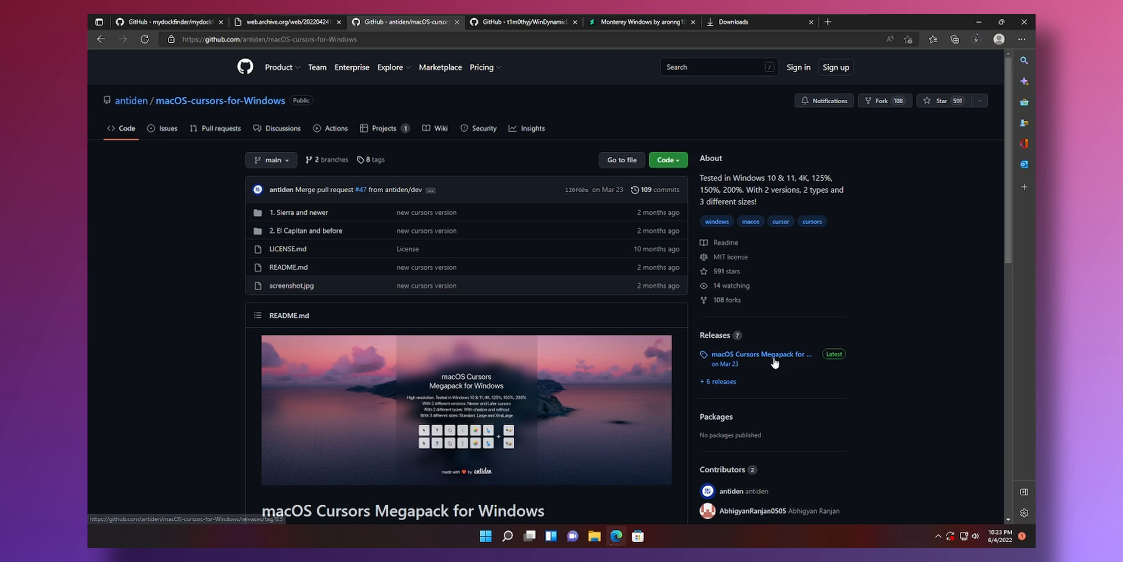
pyautogui.click(758, 353)
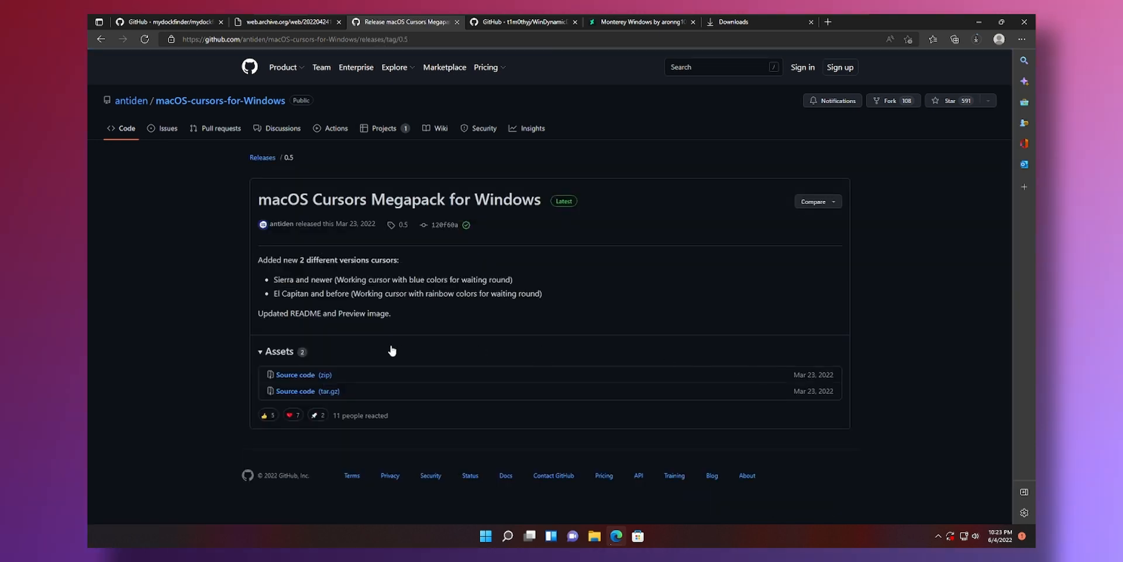
pyautogui.click(295, 374)
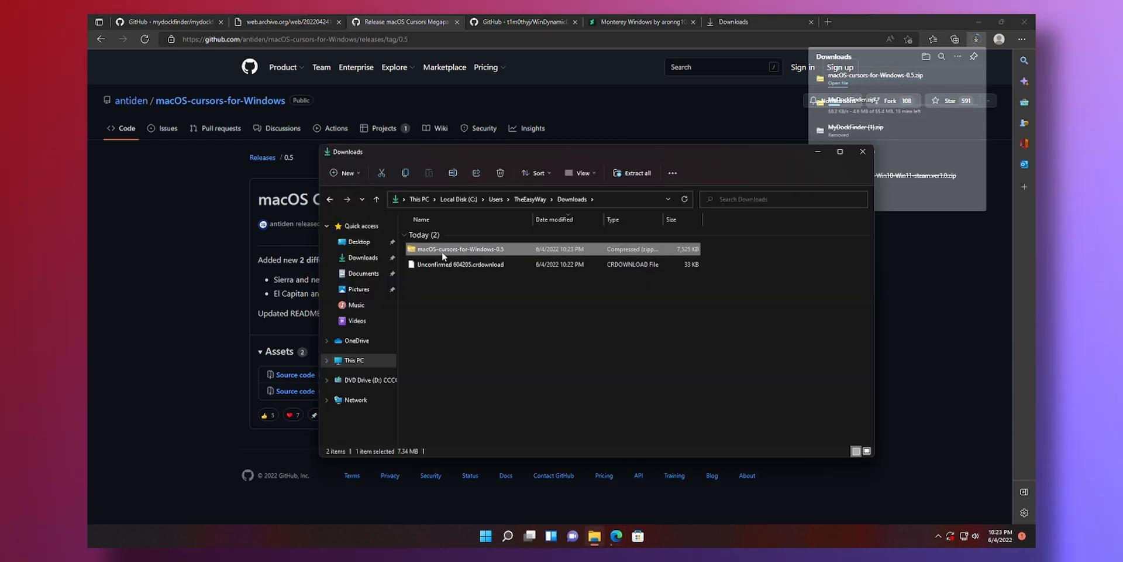
# Extract the downloaded macOS cursors archive into its own folder and open it.
pyautogui.click(632, 173)
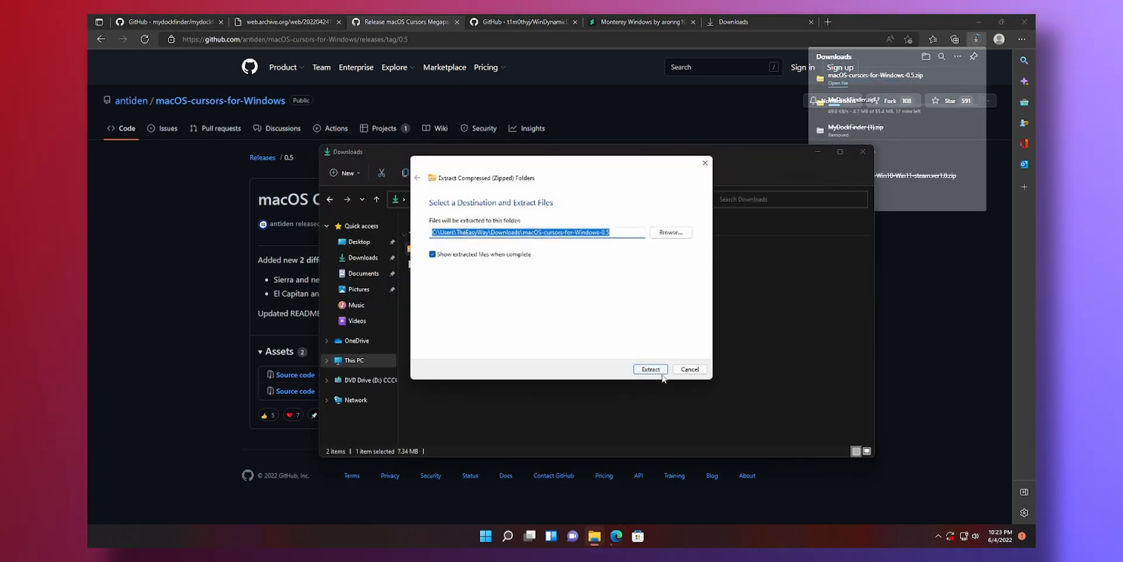
pyautogui.click(649, 369)
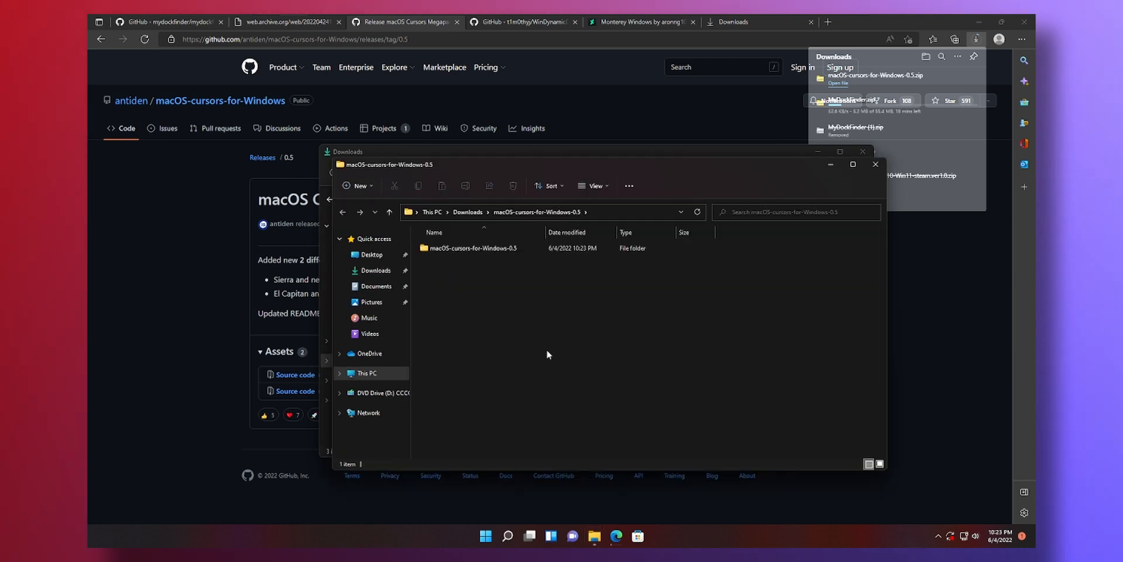
pyautogui.doubleClick(472, 248)
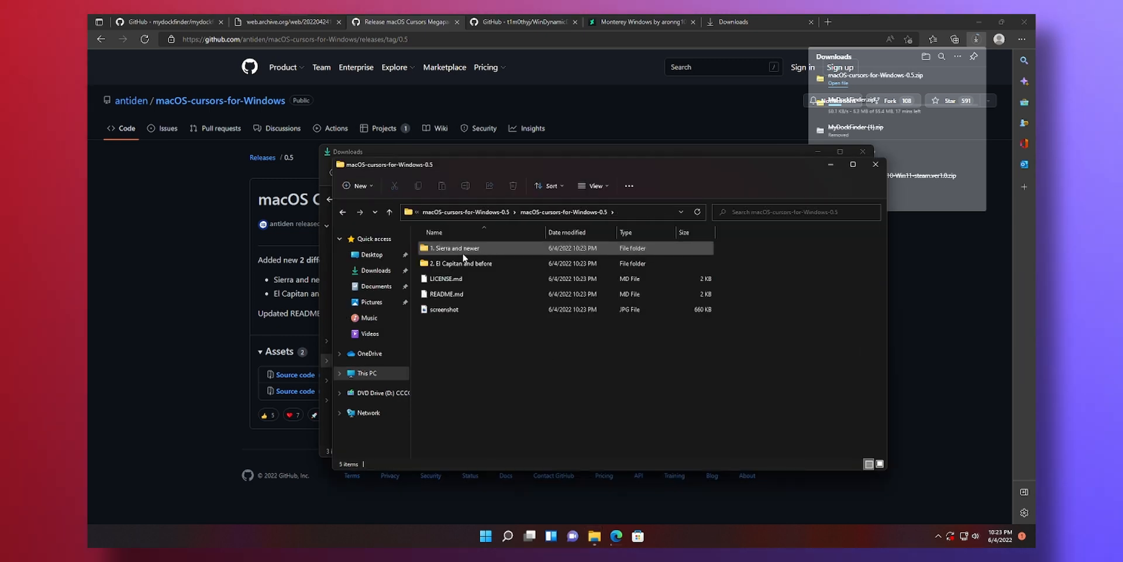
pyautogui.moveTo(455, 263)
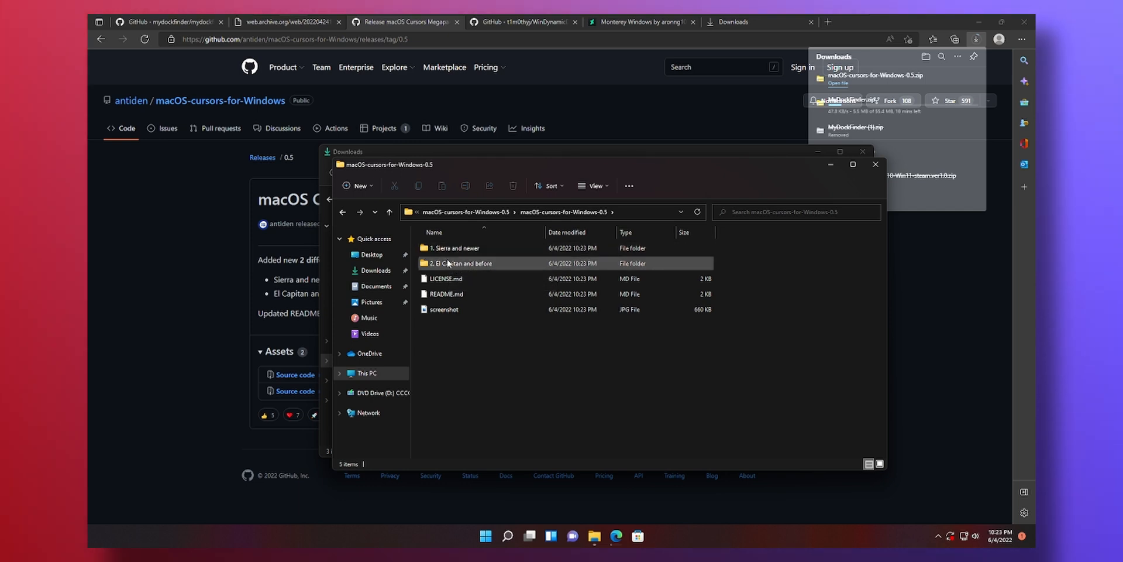
# Open 'Sierra and newer' > 'With Shadow' > 'Large' and run the Install file.
pyautogui.doubleClick(457, 248)
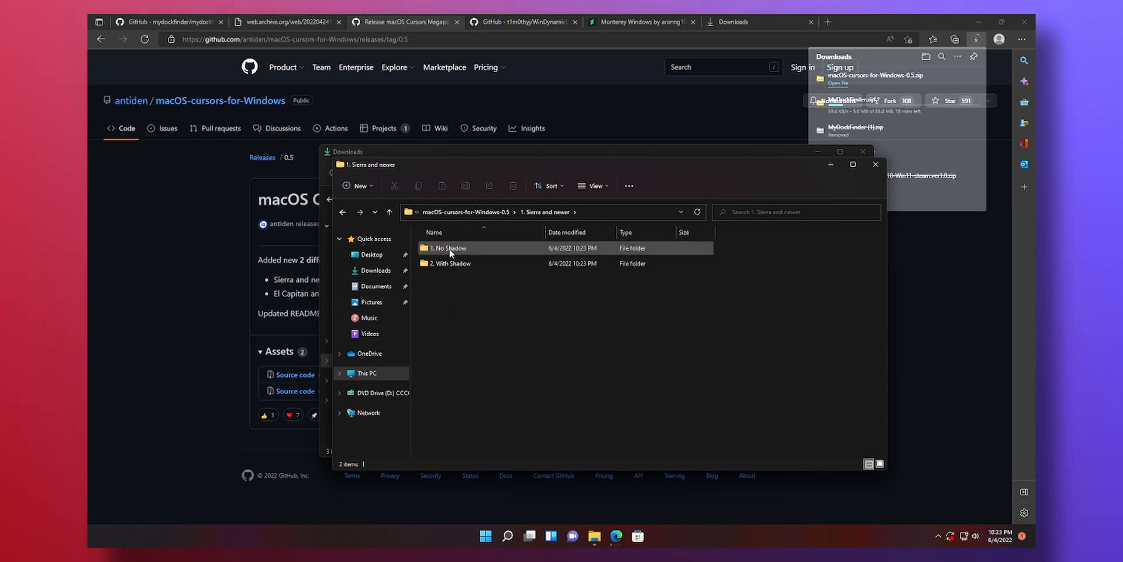
pyautogui.click(450, 263)
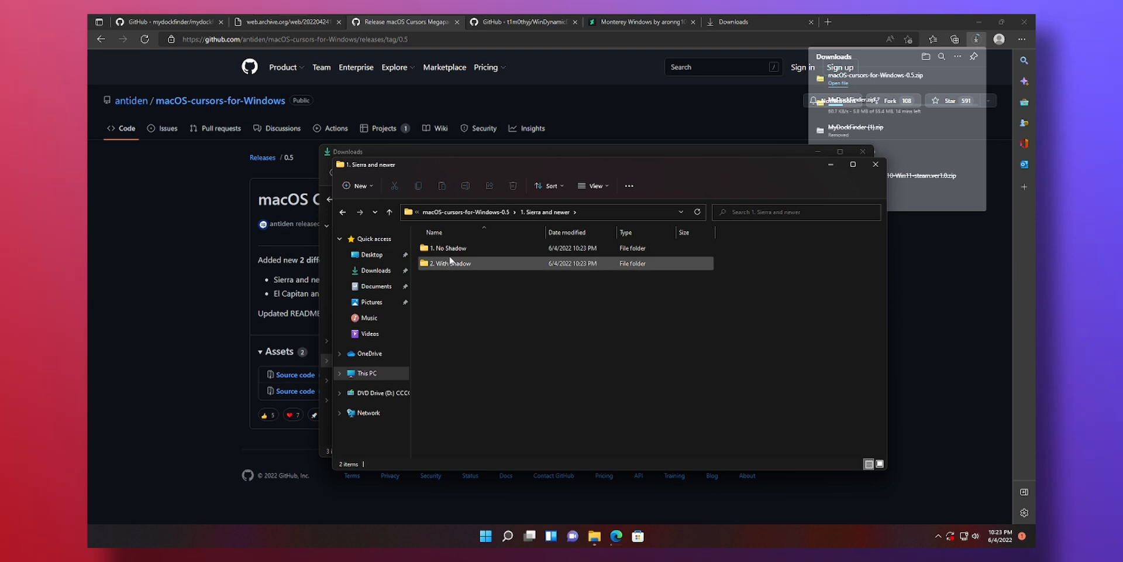
pyautogui.doubleClick(449, 263)
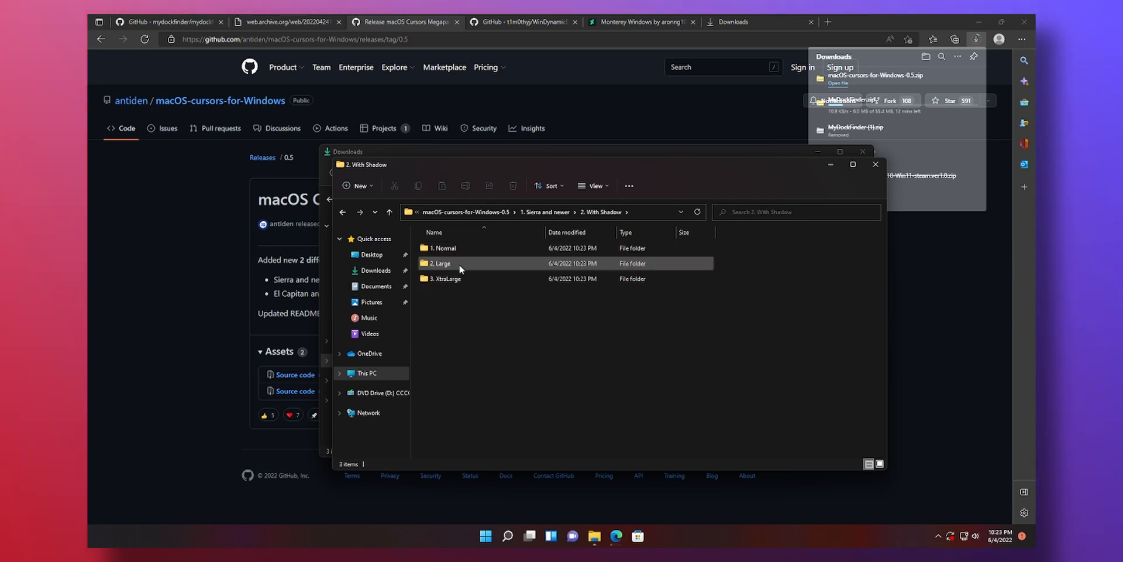
pyautogui.click(444, 262)
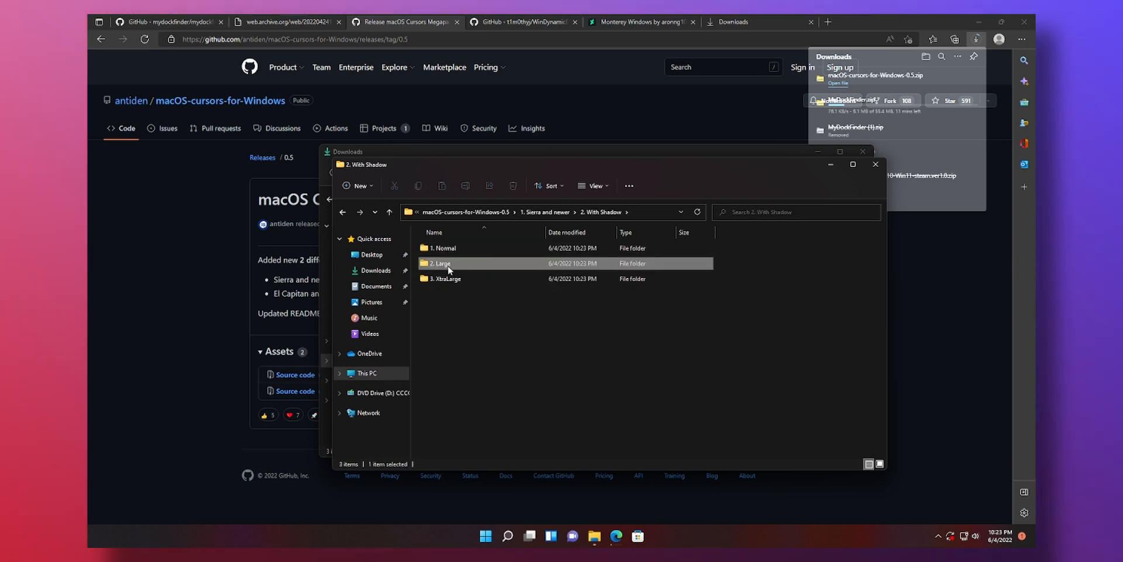
pyautogui.doubleClick(440, 263)
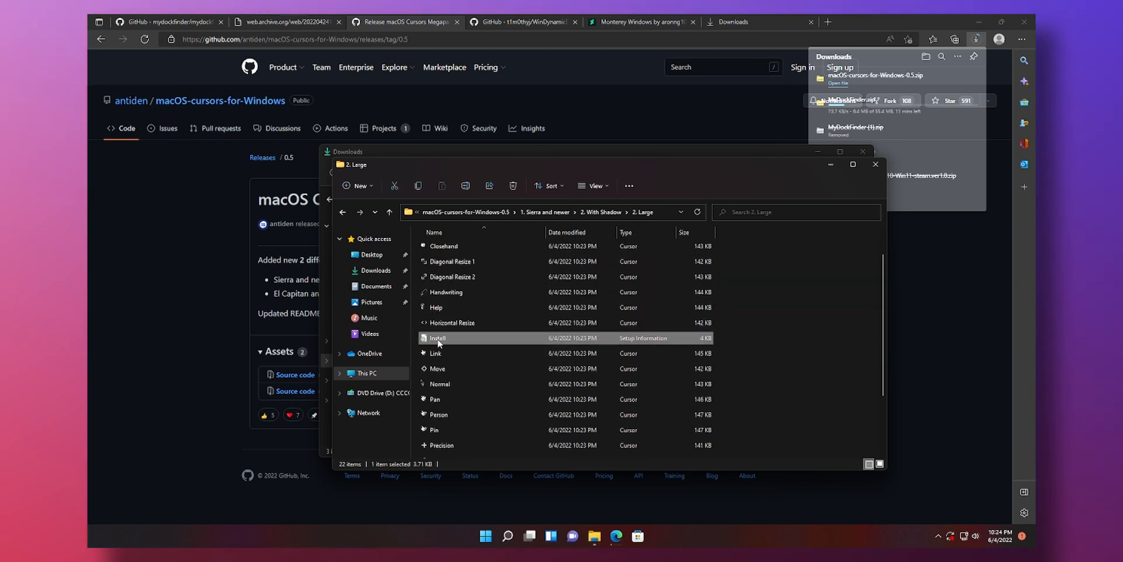
pyautogui.moveTo(466, 455)
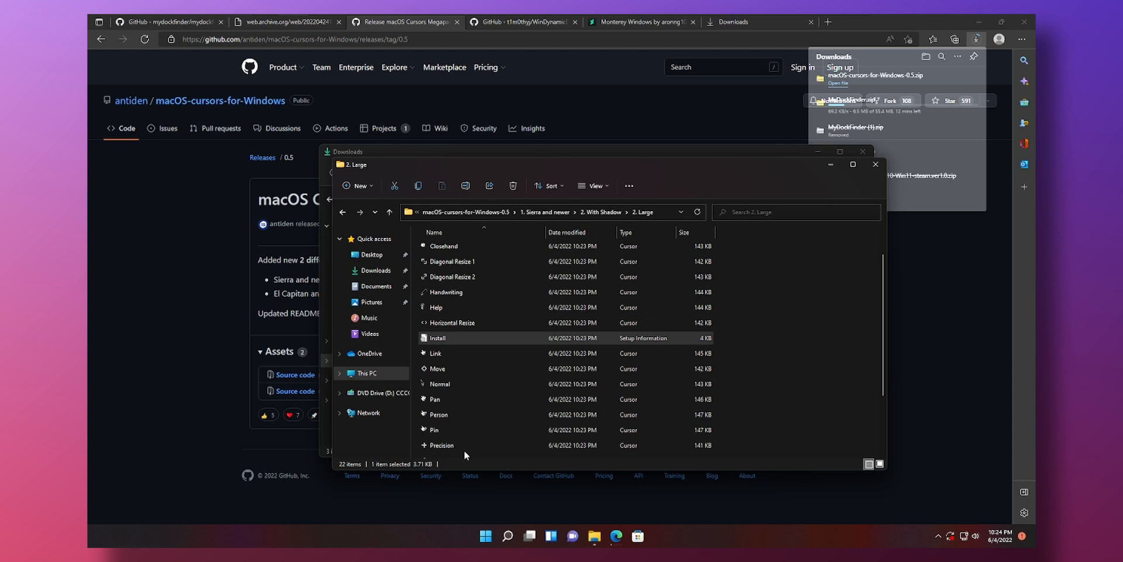
pyautogui.doubleClick(437, 337)
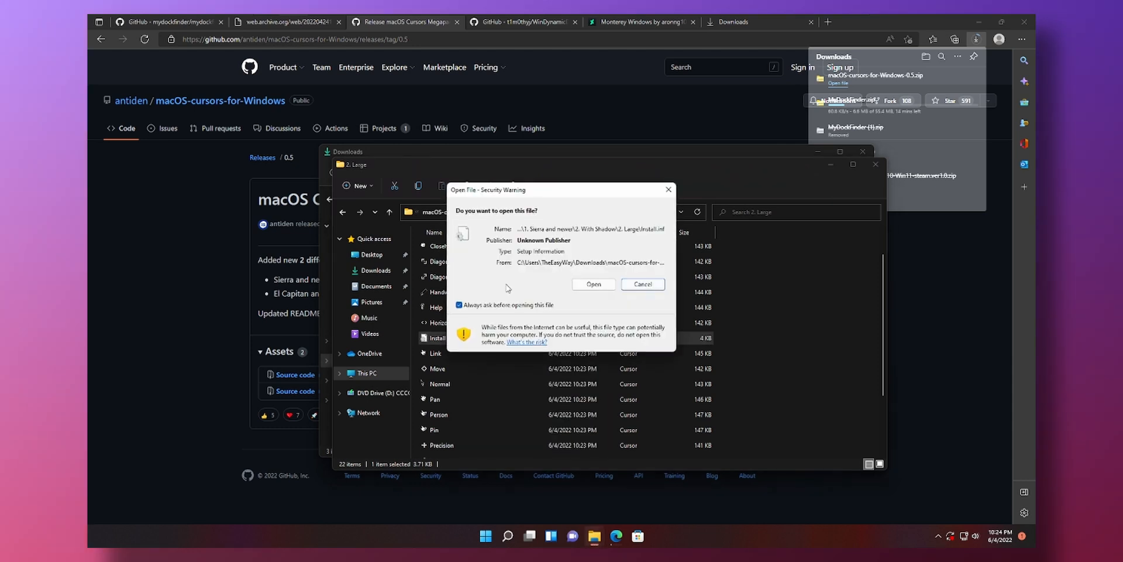
# Open the setup file and apply the macOS Cursors L With Shadow pointer scheme.
pyautogui.click(593, 284)
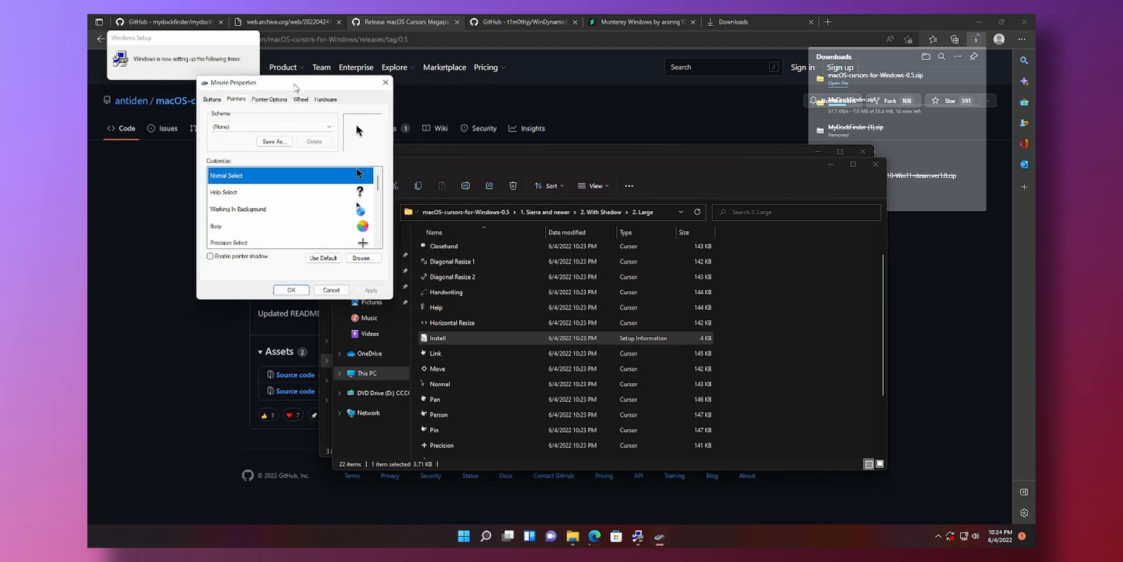
pyautogui.click(271, 126)
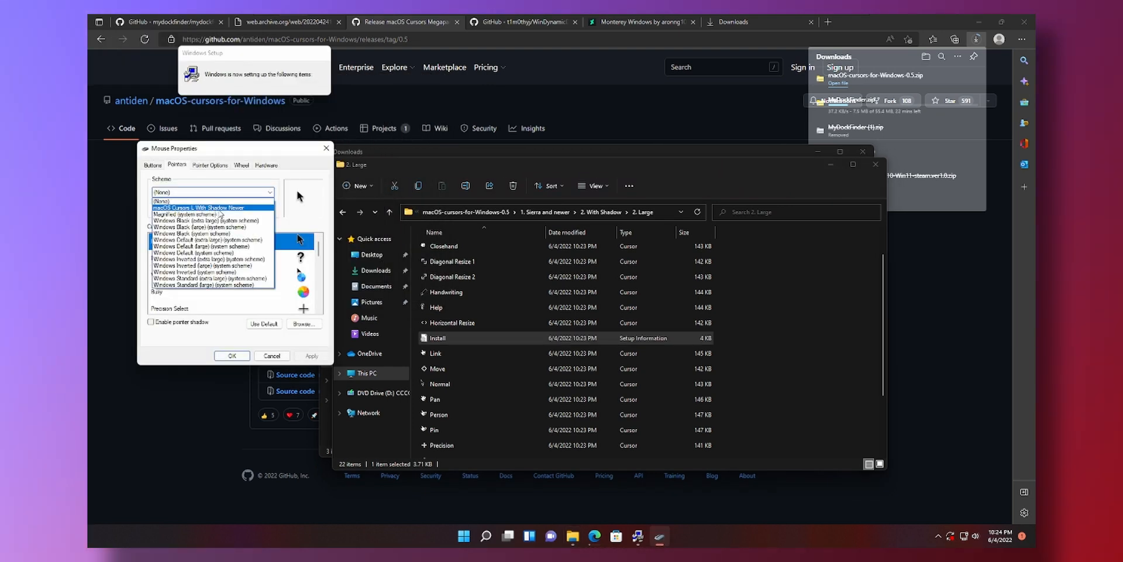
pyautogui.click(310, 356)
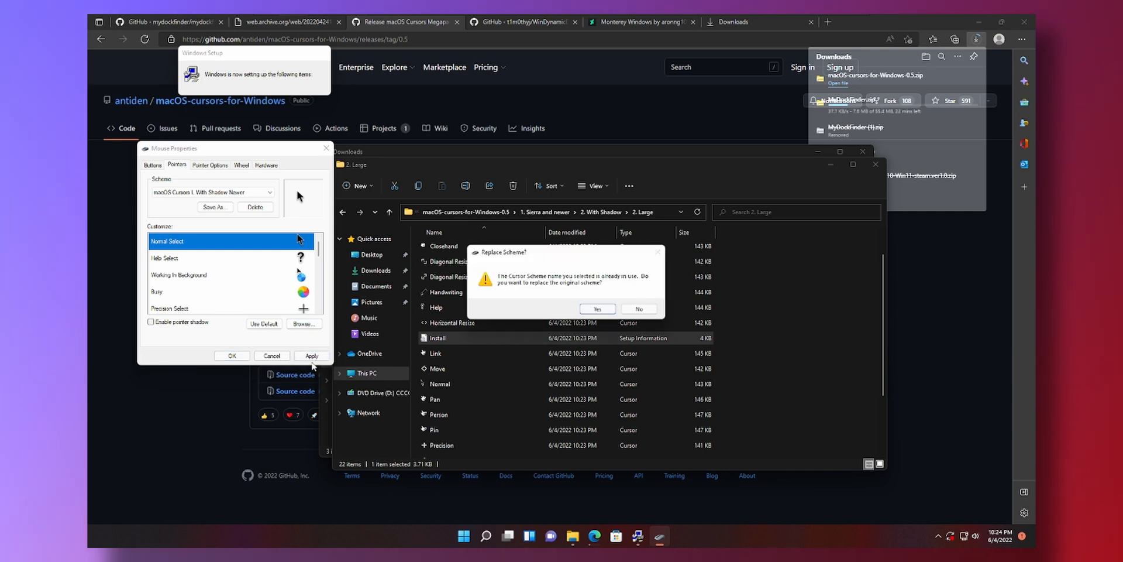
pyautogui.moveTo(592, 303)
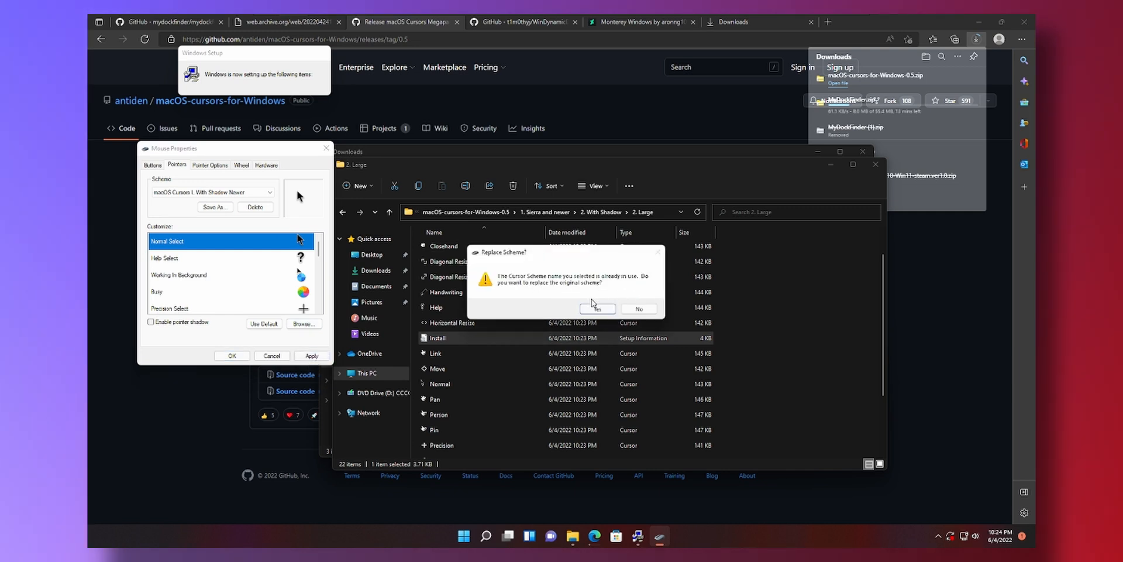
pyautogui.click(598, 308)
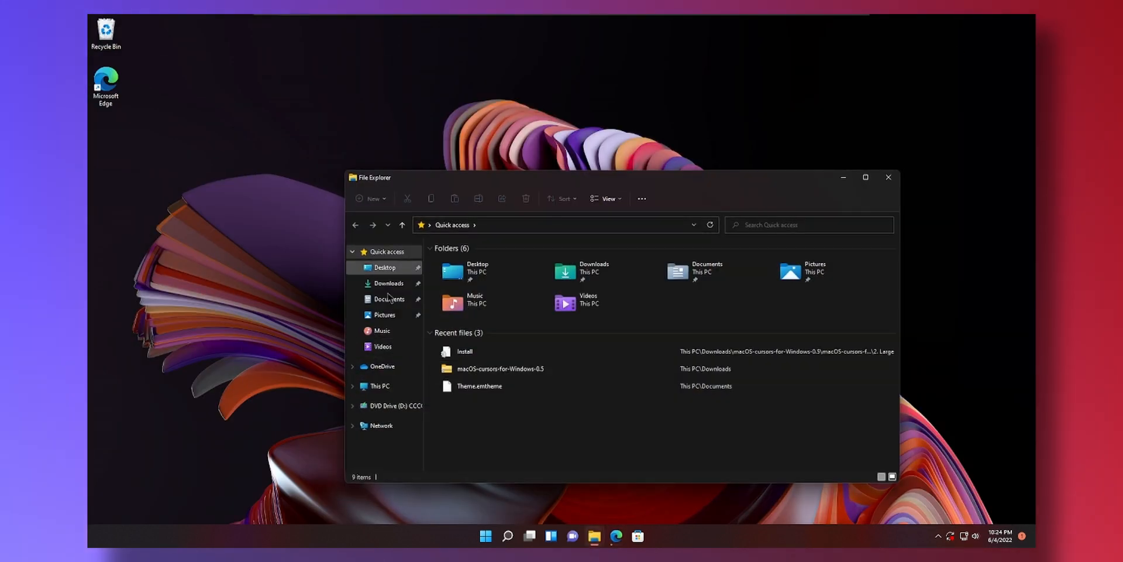
# Test the new cursors on This PC's Videos and Music folders, then close File Explorer.
pyautogui.click(380, 386)
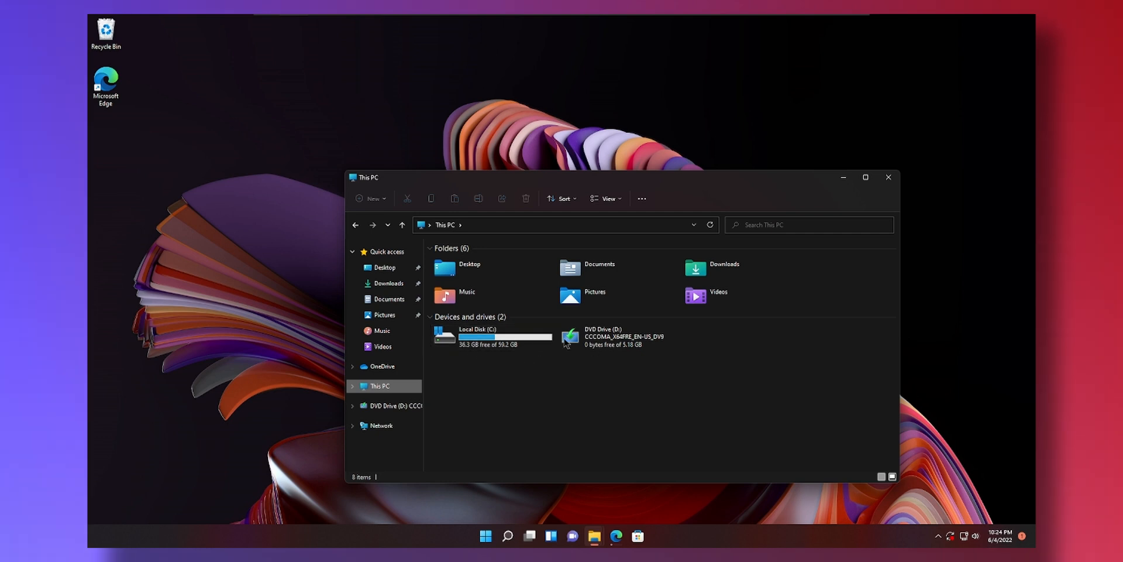
pyautogui.click(718, 291)
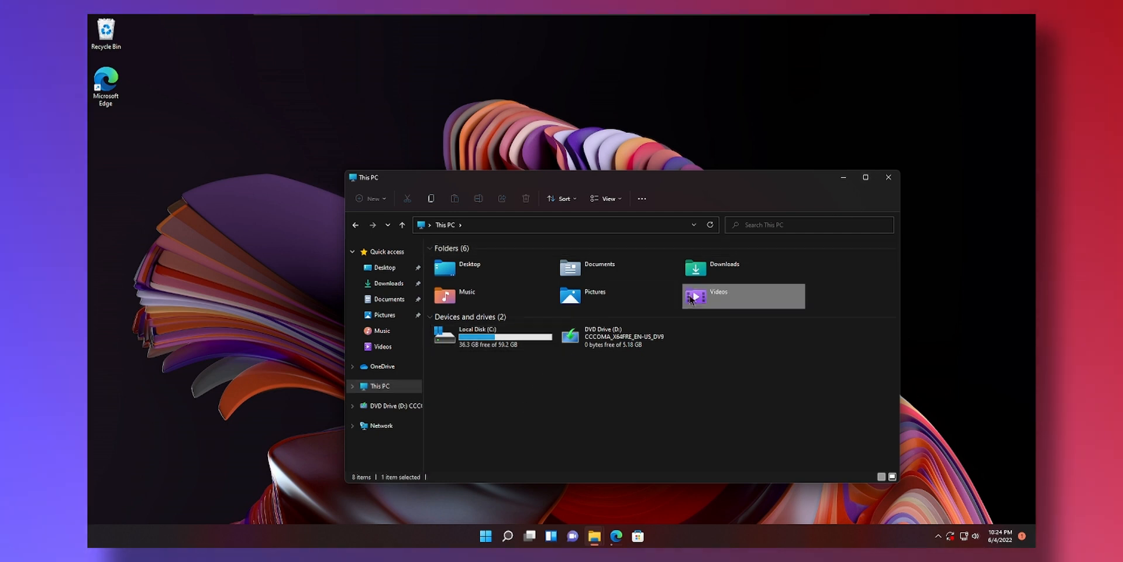
pyautogui.click(466, 296)
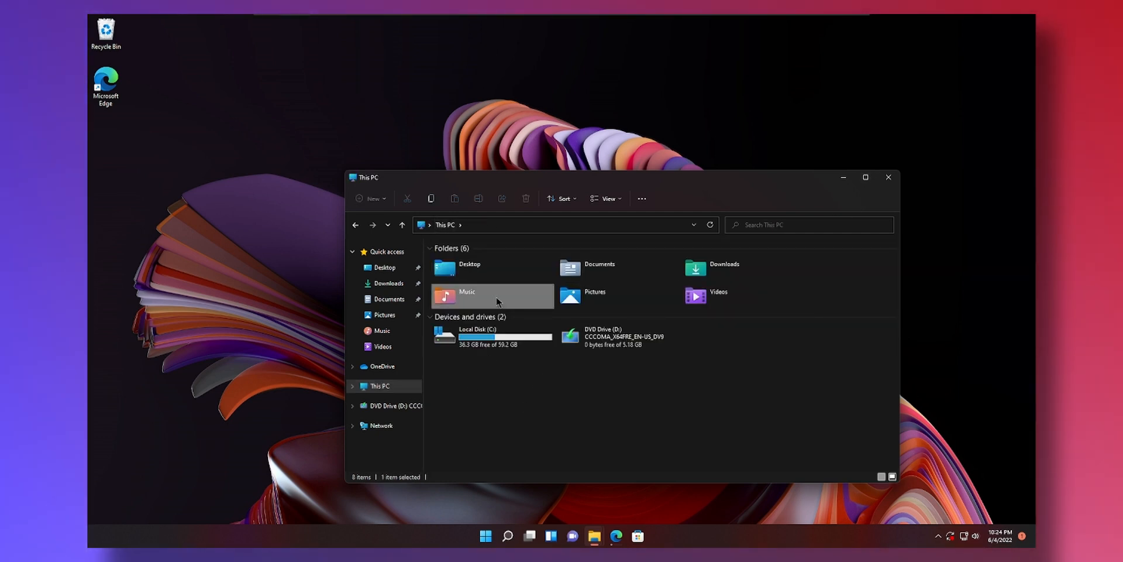
pyautogui.click(887, 177)
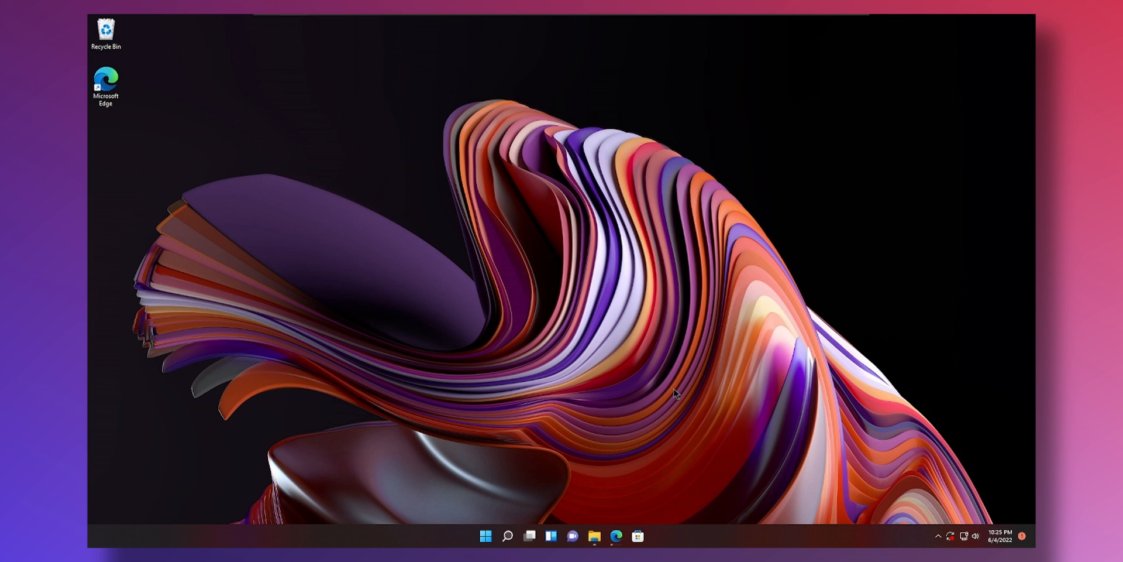
# Download WinDynamicDesktop_5.0.3_x64_Setup.exe from the WinDynamicDesktop 5.0.3 GitHub release.
pyautogui.click(615, 535)
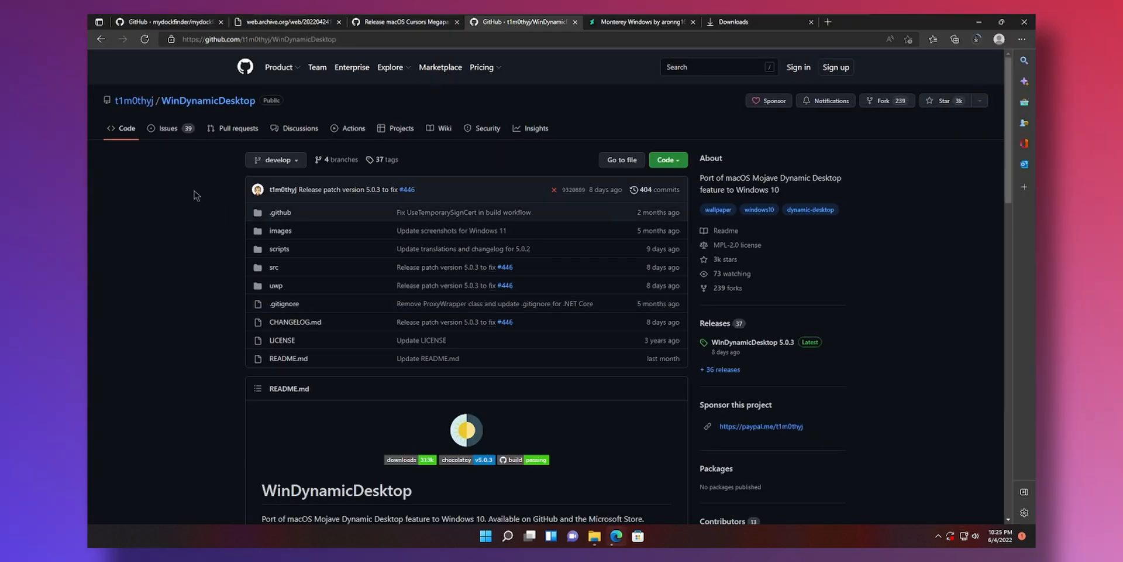
pyautogui.moveTo(751, 338)
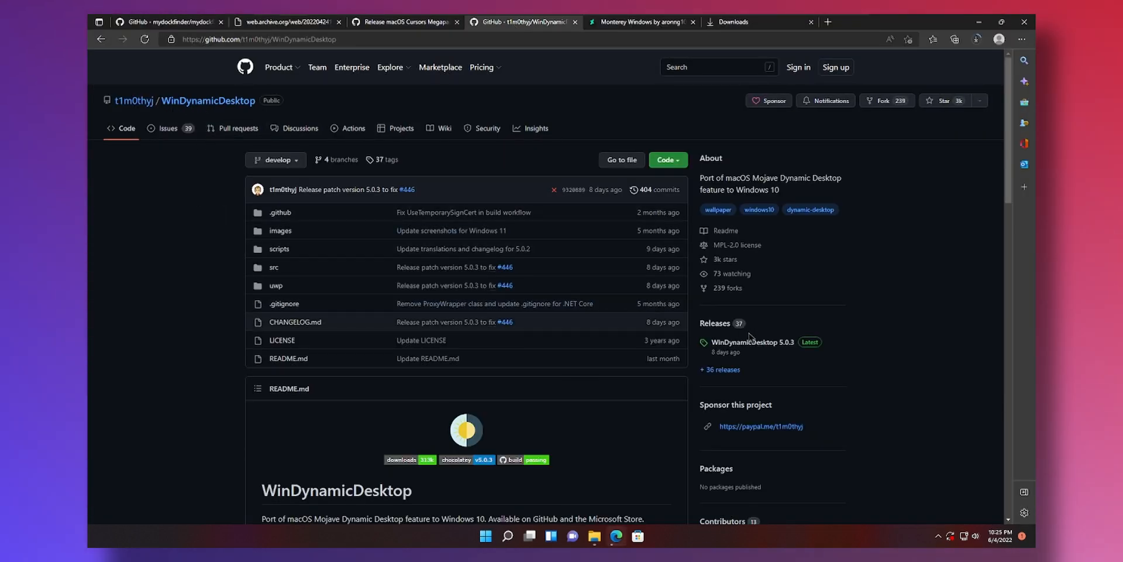
pyautogui.click(751, 342)
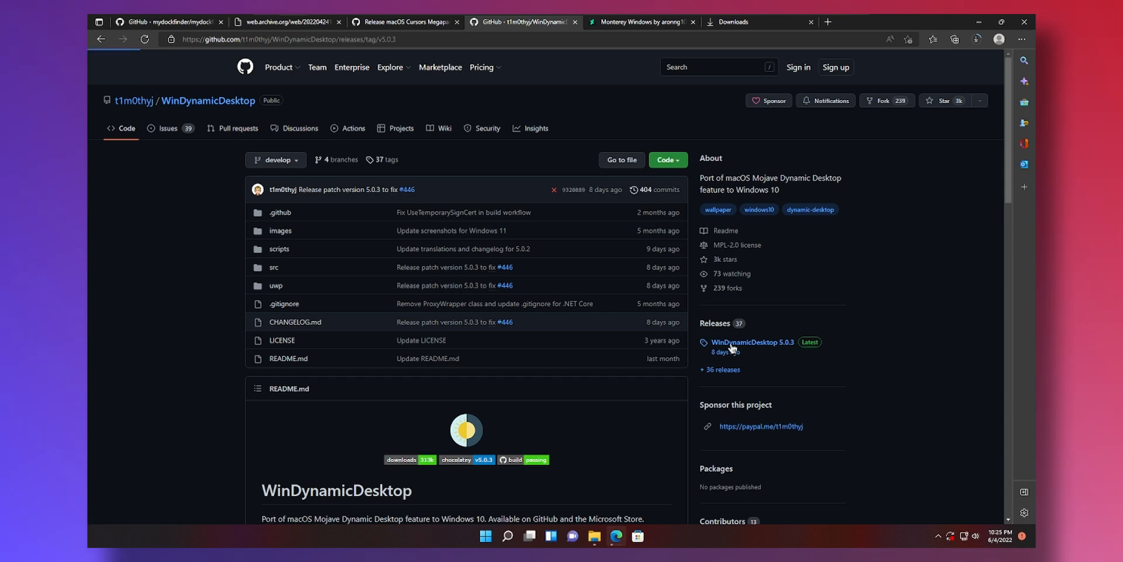
pyautogui.click(753, 342)
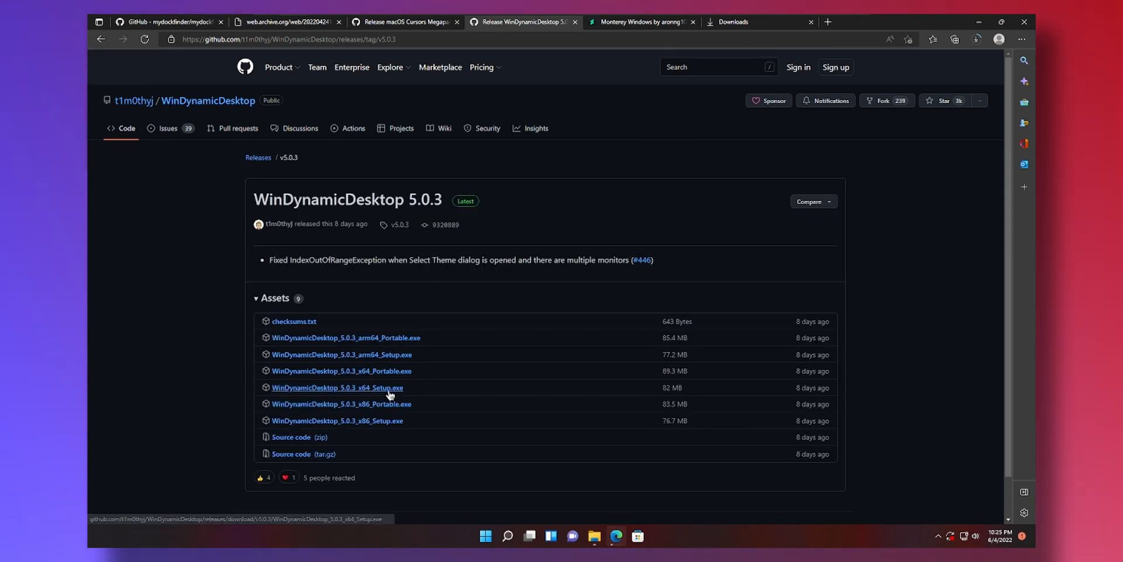
pyautogui.click(337, 387)
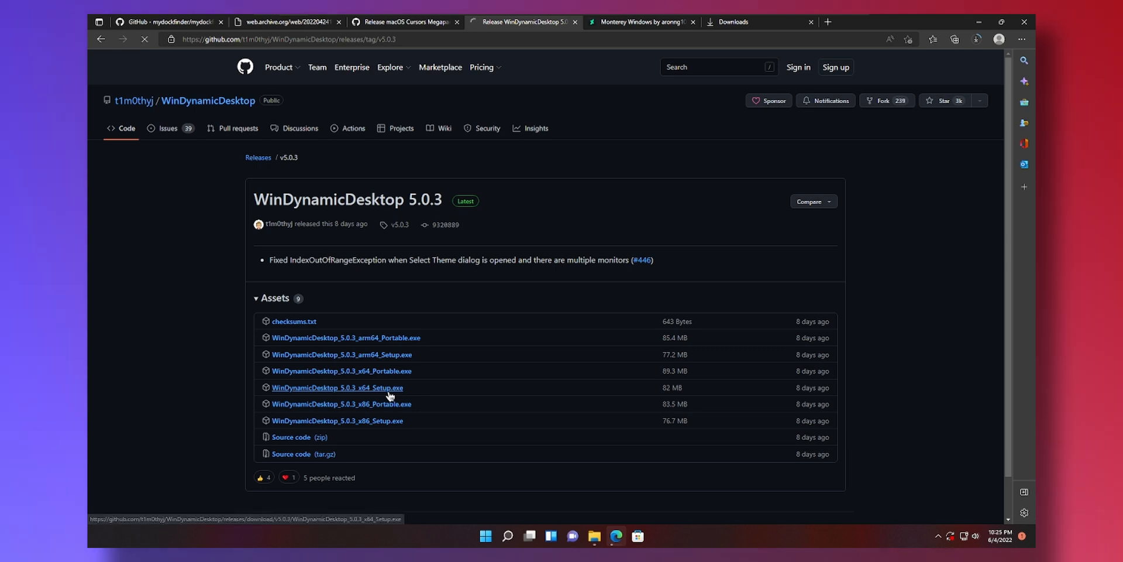
pyautogui.click(337, 386)
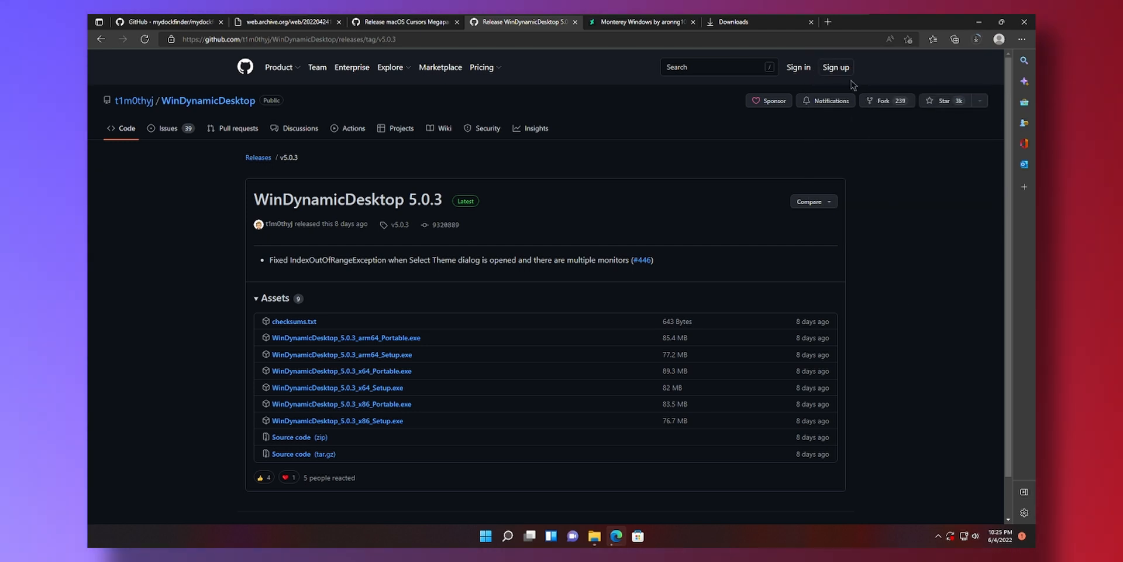
pyautogui.click(641, 22)
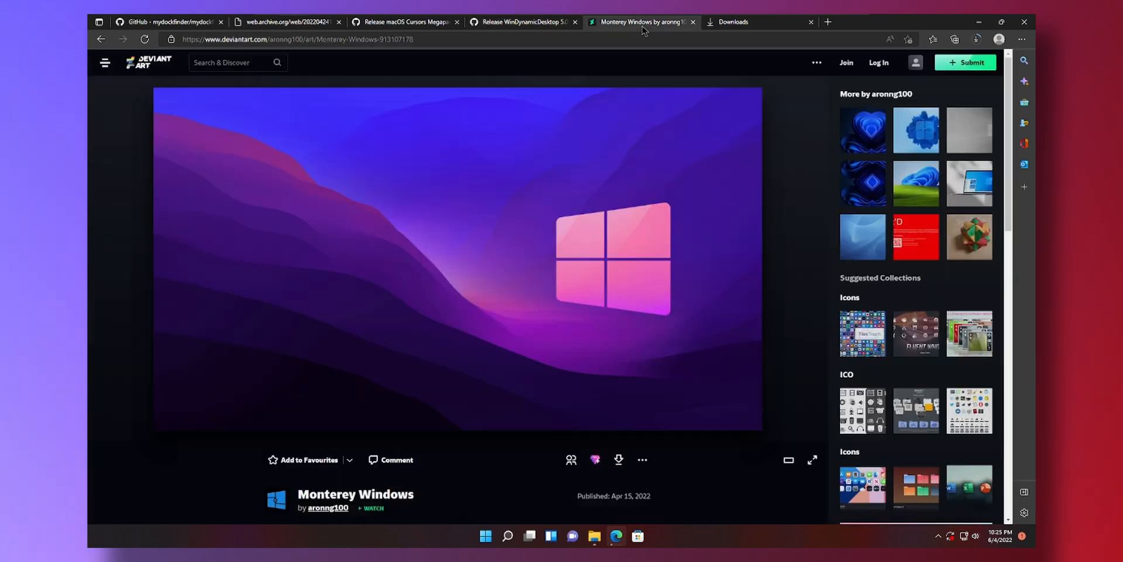
pyautogui.moveTo(615, 250)
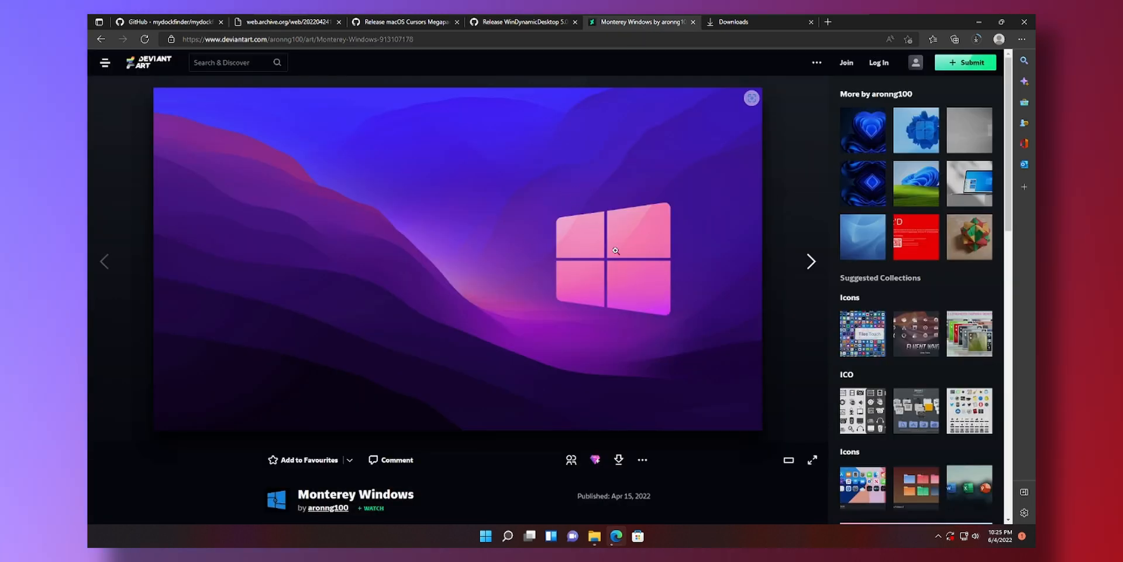
pyautogui.moveTo(354, 207)
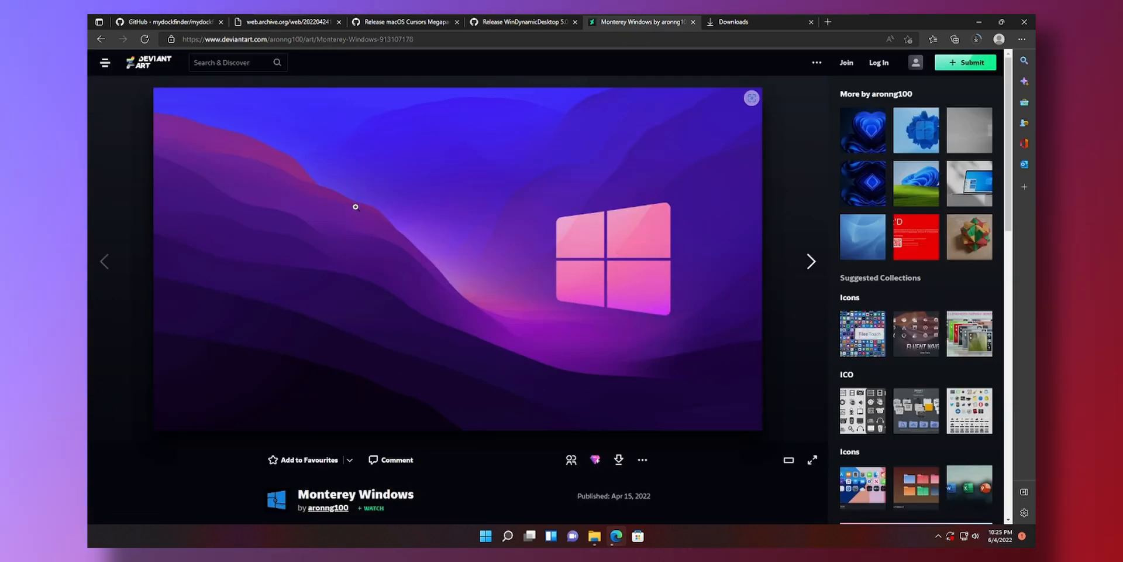
pyautogui.moveTo(629, 262)
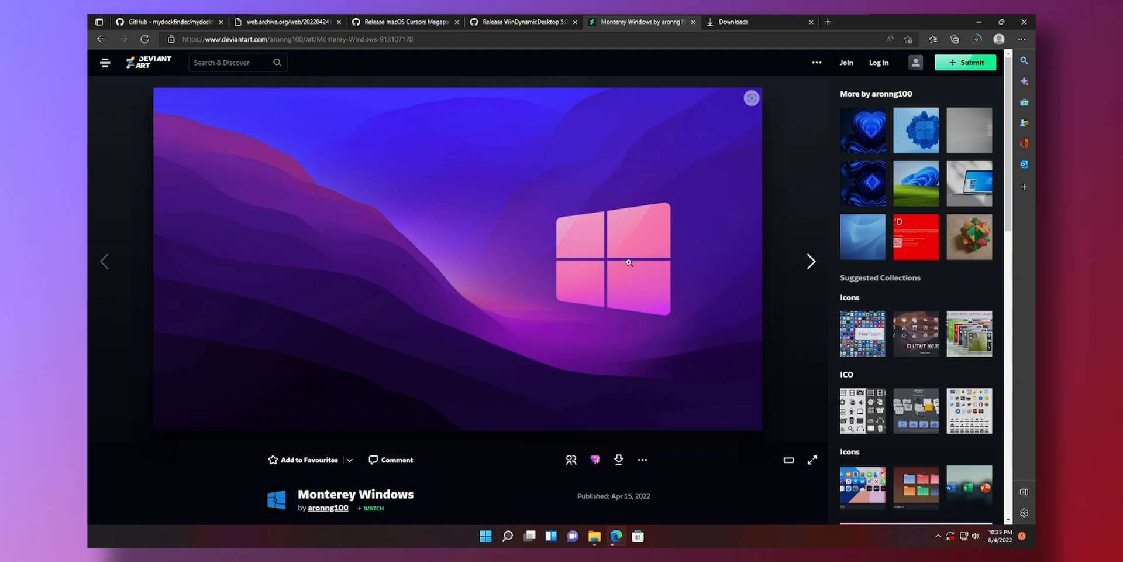
# Try downloading the Monterey Windows wallpaper on DeviantArt, then view Edge's downloads list.
pyautogui.scroll(-3)
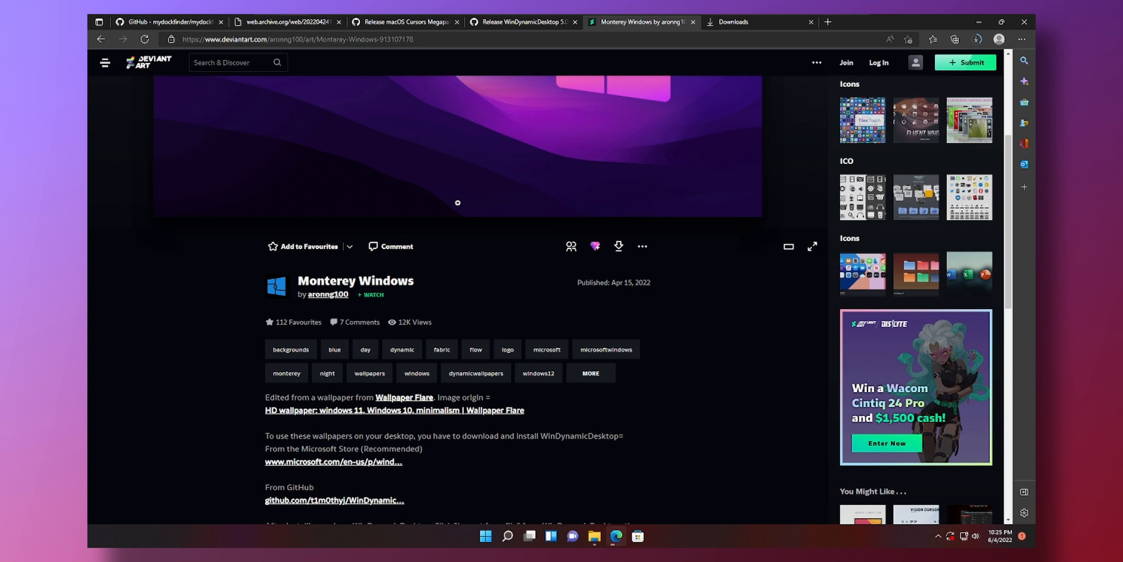
pyautogui.click(846, 63)
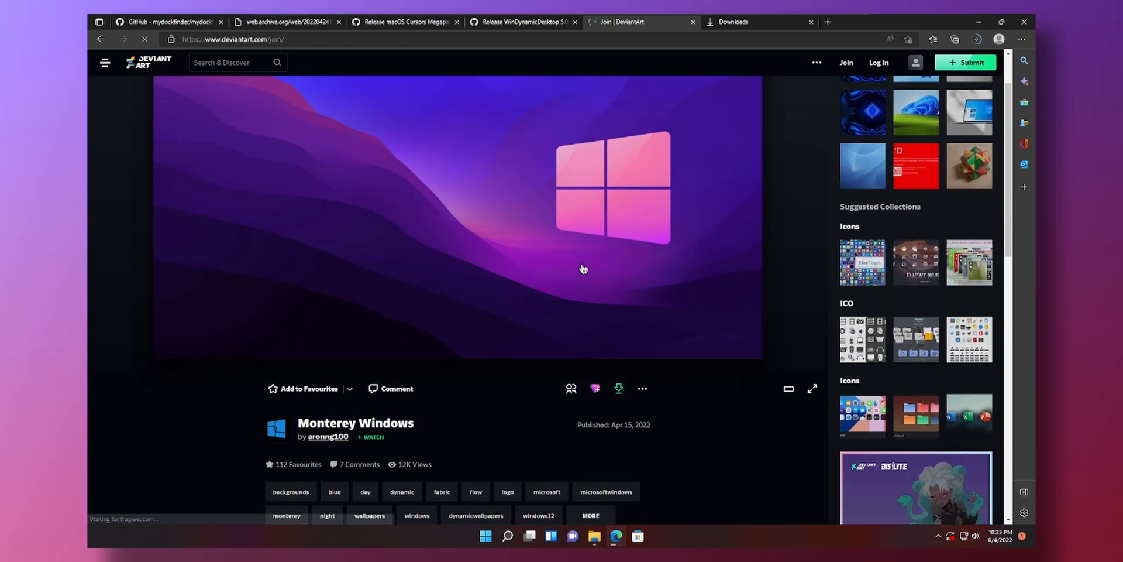
pyautogui.click(846, 62)
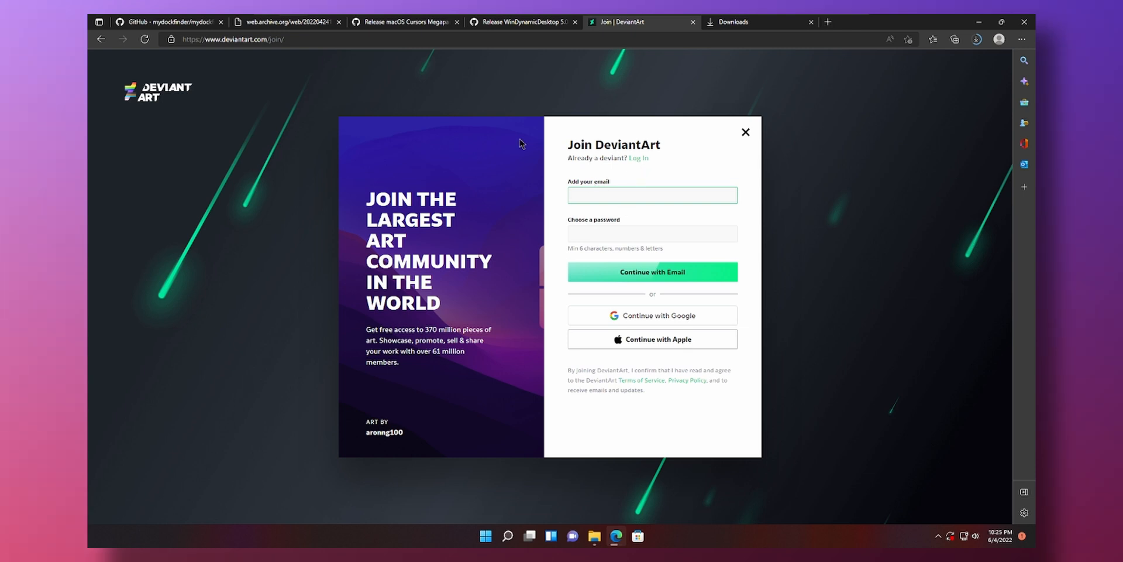
pyautogui.click(756, 21)
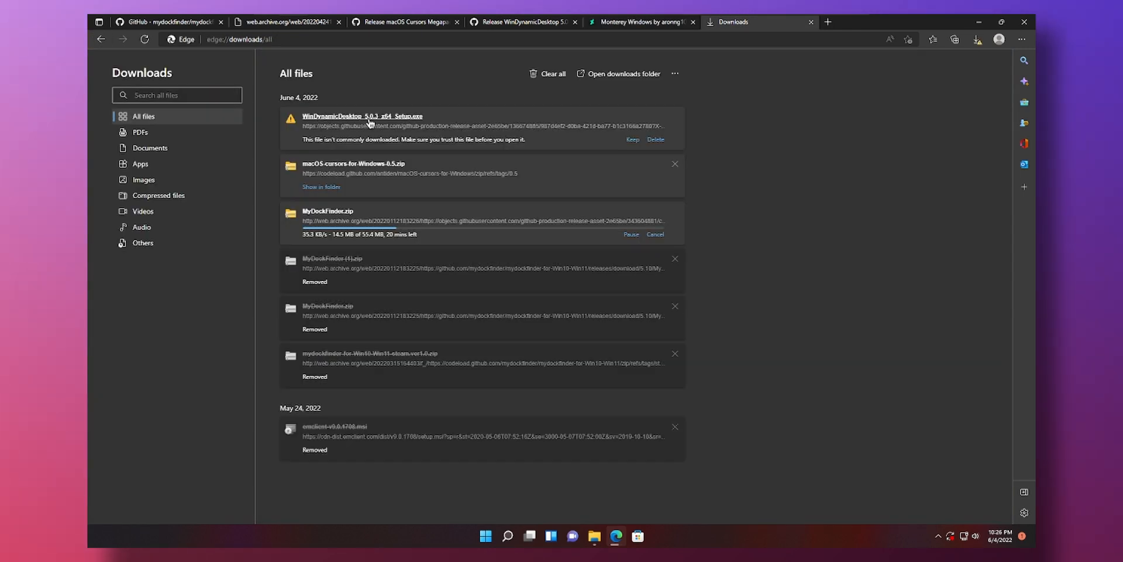
pyautogui.moveTo(412, 151)
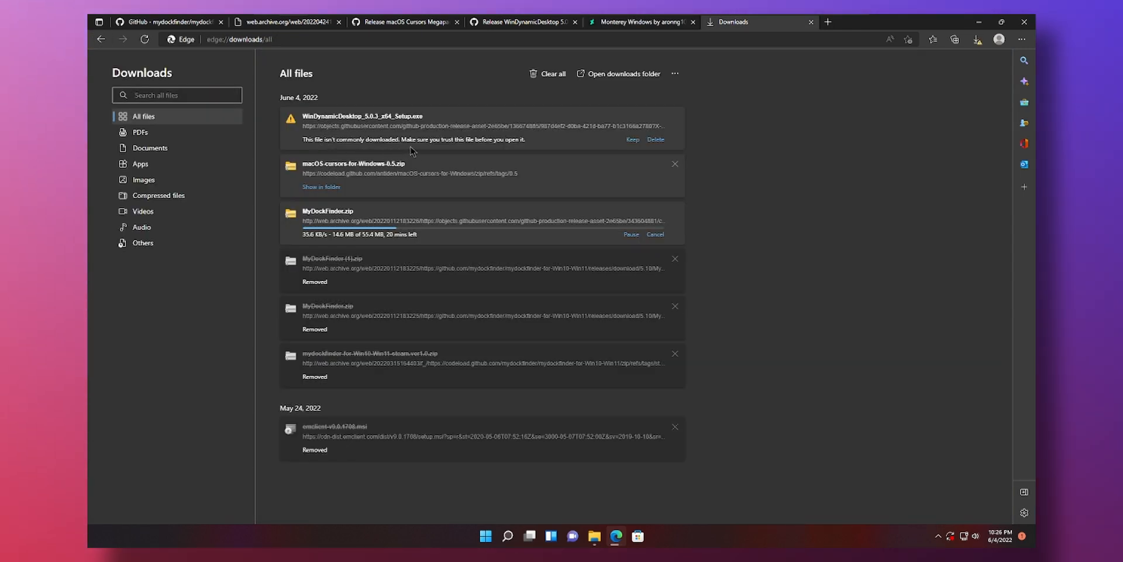
pyautogui.moveTo(632, 139)
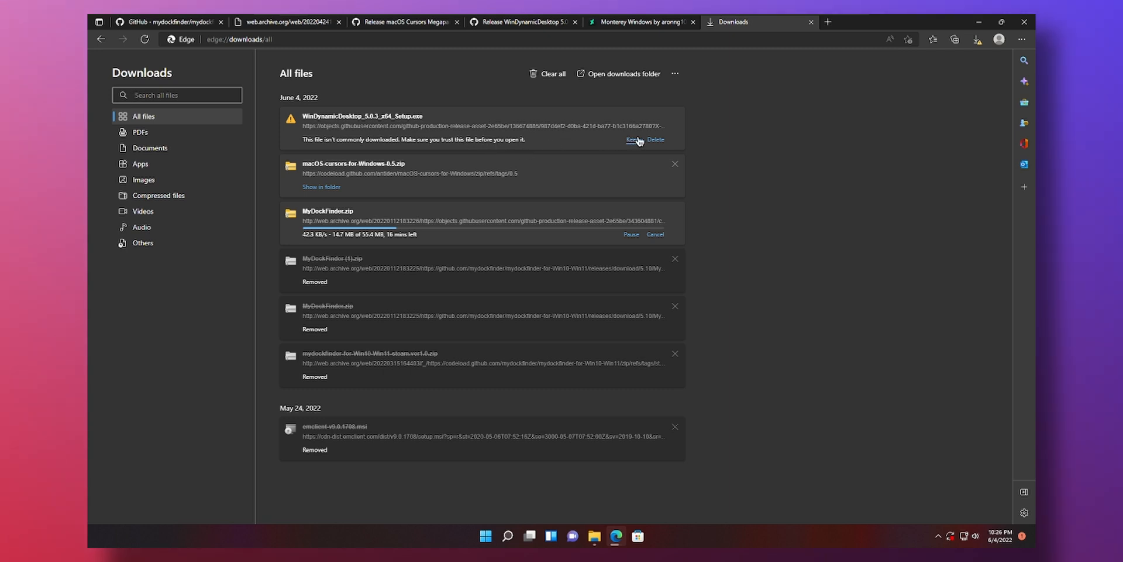
# Keep the flagged WinDynamicDesktop setup download despite the SmartScreen warning.
pyautogui.click(631, 140)
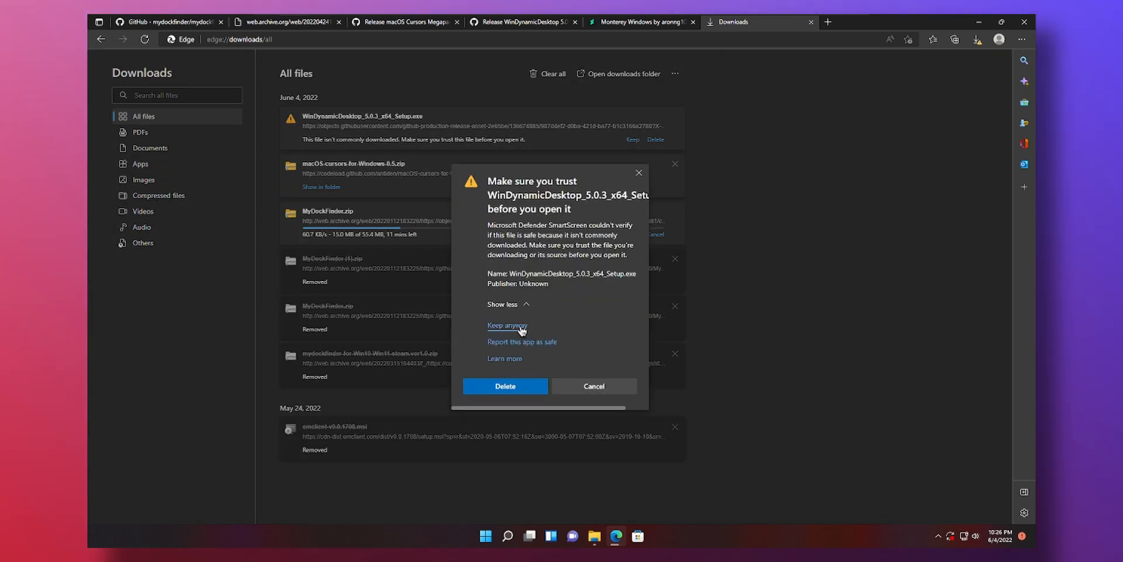
pyautogui.click(506, 325)
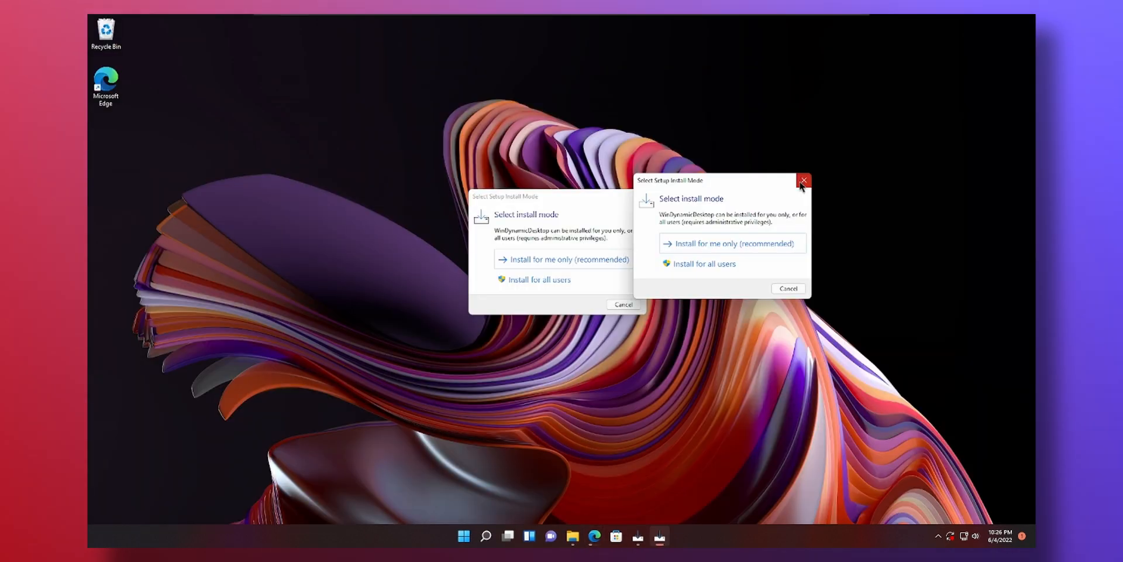
# Install WinDynamicDesktop for the current user only, accepting the license and default folder.
pyautogui.click(803, 180)
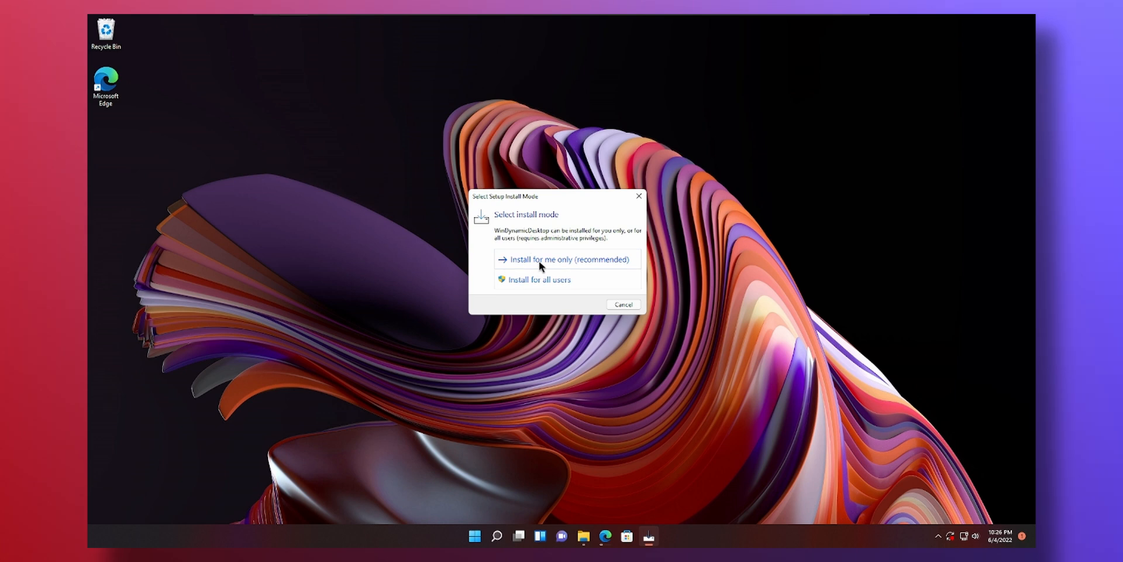
pyautogui.click(567, 259)
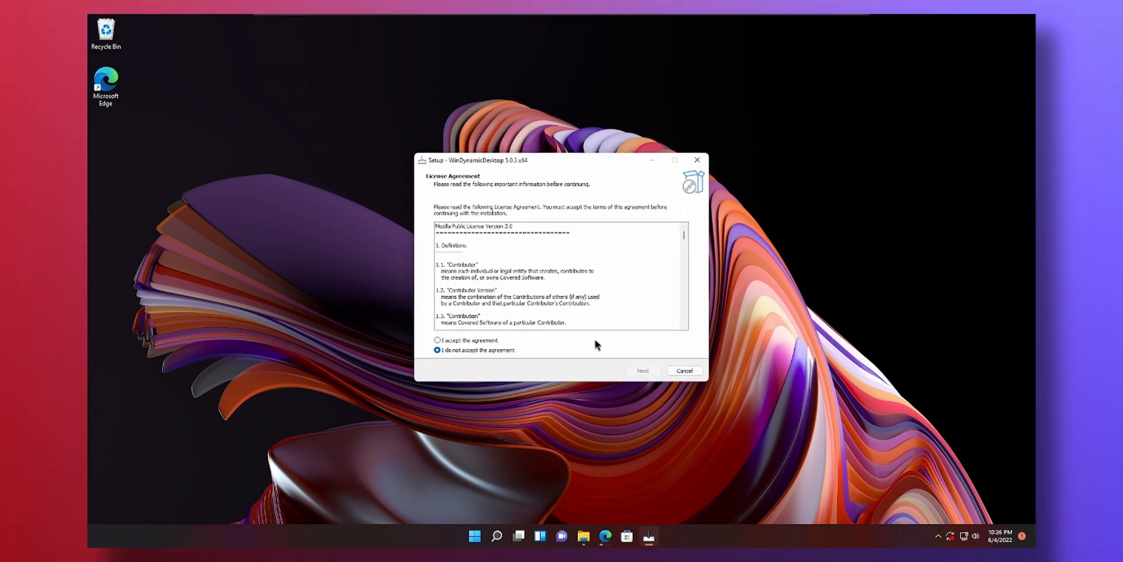
pyautogui.click(641, 370)
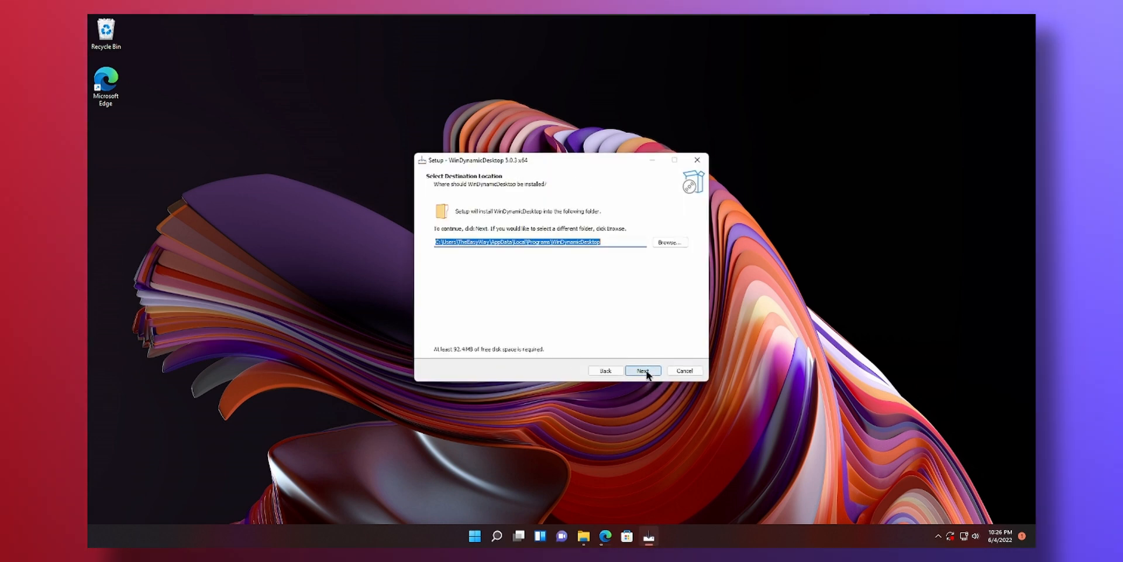
pyautogui.click(642, 370)
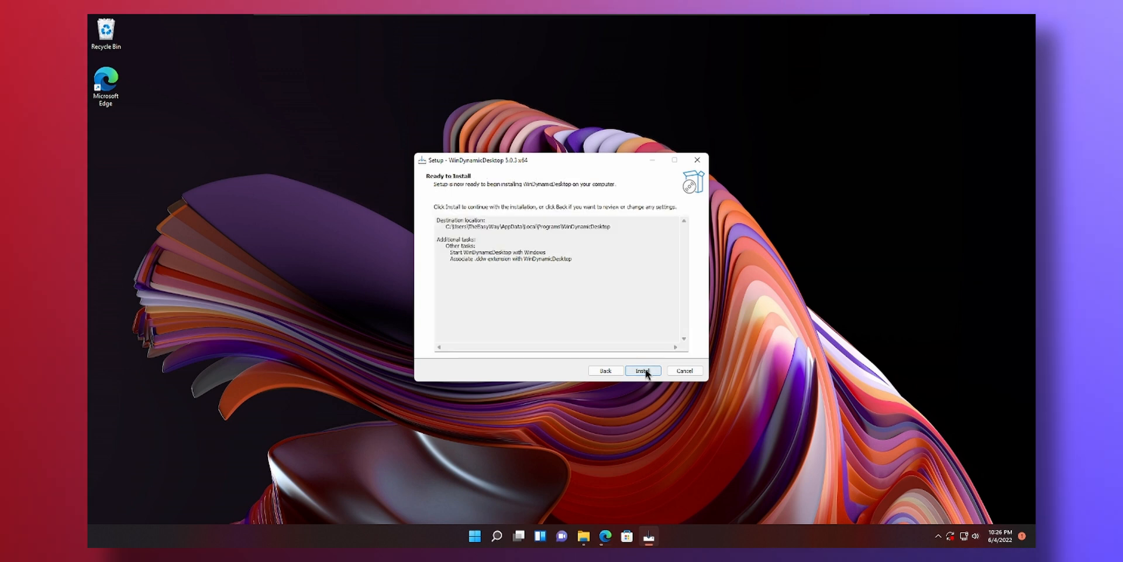
pyautogui.click(641, 371)
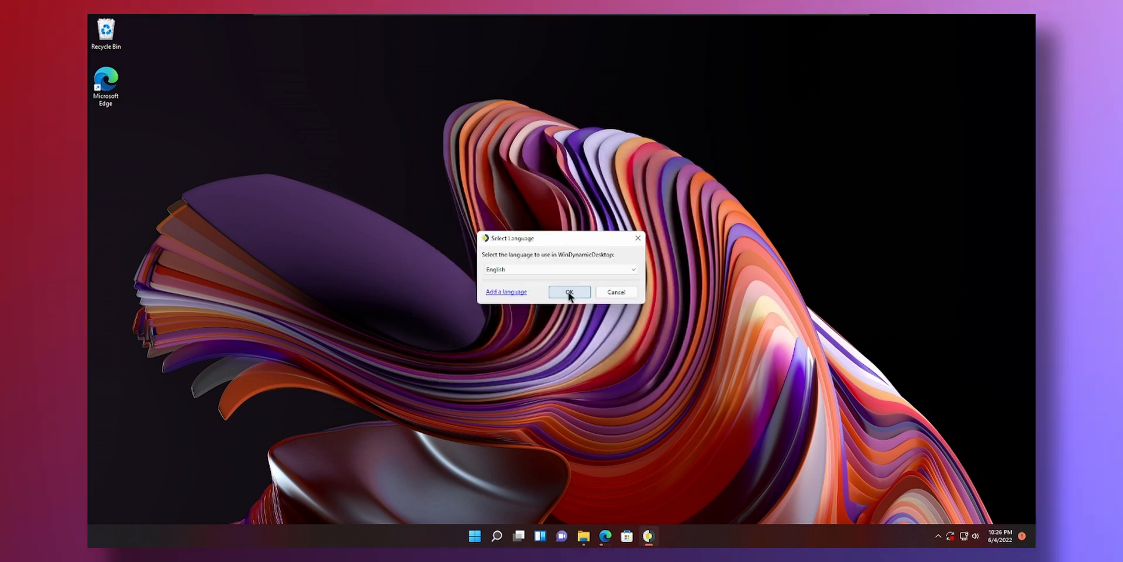
# Confirm English and base sunrise and sunset times on the 'Bermuda Triangle' location.
pyautogui.click(568, 292)
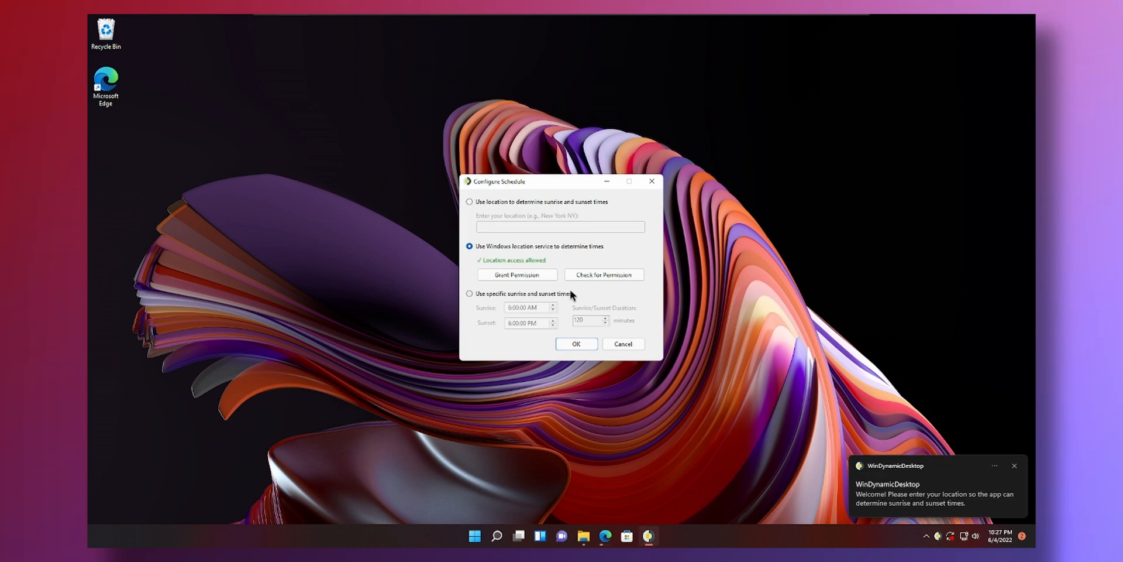
pyautogui.moveTo(499, 210)
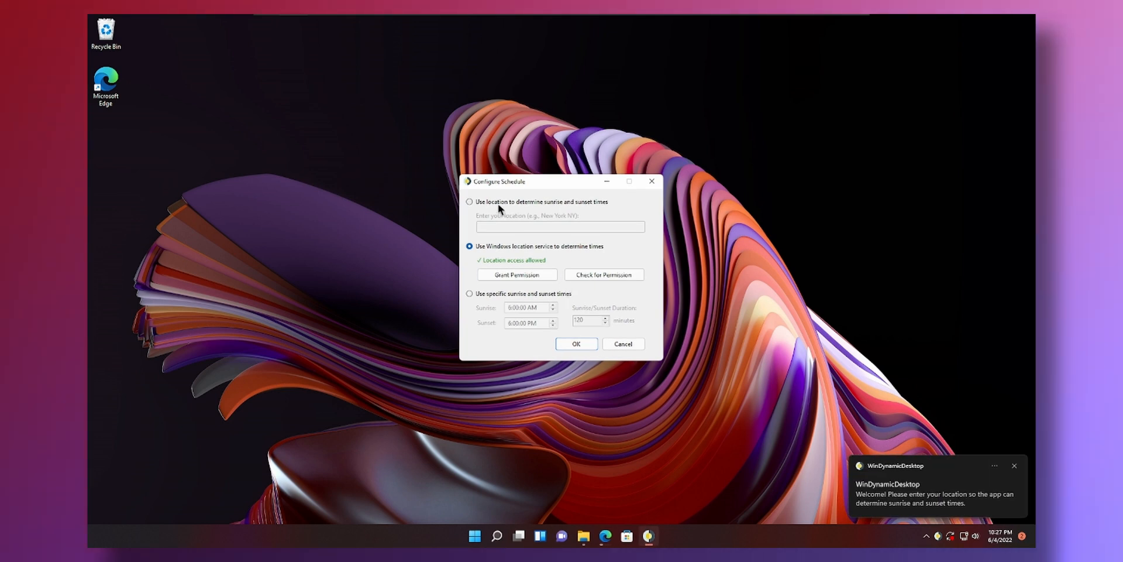
pyautogui.click(470, 201)
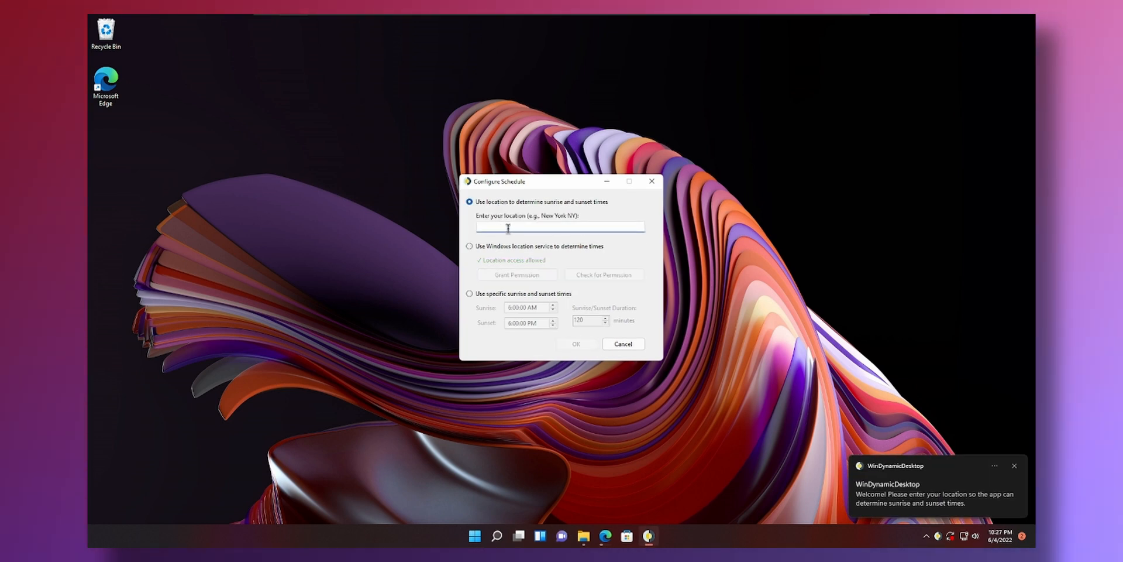
pyautogui.write('Bermuda Tria')
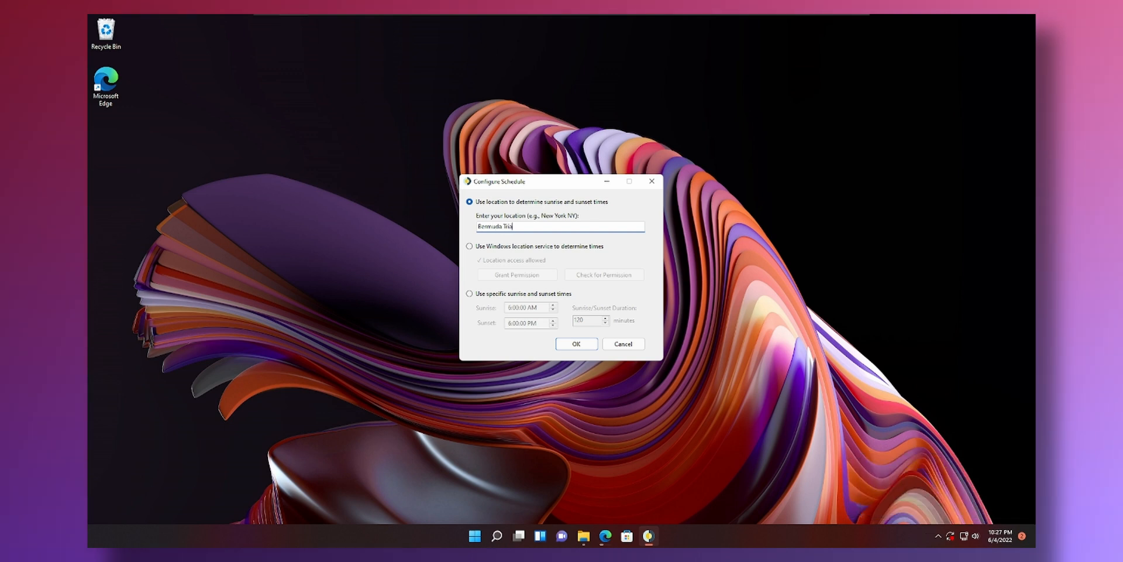
pyautogui.write('angle')
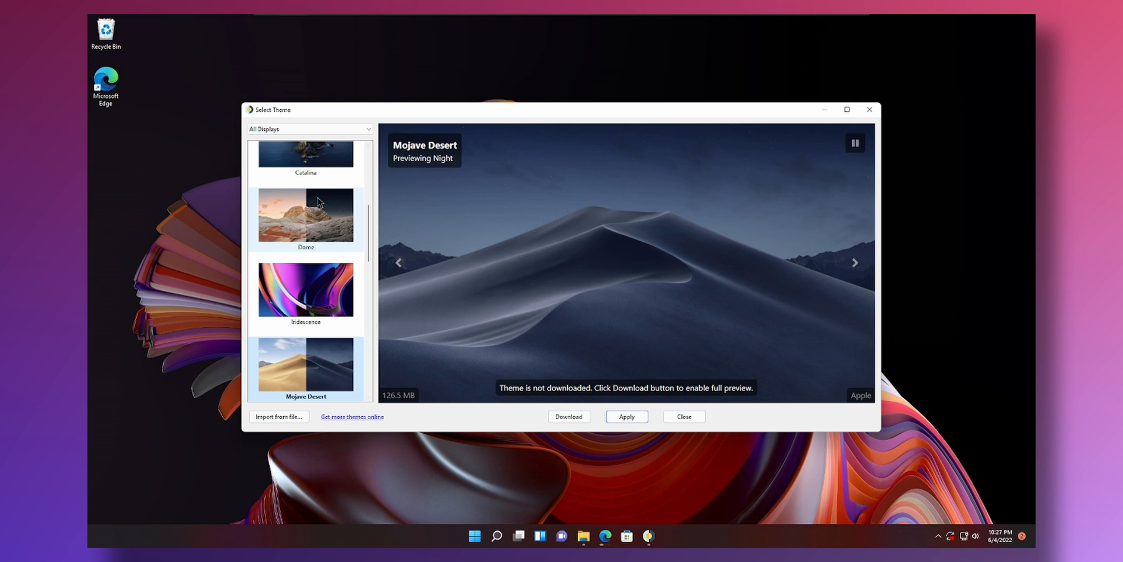
# Apply The Cliffs theme from WinDynamicDesktop's theme list and close the Select Theme window.
pyautogui.scroll(3)
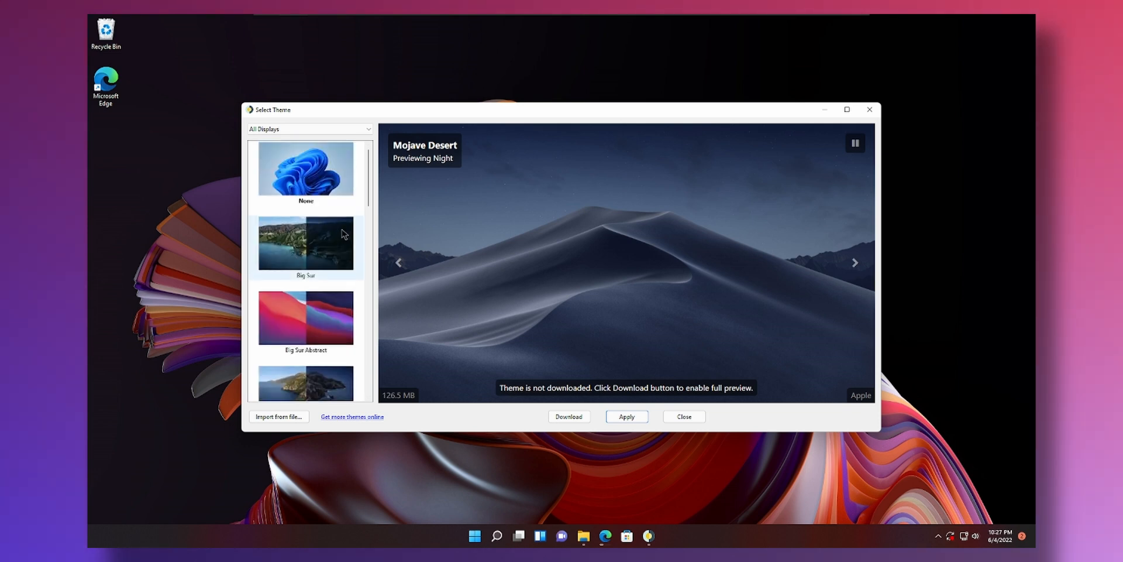
pyautogui.scroll(-3)
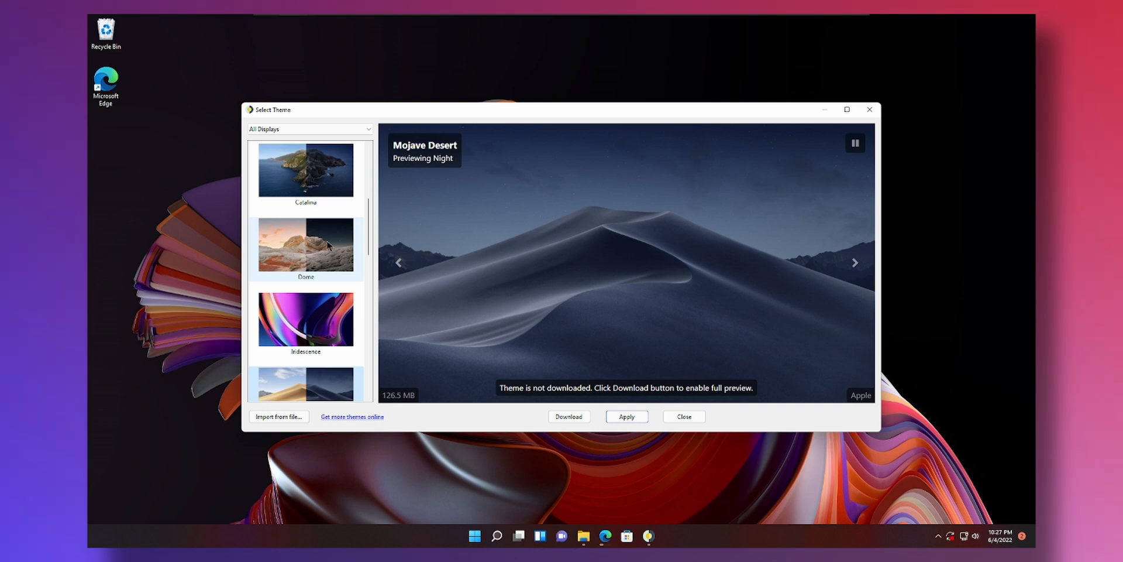
pyautogui.moveTo(339, 261)
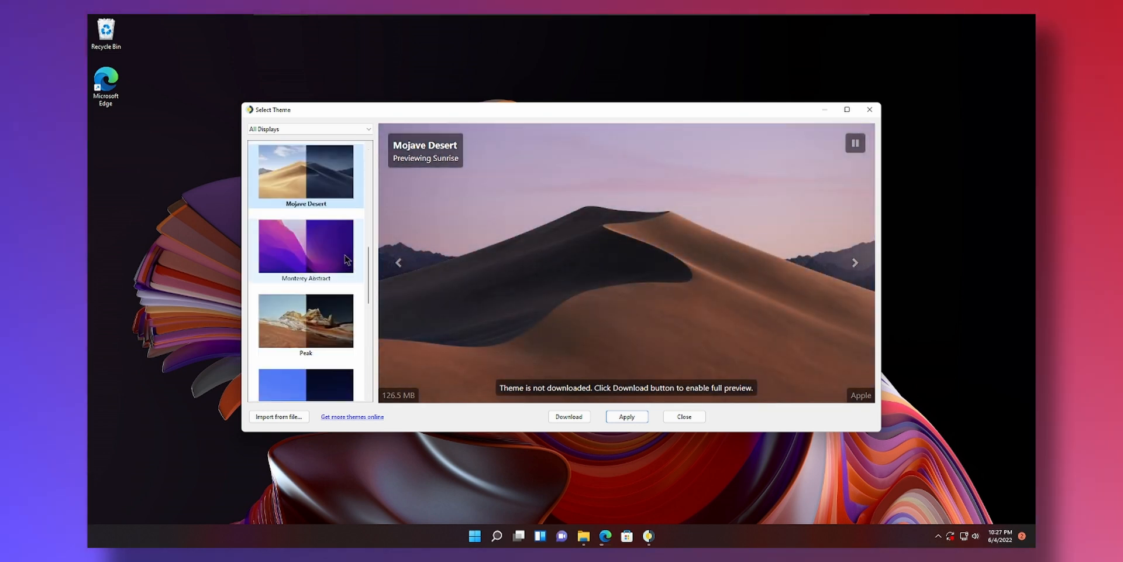
pyautogui.scroll(-3)
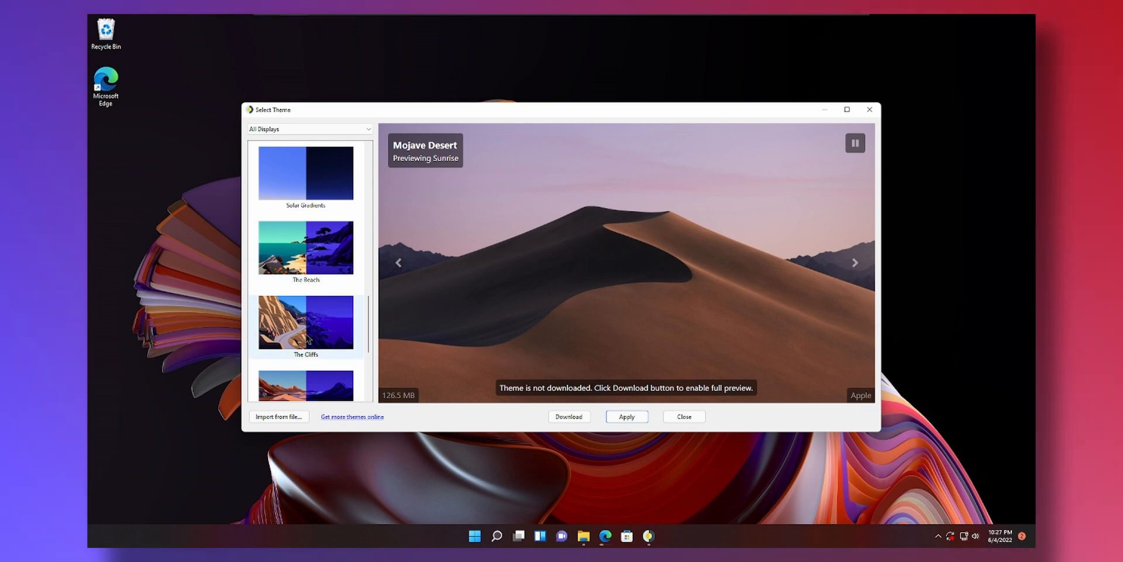
pyautogui.click(568, 416)
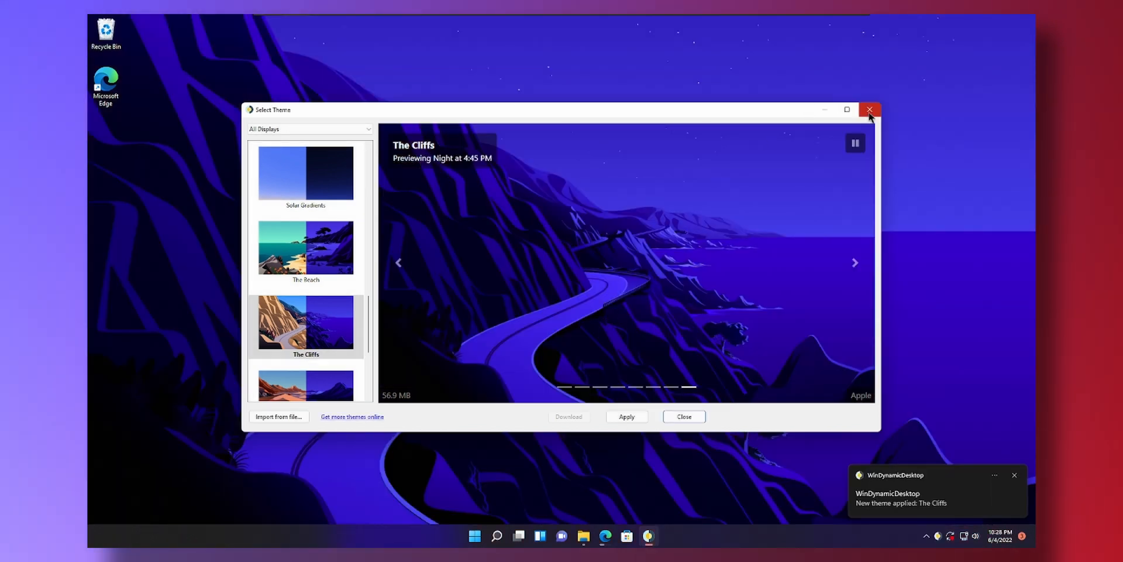
pyautogui.moveTo(871, 110)
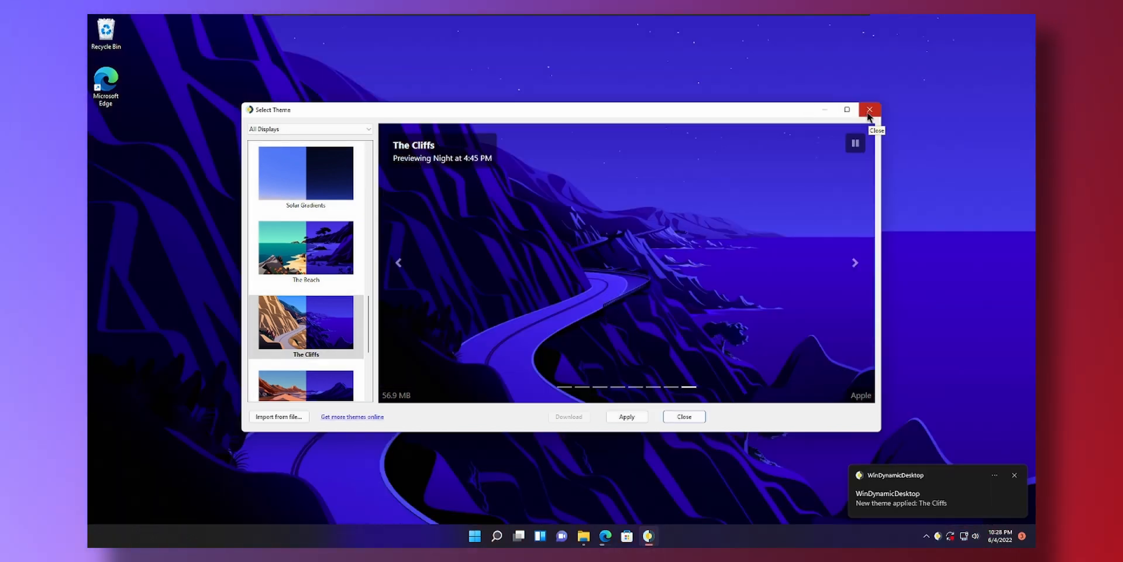
pyautogui.click(870, 109)
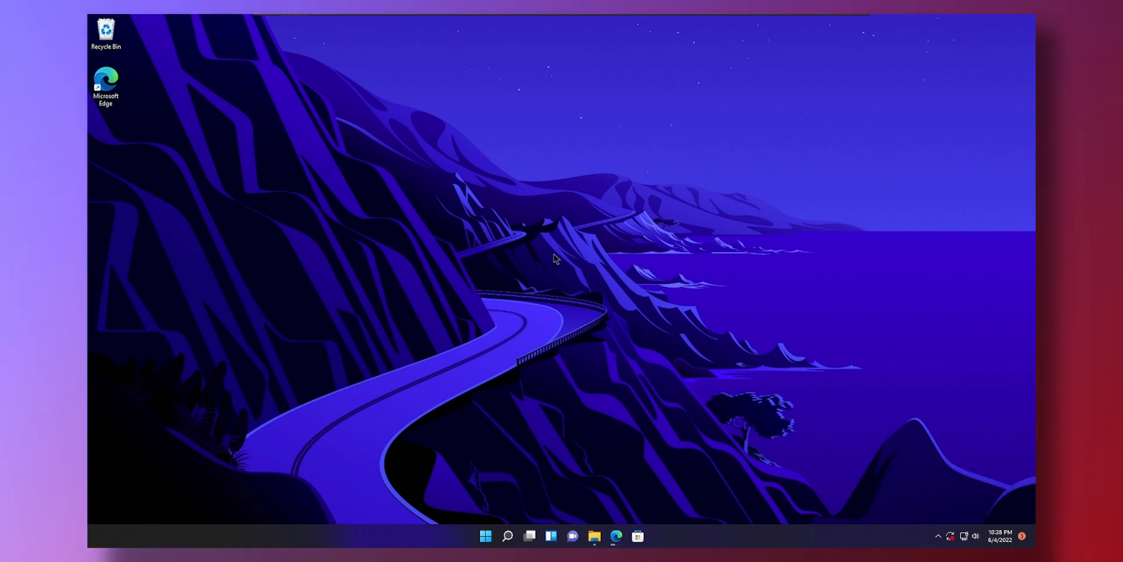
# Uncheck Show desktop icons in the desktop View menu, then open File Explorer.
pyautogui.rightClick(181, 127)
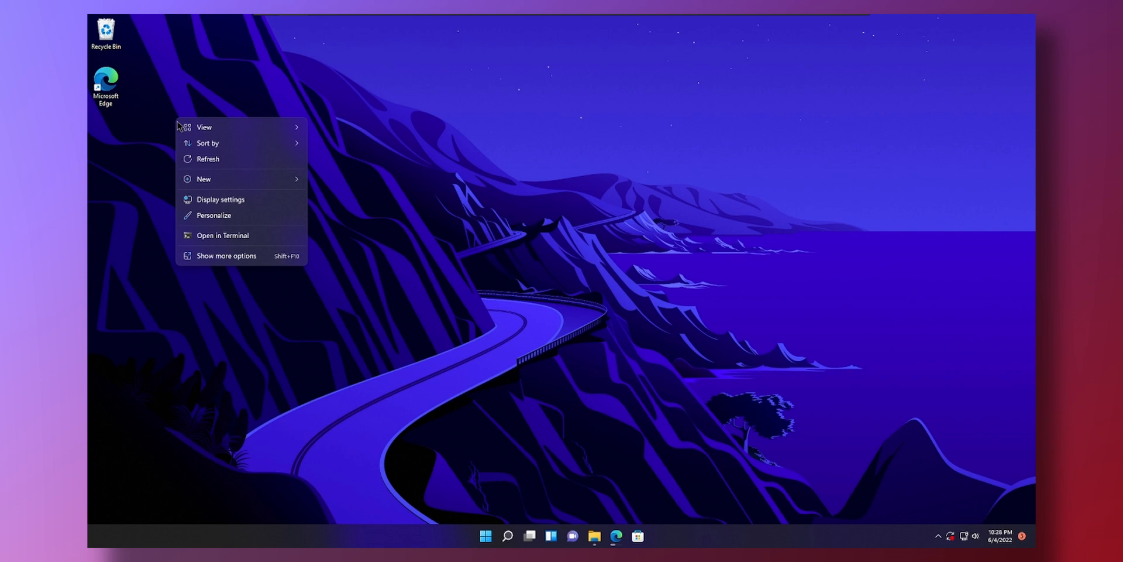
pyautogui.click(358, 226)
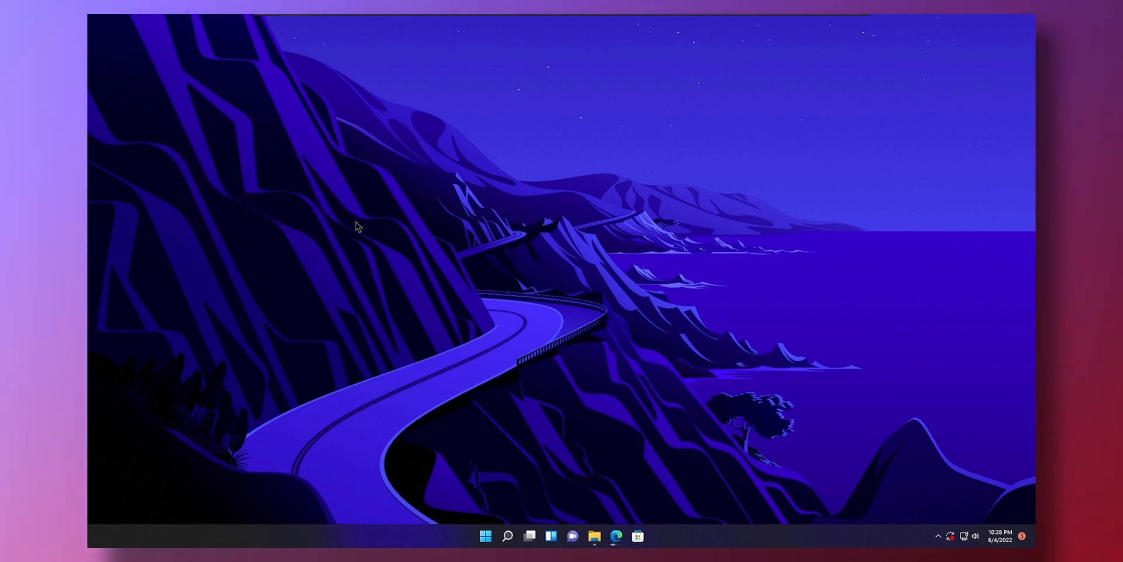
pyautogui.moveTo(595, 316)
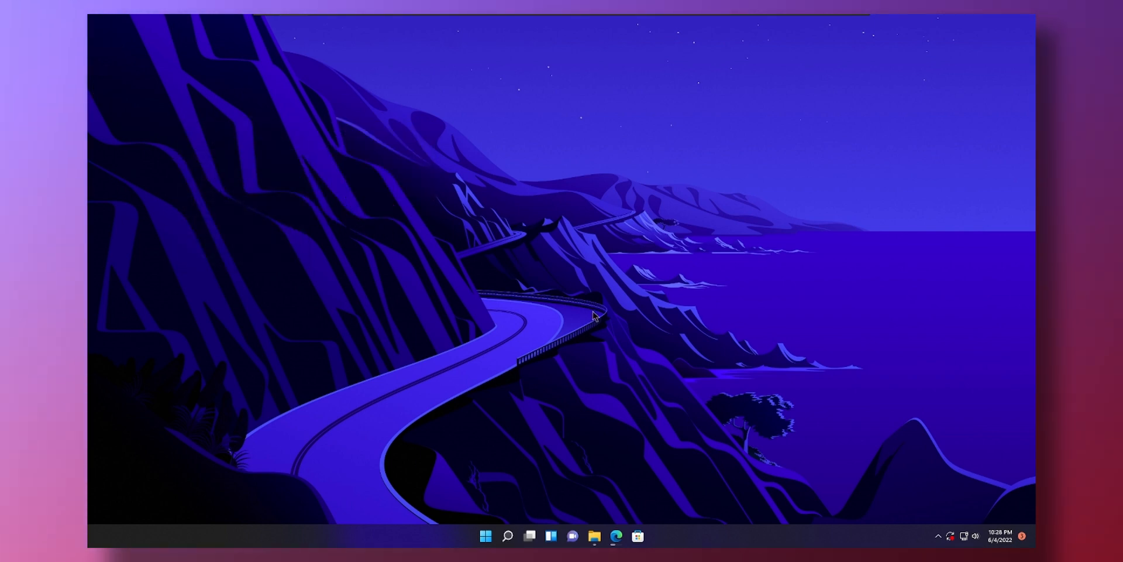
pyautogui.click(615, 536)
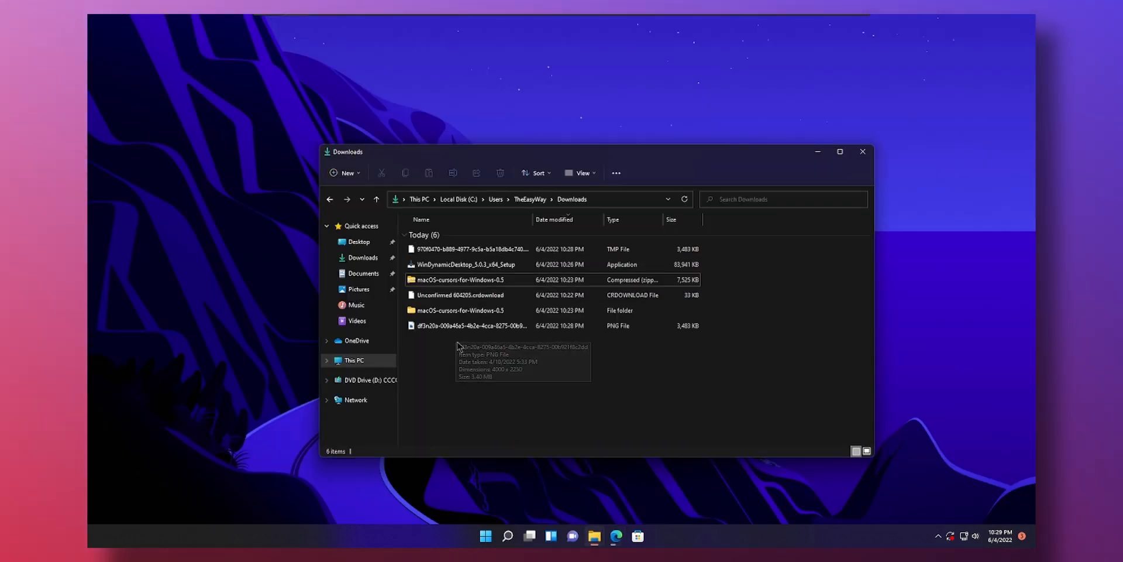
# Set the Monterey PNG in Downloads as the desktop background and view its Properties.
pyautogui.click(470, 325)
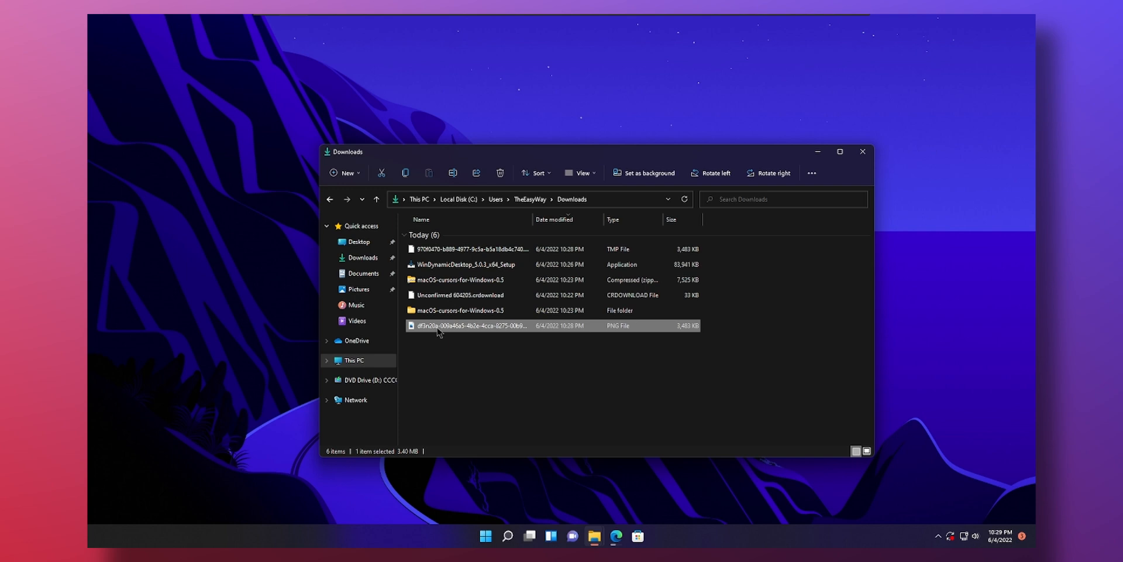
pyautogui.rightClick(473, 325)
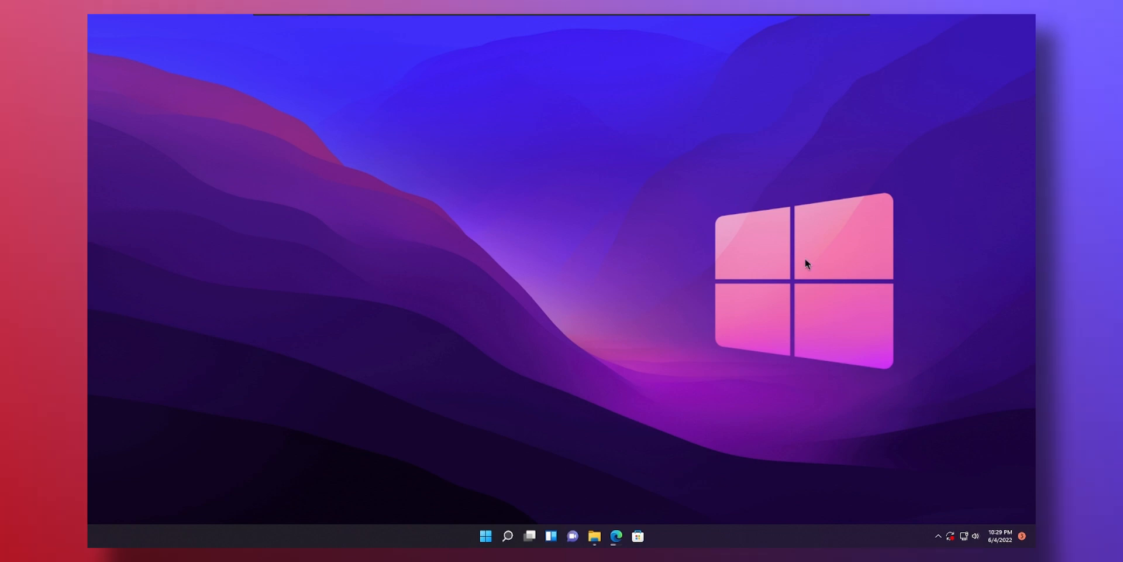
pyautogui.click(594, 536)
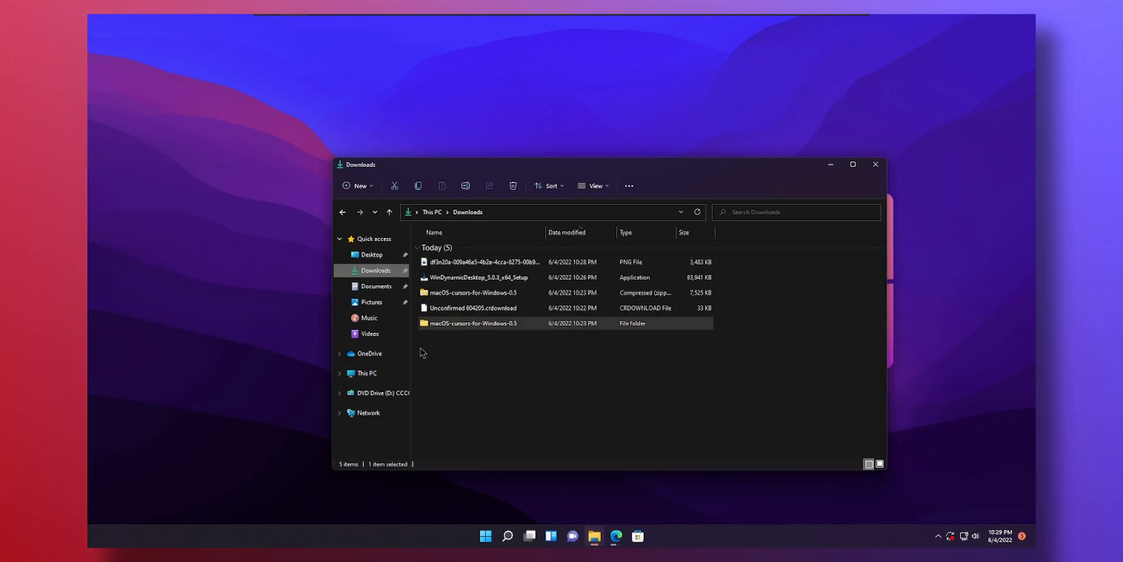
pyautogui.rightClick(479, 262)
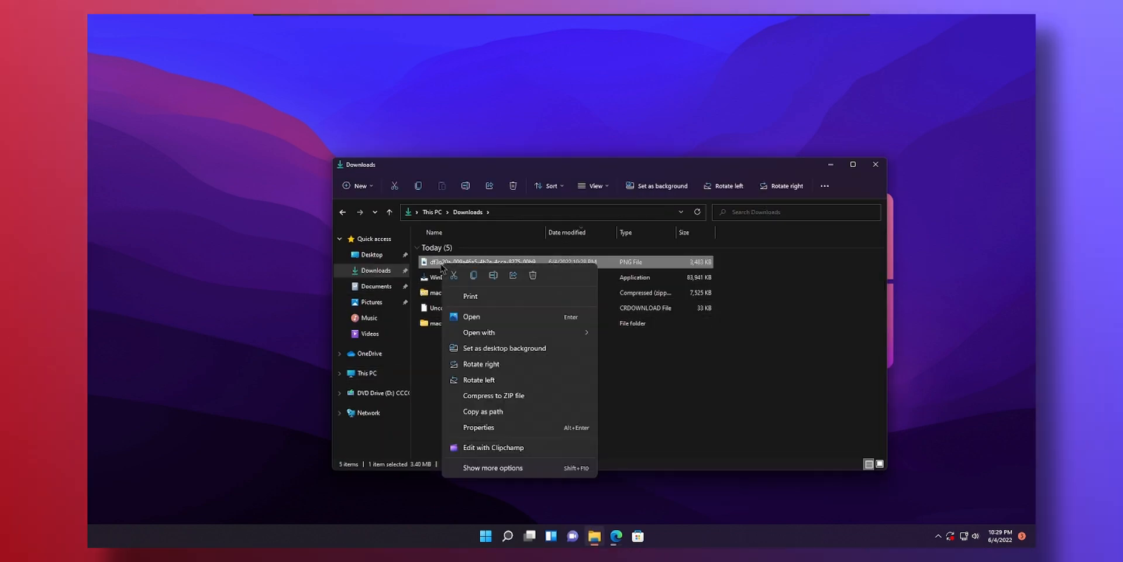
pyautogui.click(479, 428)
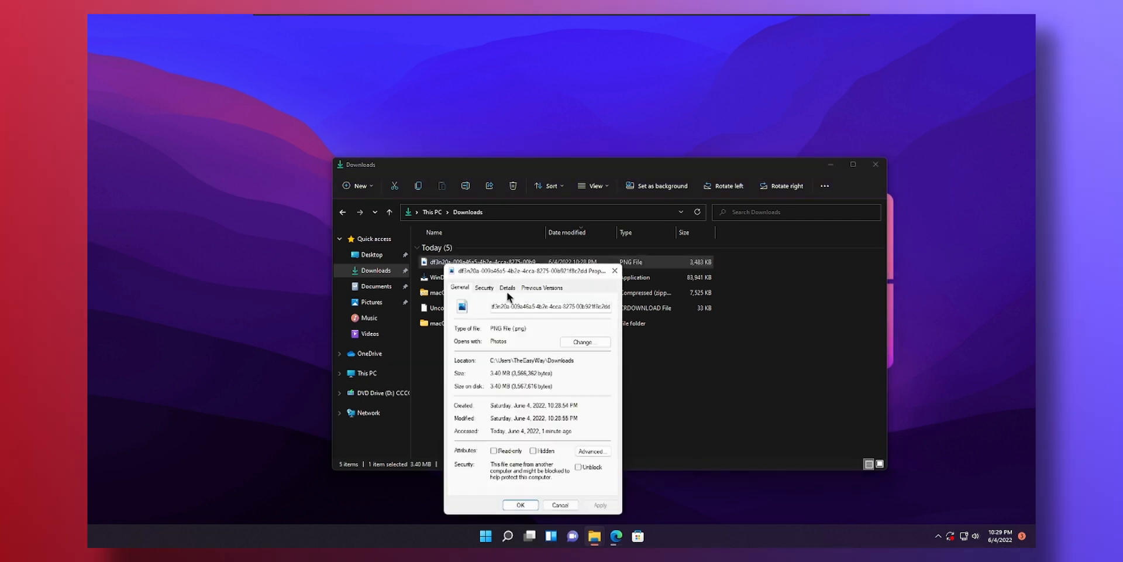
pyautogui.click(505, 287)
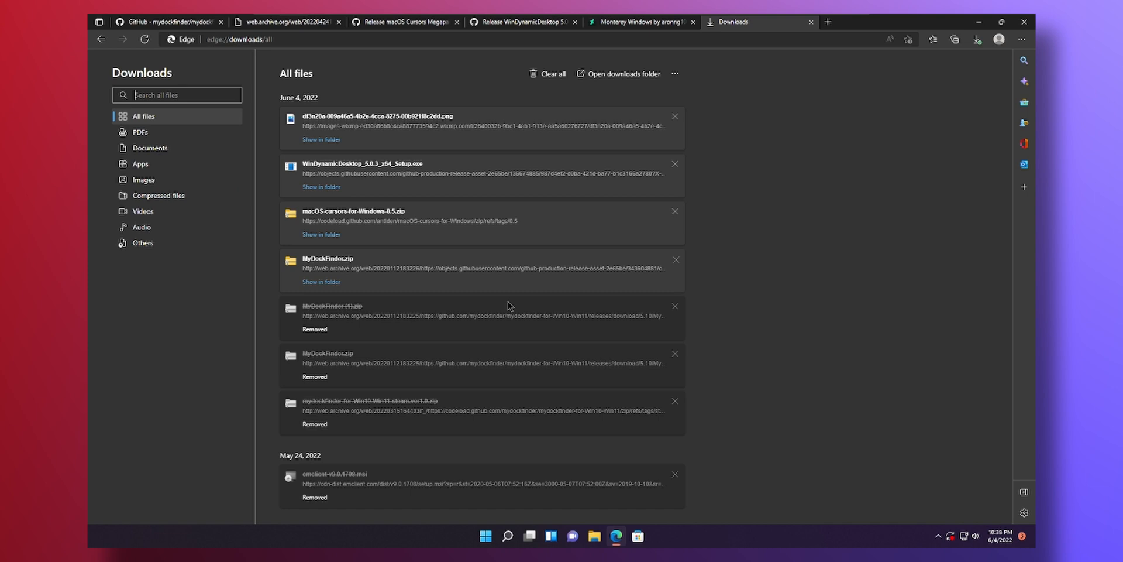
pyautogui.moveTo(328, 258)
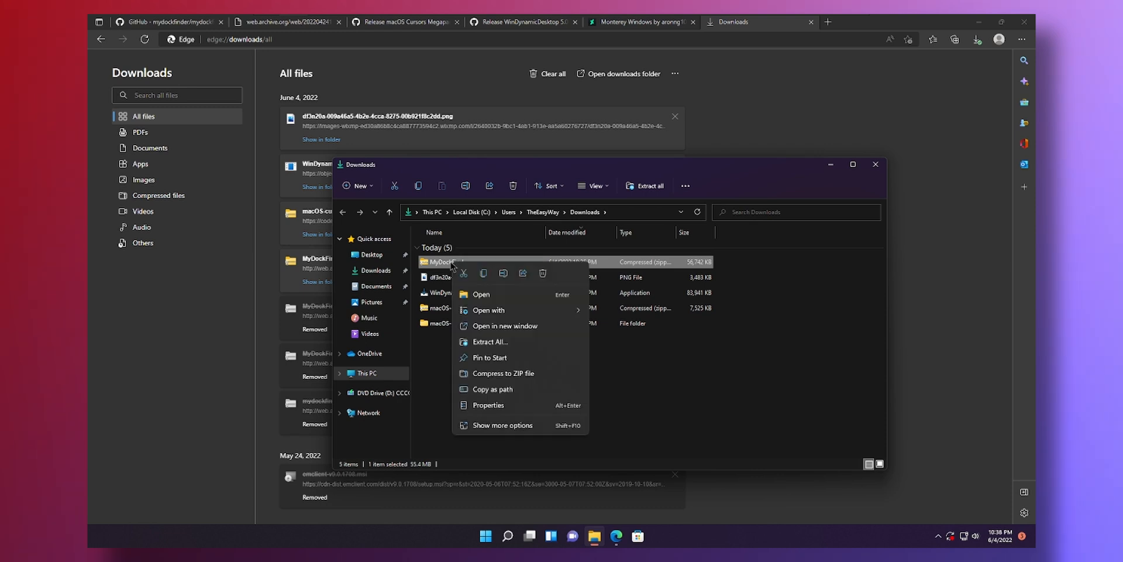
# Start Extract All on MyDockFinder.zip in the Downloads folder.
pyautogui.click(488, 342)
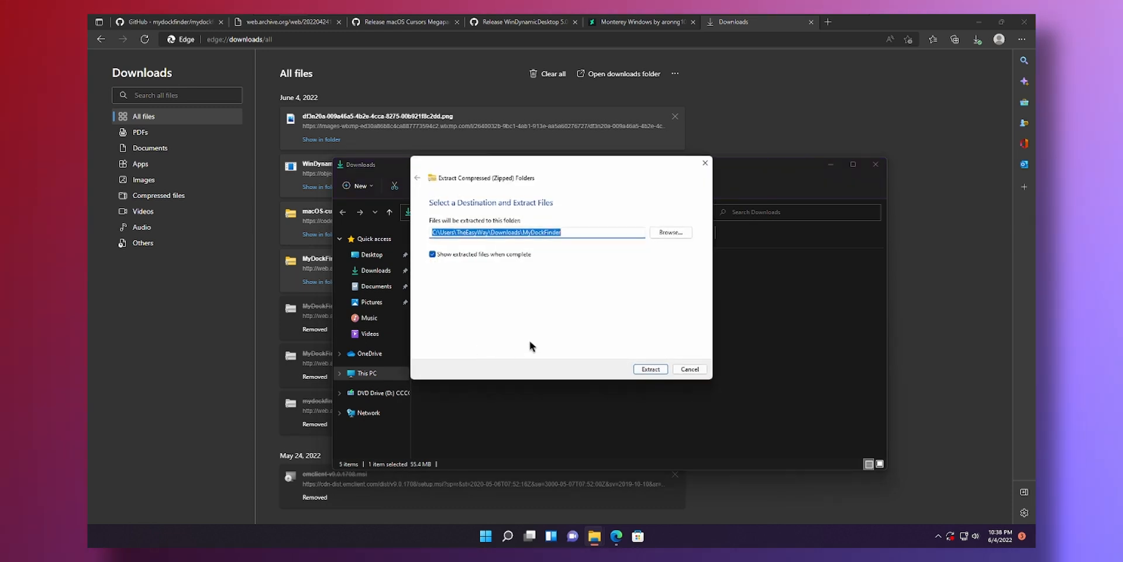
pyautogui.moveTo(670, 232)
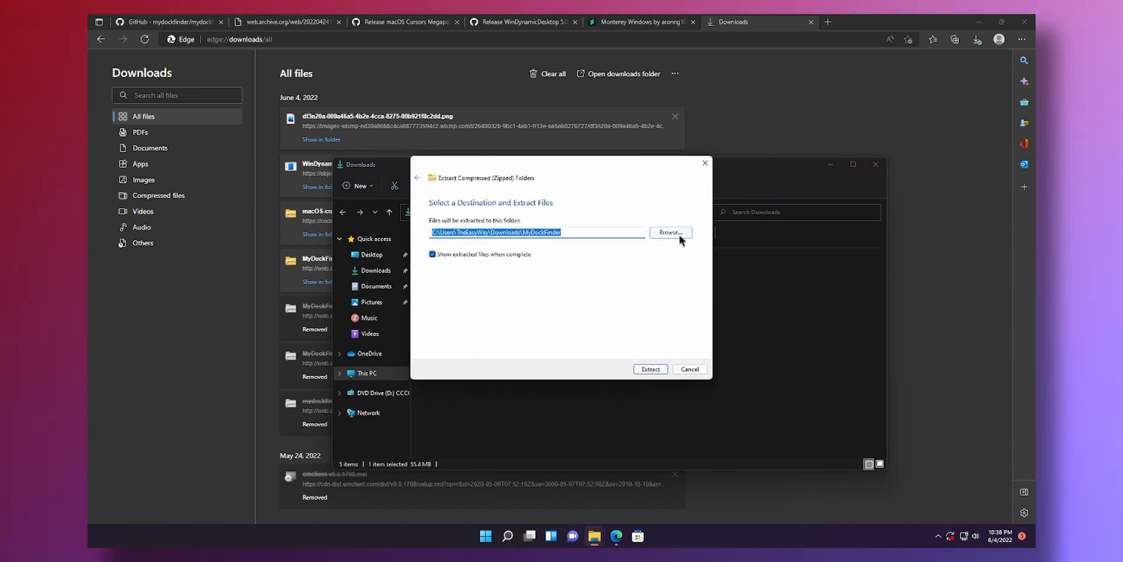
# Extract MyDockFinder.zip into a newly created C:\MacOS folder.
pyautogui.click(670, 232)
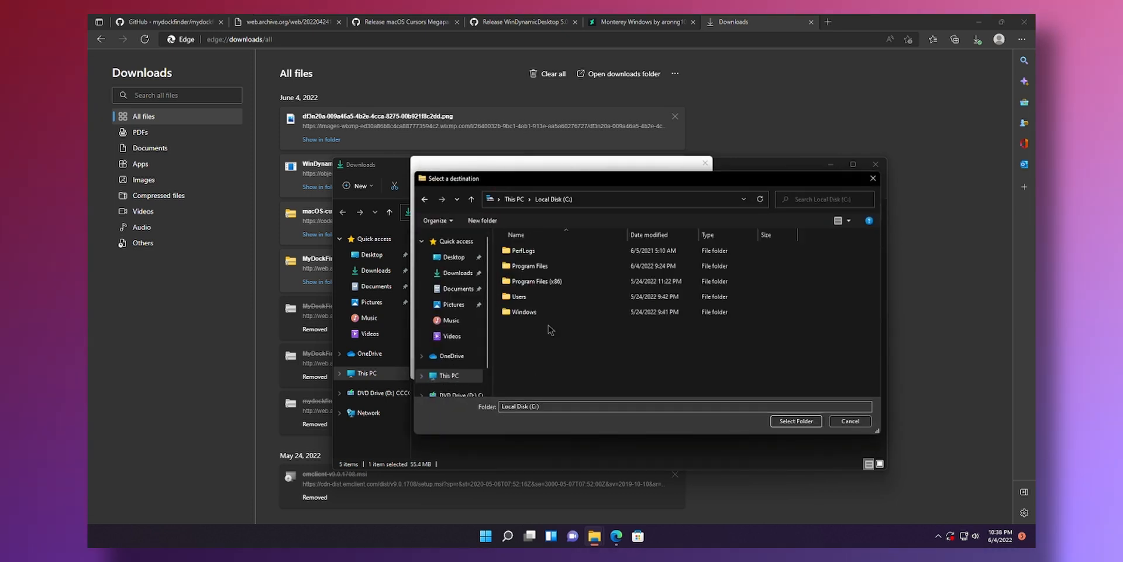
pyautogui.click(481, 220)
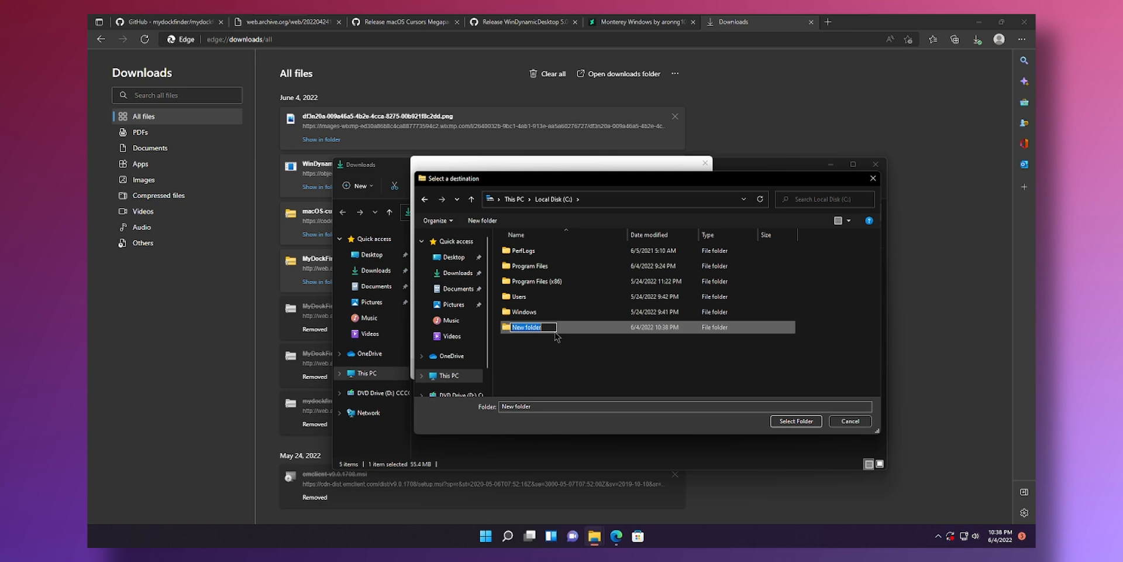
pyautogui.write('MacOS')
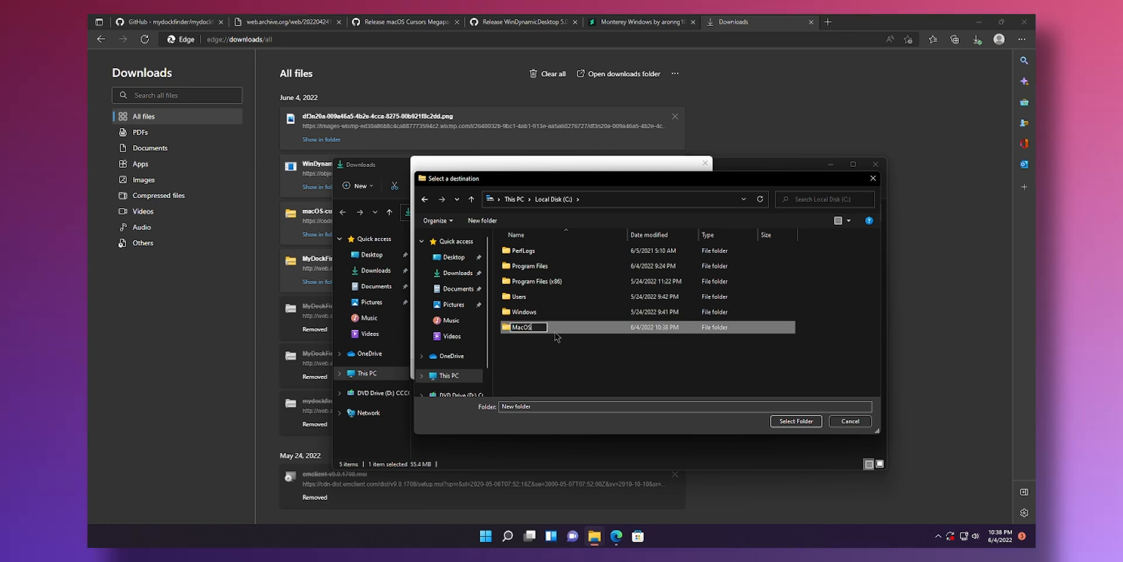
pyautogui.doubleClick(523, 327)
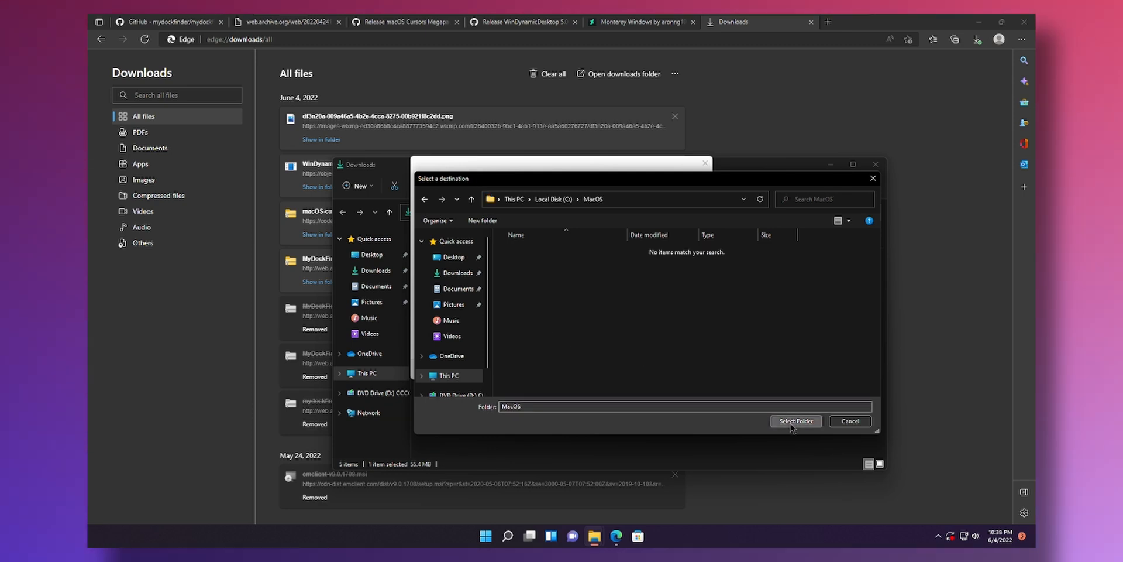
pyautogui.click(795, 421)
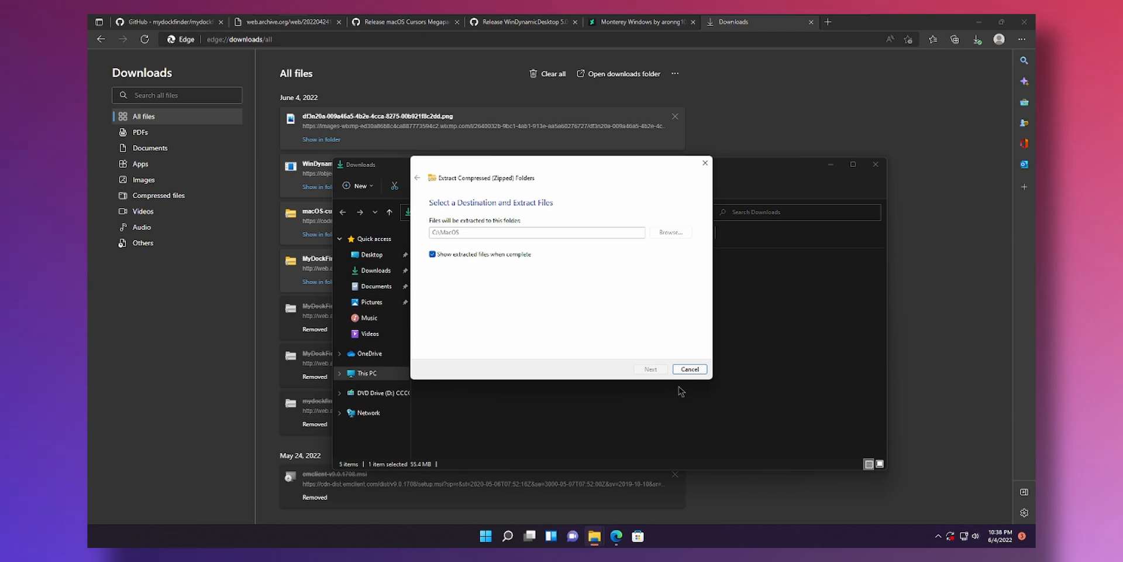
pyautogui.click(649, 370)
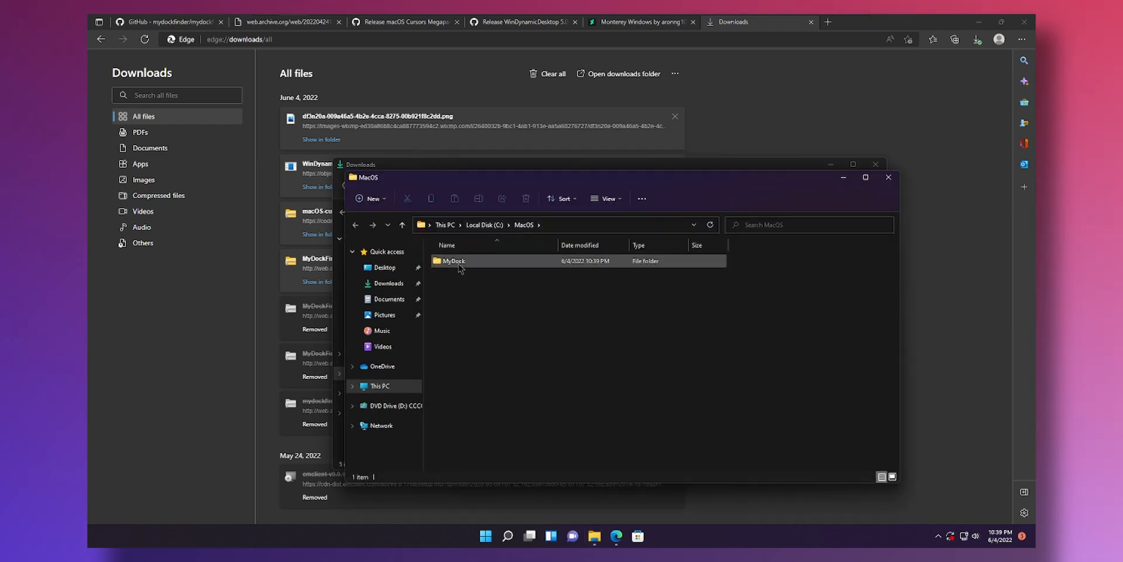
# Launch Dock_64 from the MyDock folder, allowing it past SmartScreen with Run anyway.
pyautogui.doubleClick(454, 259)
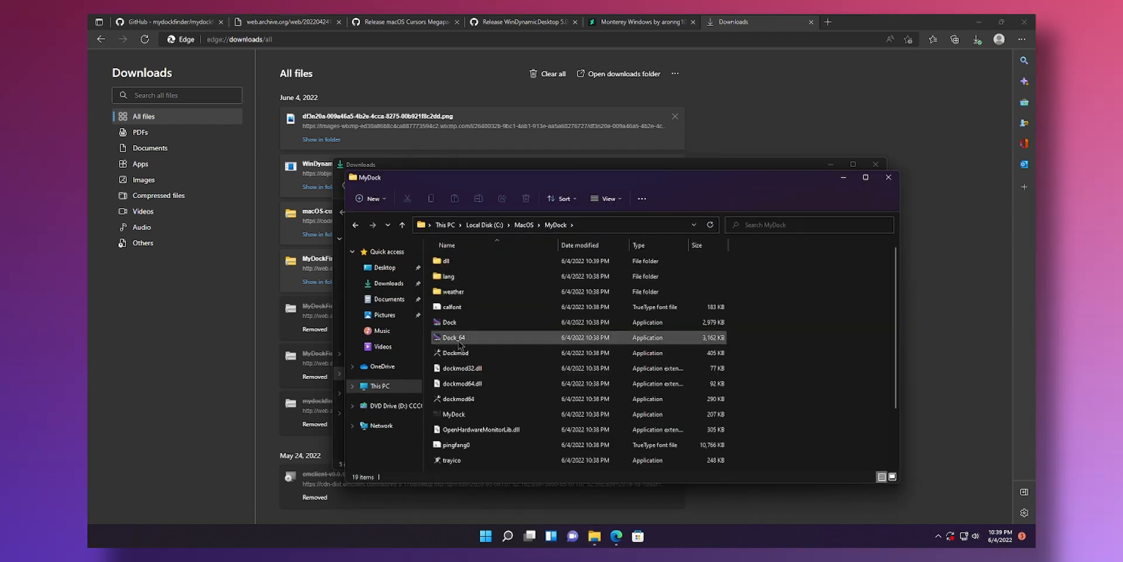
pyautogui.click(451, 338)
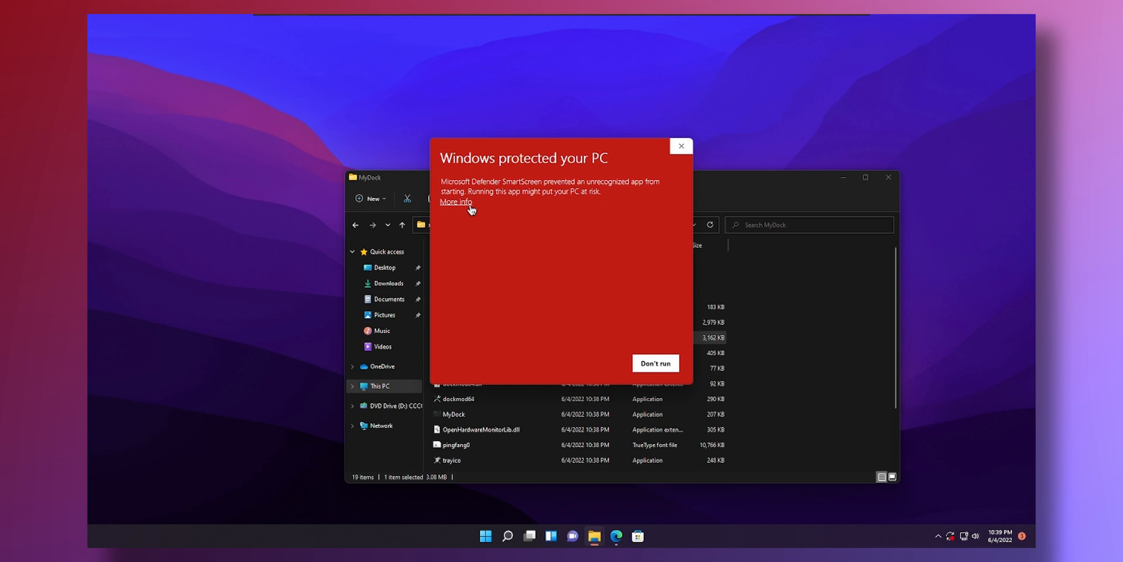
pyautogui.click(654, 363)
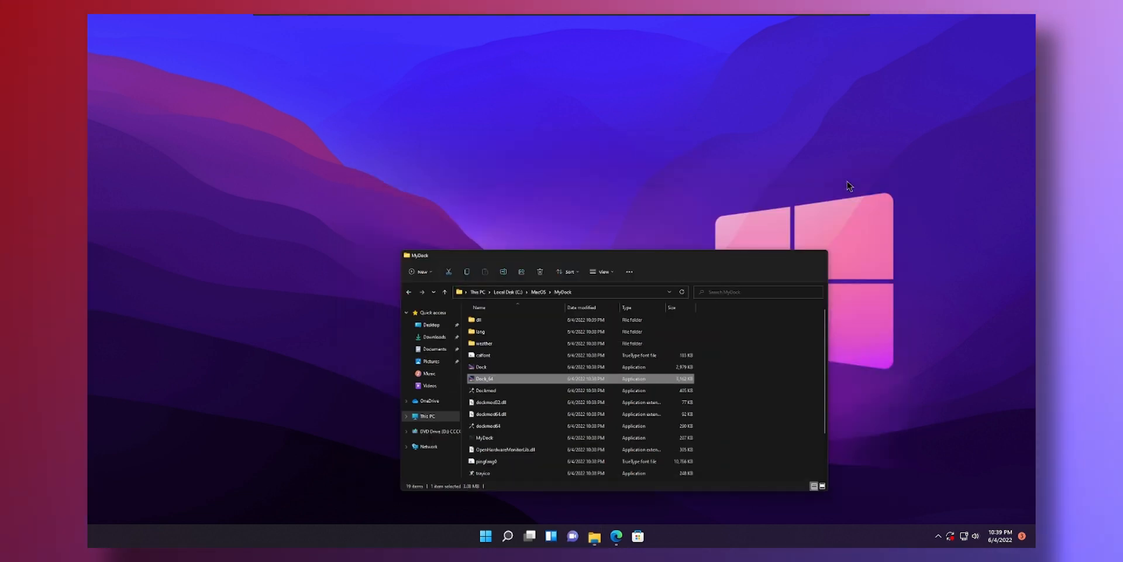
pyautogui.doubleClick(485, 378)
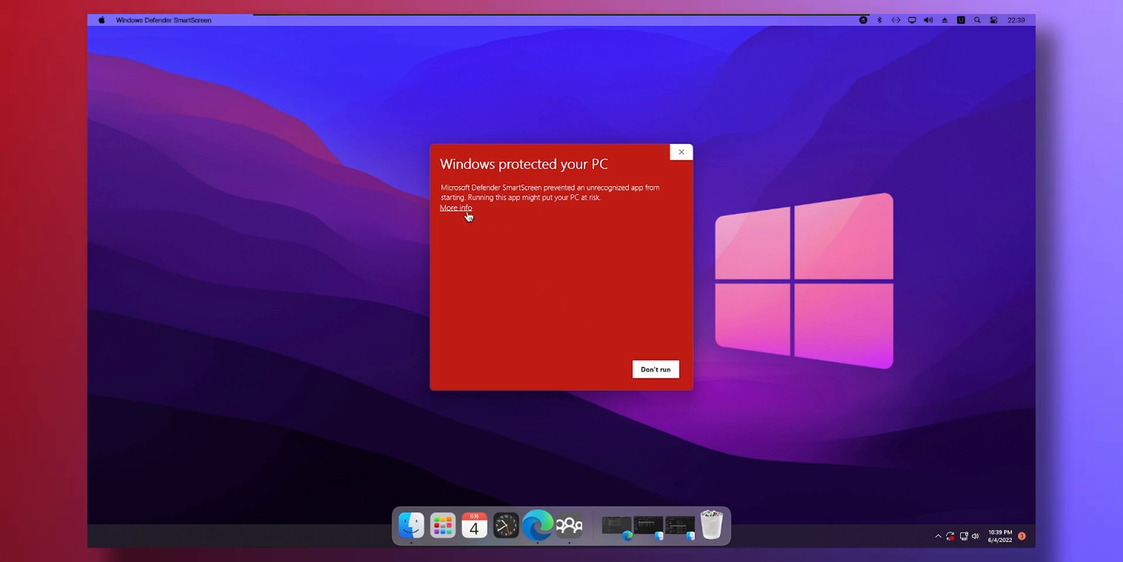
pyautogui.click(456, 207)
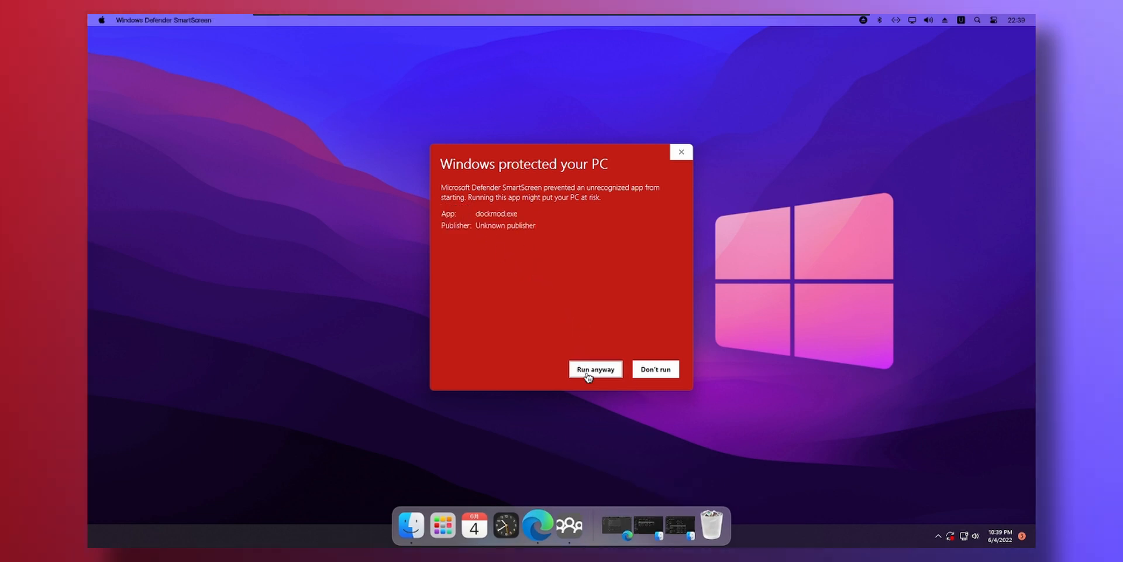
pyautogui.click(596, 369)
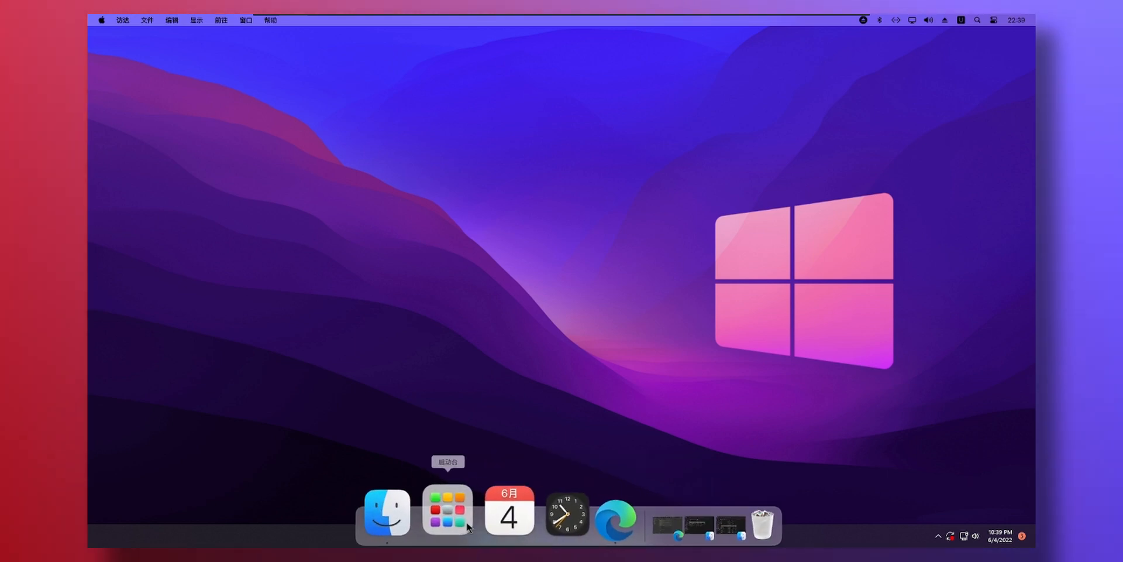
pyautogui.moveTo(421, 510)
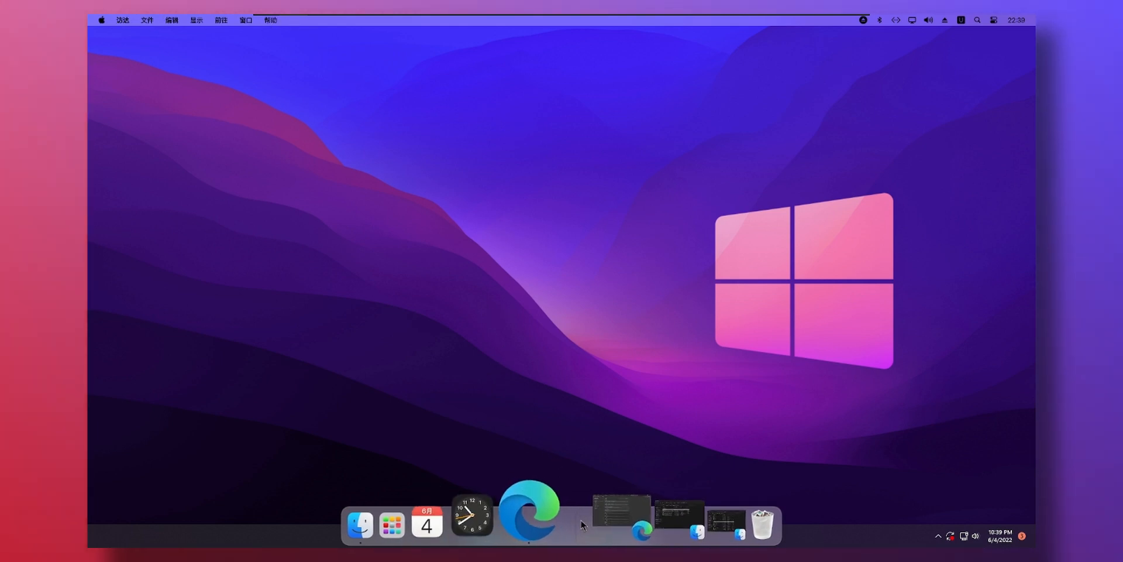
# Set English as the display language in MyDockFinder's Global Settings and close Preferences.
pyautogui.rightClick(580, 524)
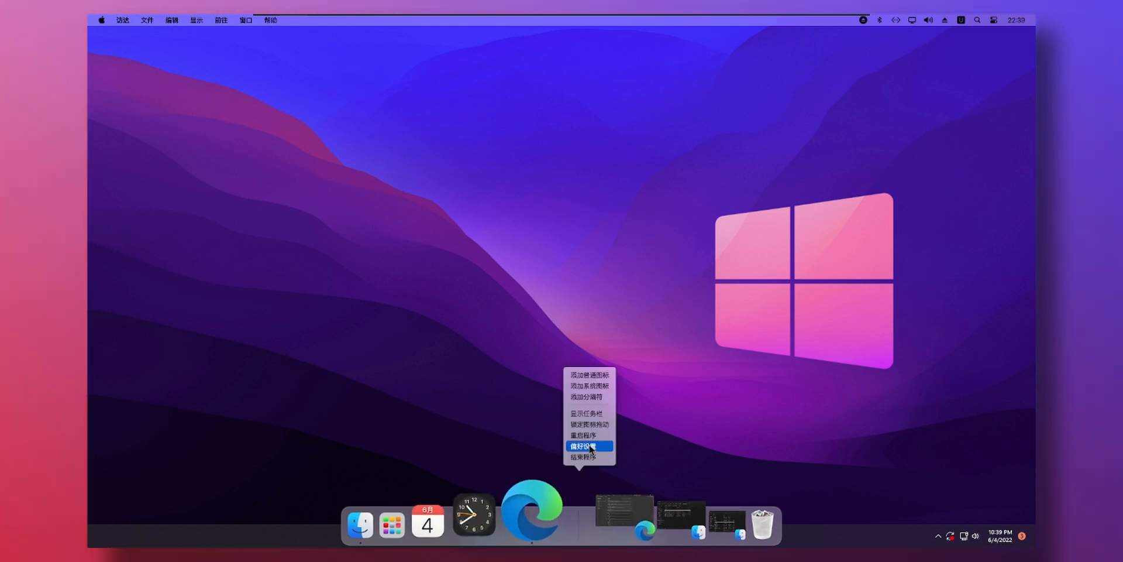
pyautogui.click(585, 446)
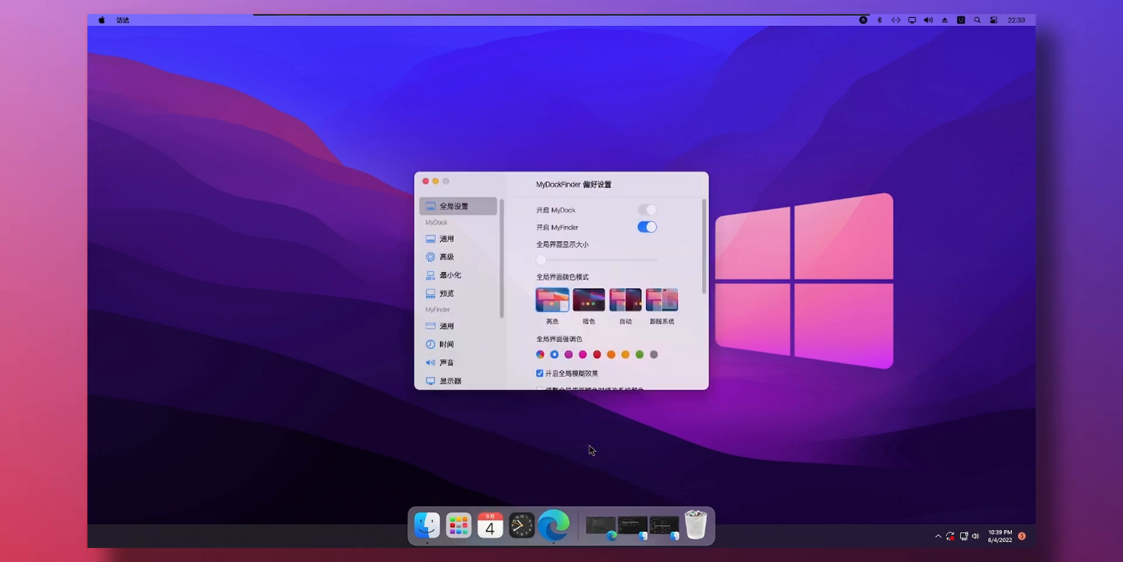
pyautogui.scroll(-3)
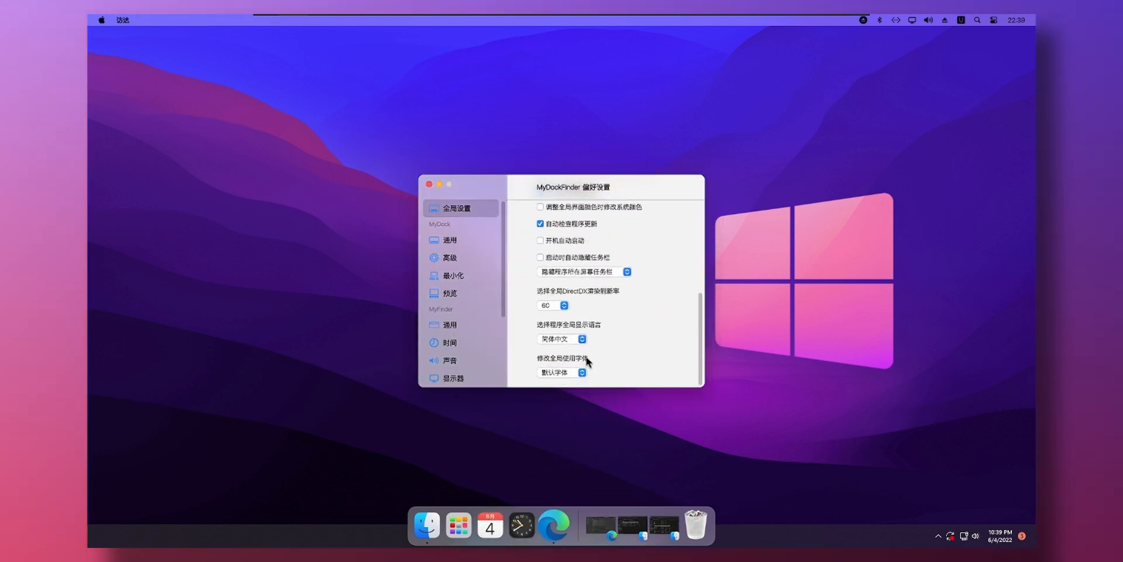
pyautogui.click(562, 339)
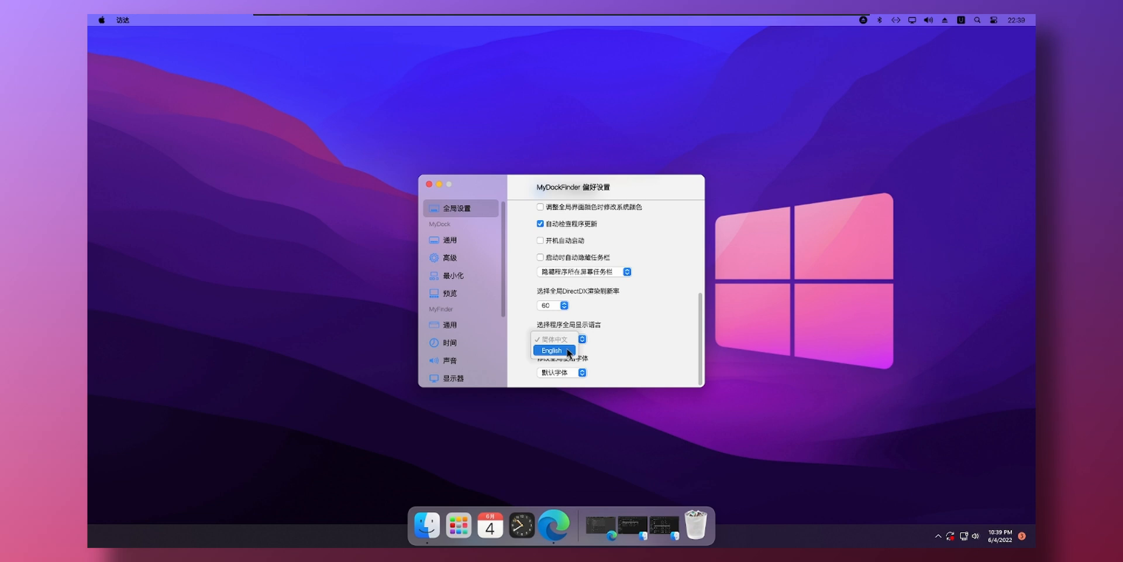
pyautogui.click(550, 351)
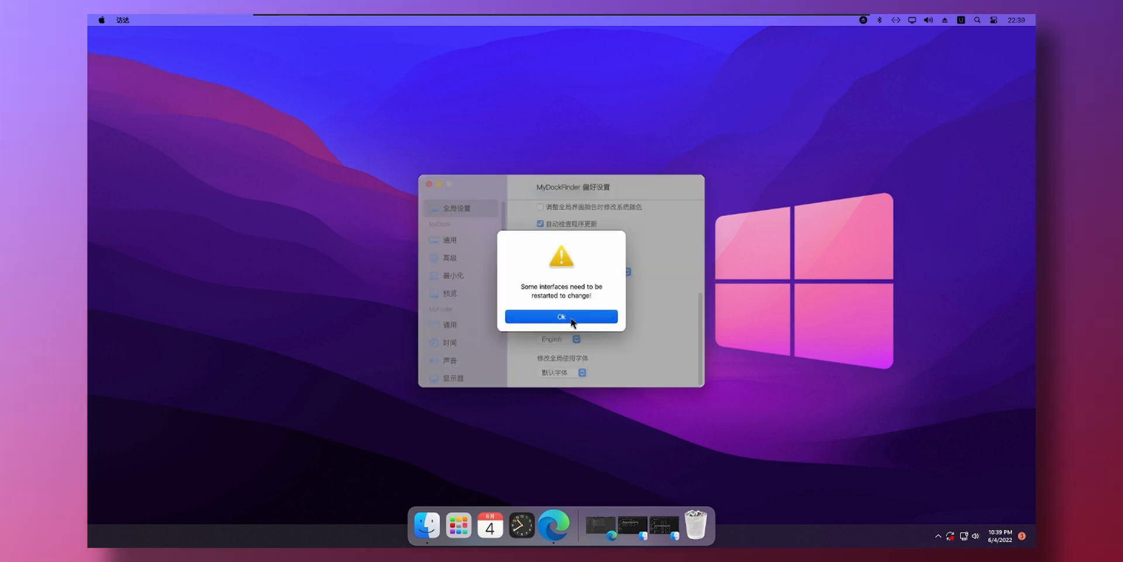
pyautogui.click(561, 316)
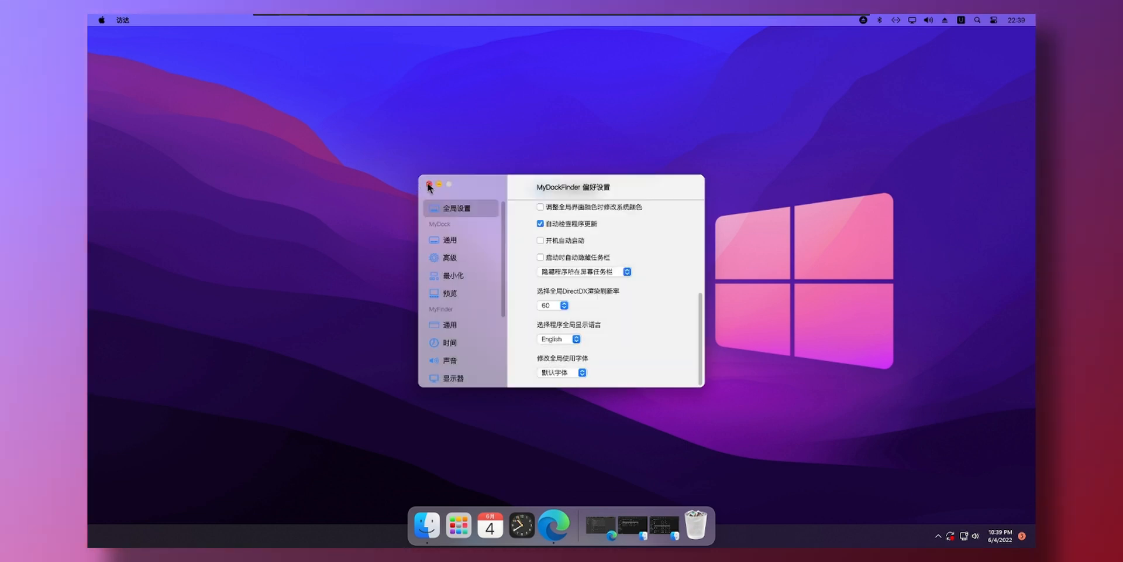
pyautogui.click(430, 185)
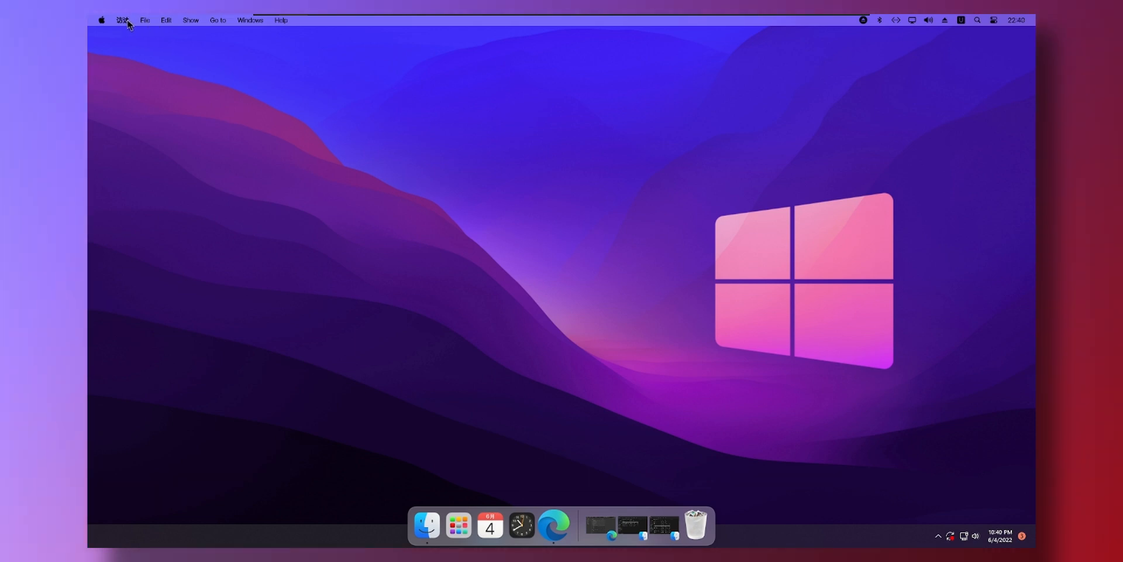
# Quit the dock, relaunch Dock_64 from C:\MacOS\MyDock, and close the Explorer window.
pyautogui.rightClick(580, 529)
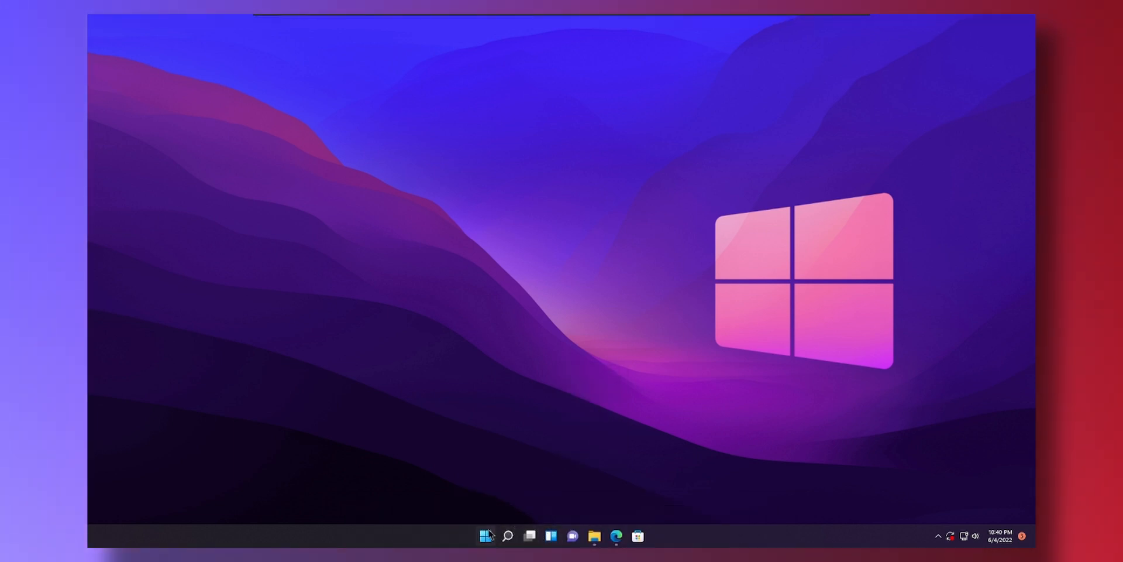
pyautogui.click(594, 536)
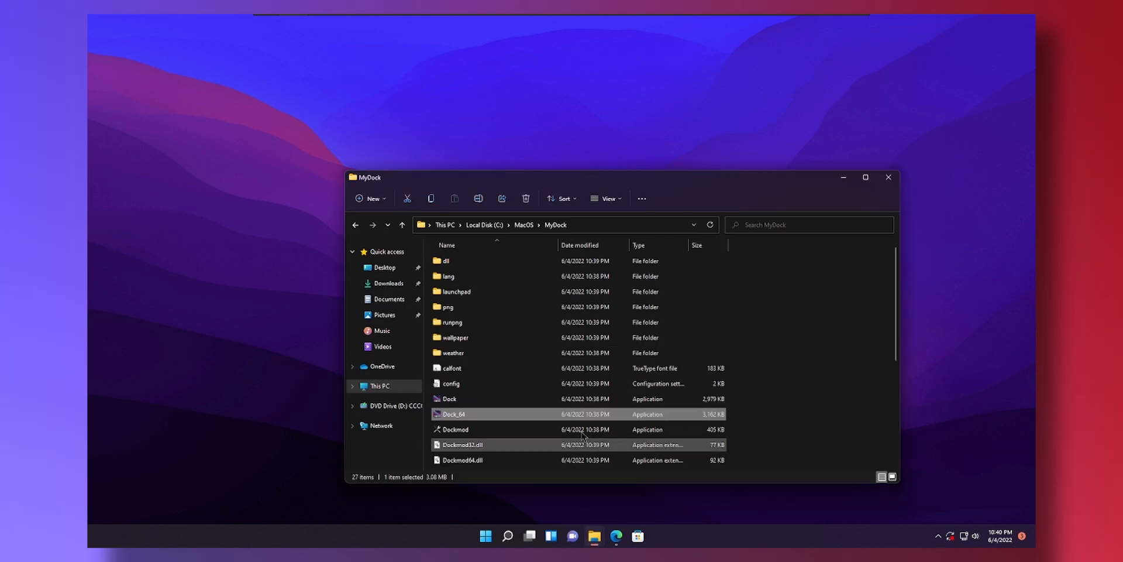
pyautogui.moveTo(523, 224)
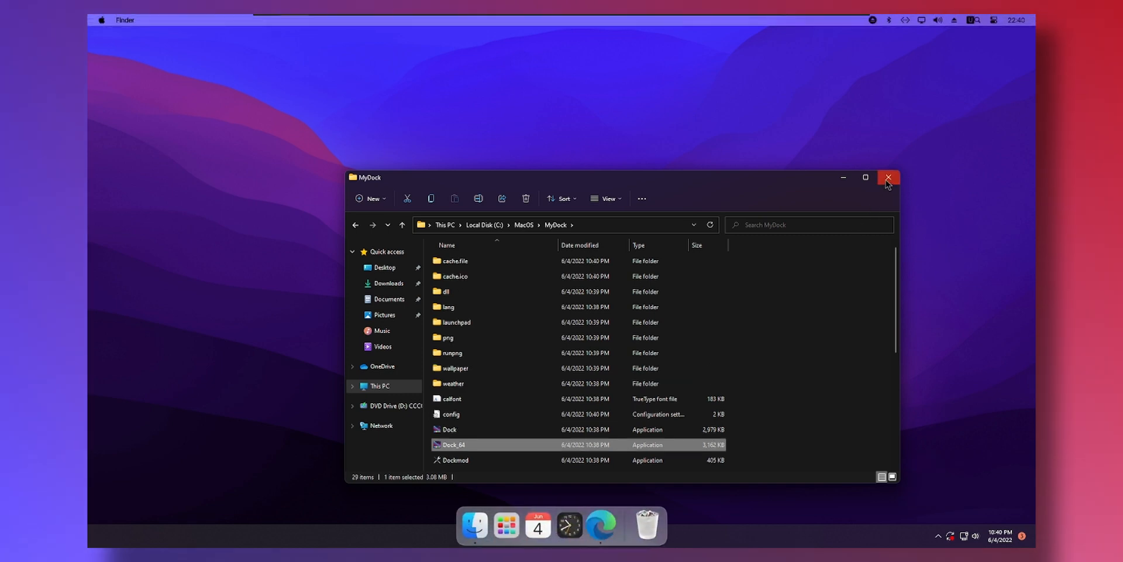
pyautogui.click(888, 177)
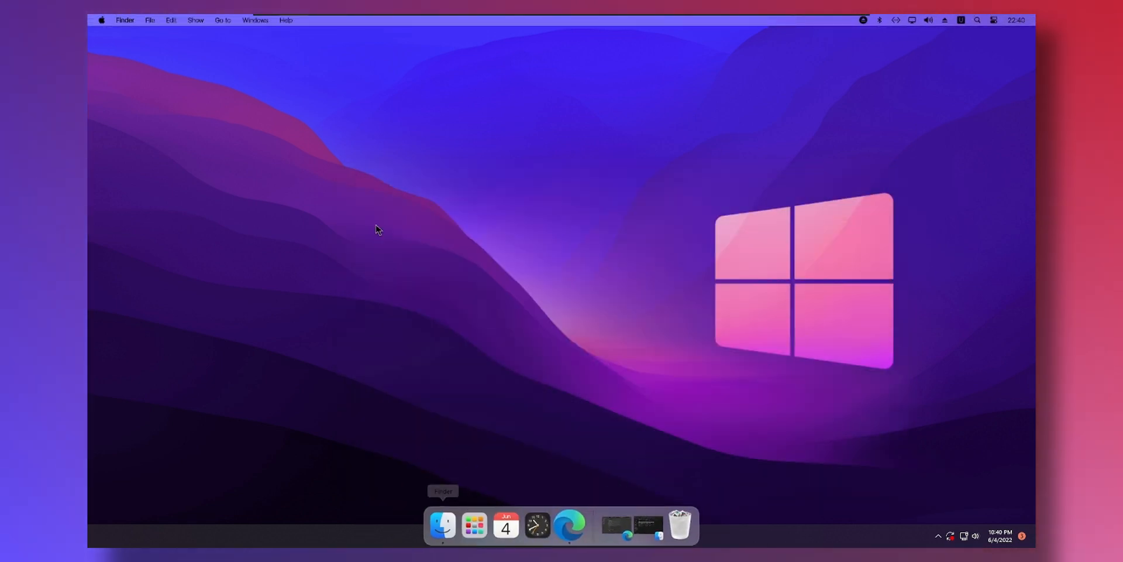
pyautogui.click(102, 19)
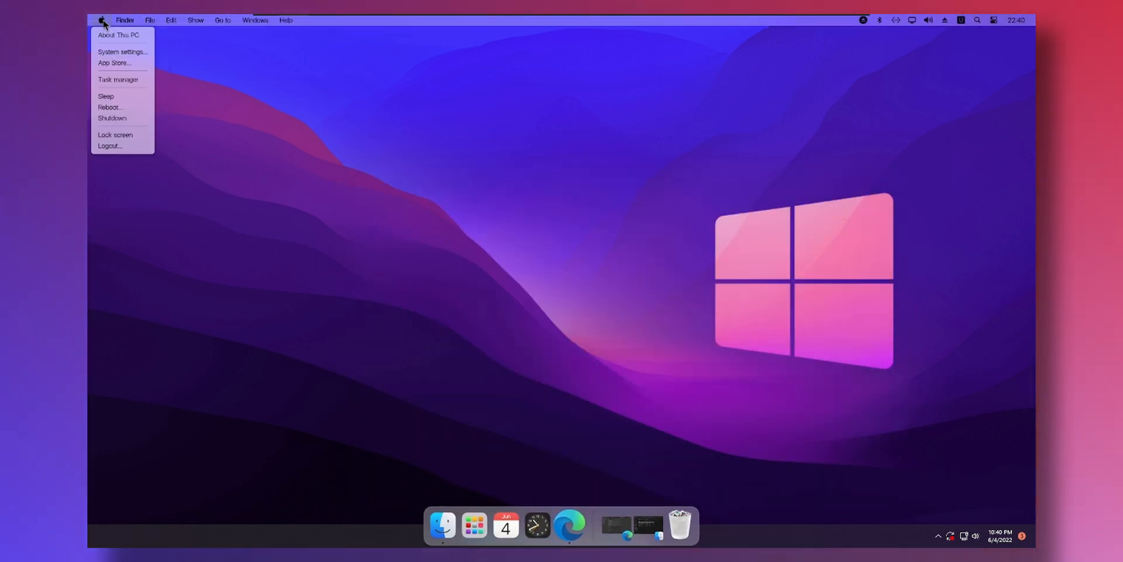
pyautogui.moveTo(122, 117)
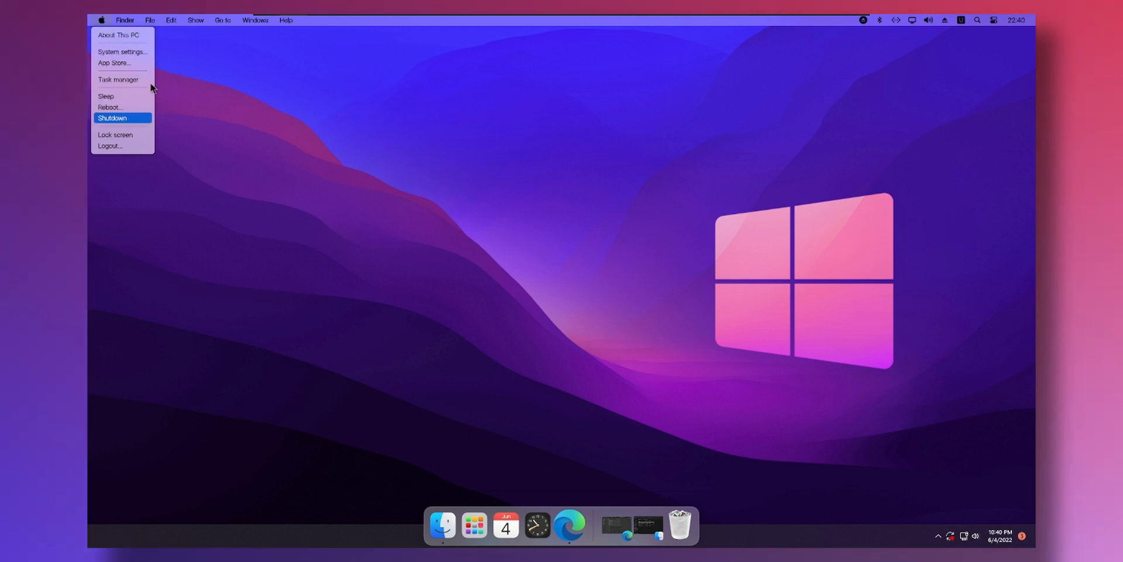
pyautogui.click(125, 60)
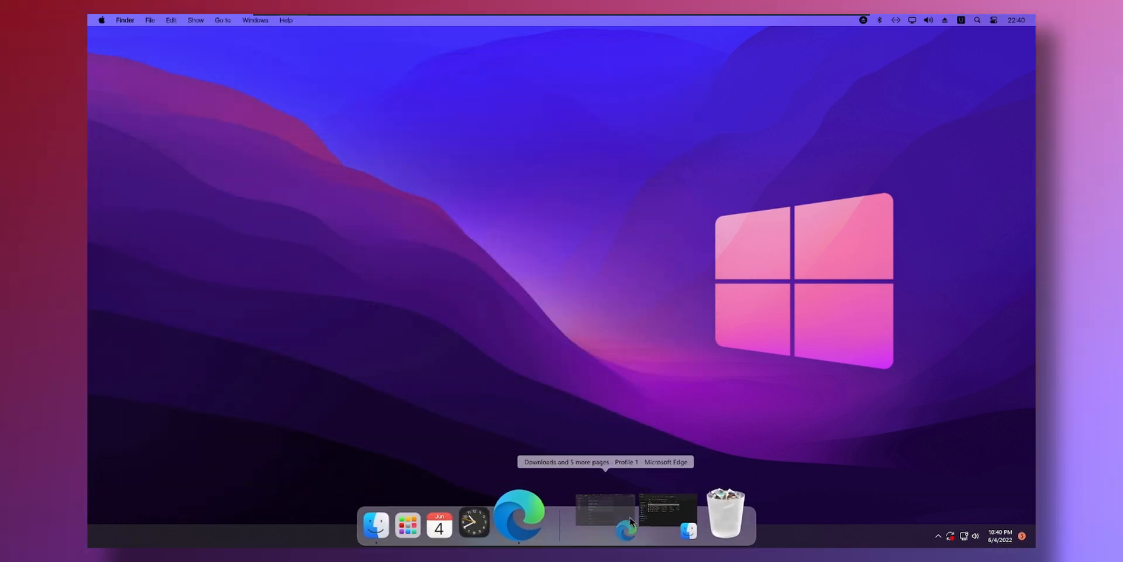
pyautogui.click(521, 516)
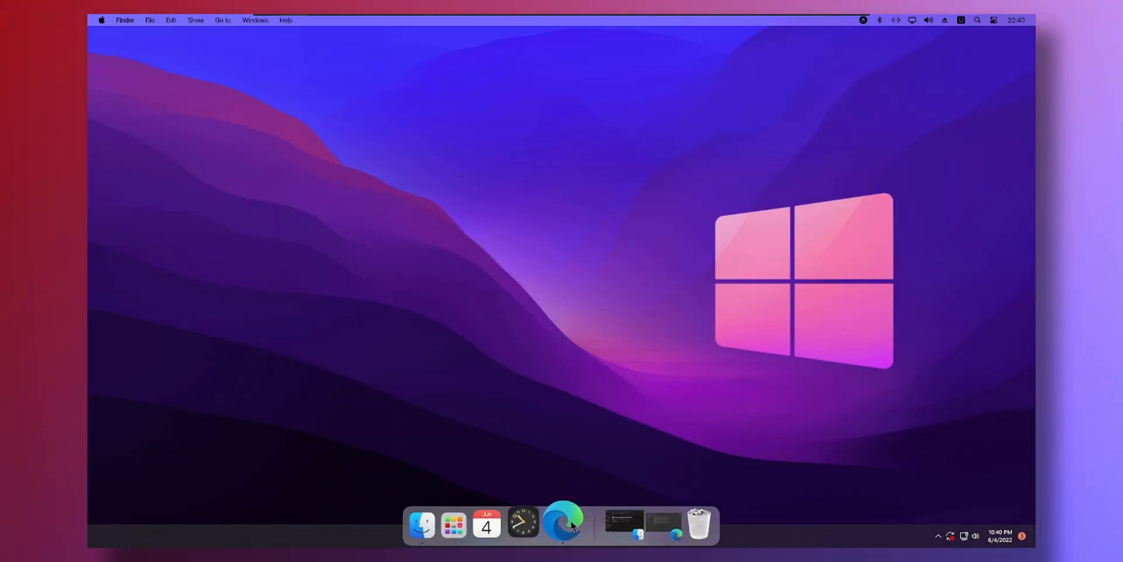
pyautogui.rightClick(563, 523)
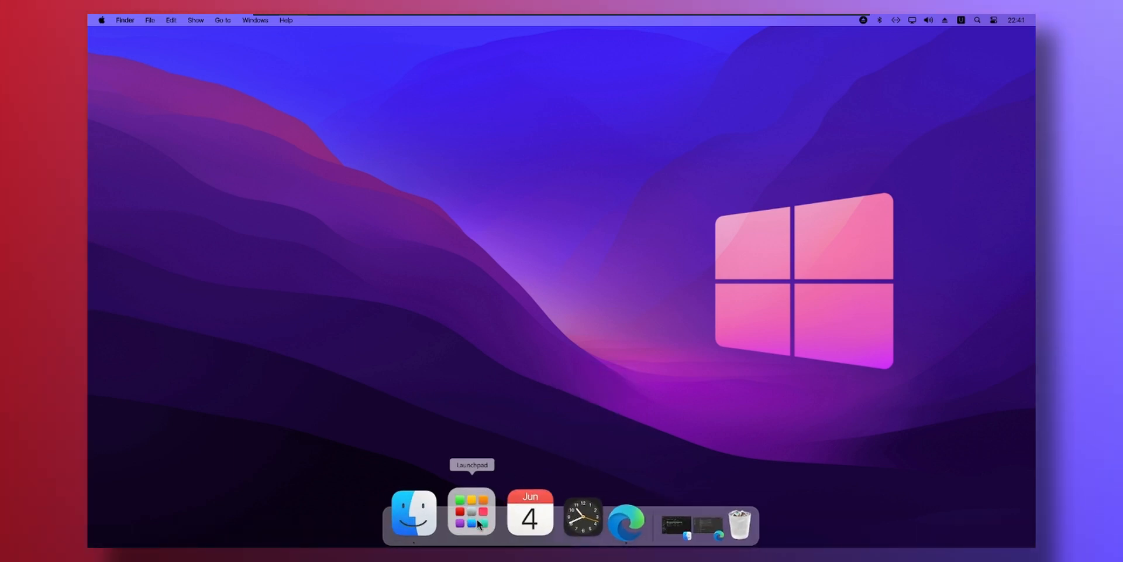
pyautogui.click(470, 511)
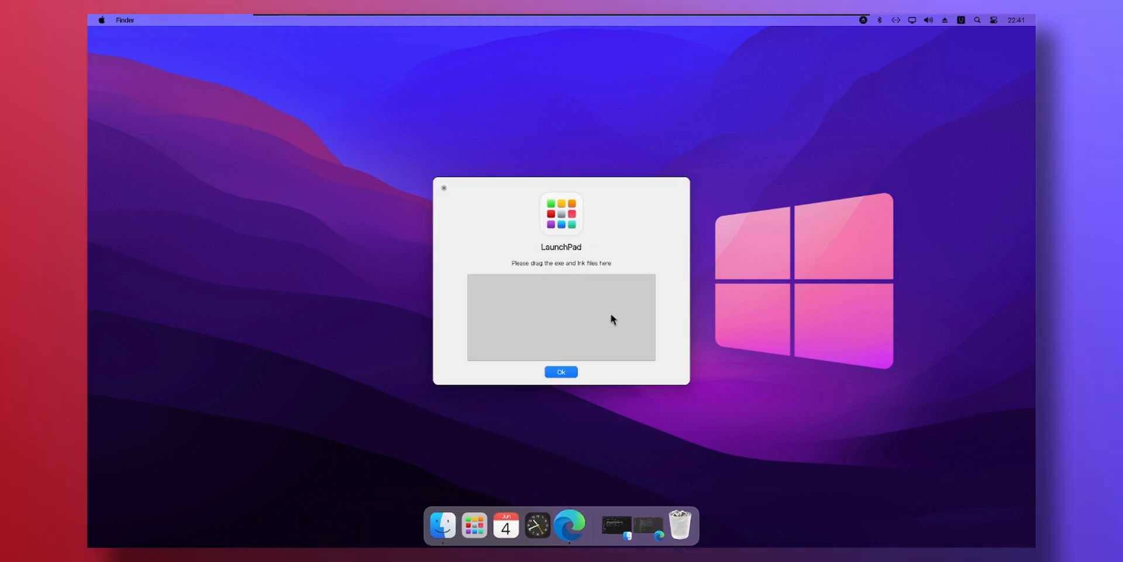
pyautogui.moveTo(594, 333)
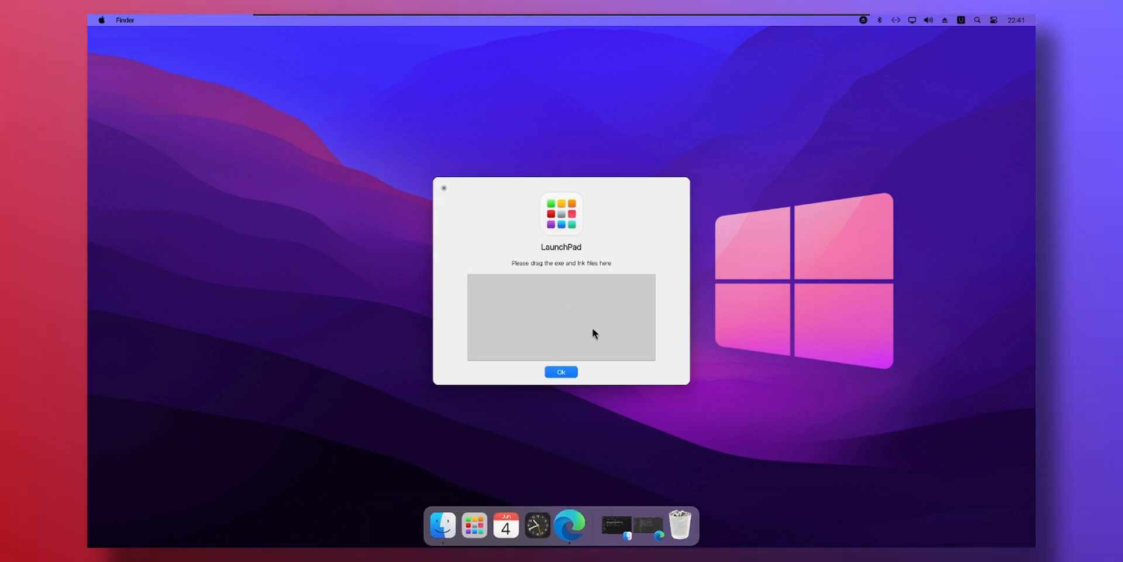
pyautogui.moveTo(475, 223)
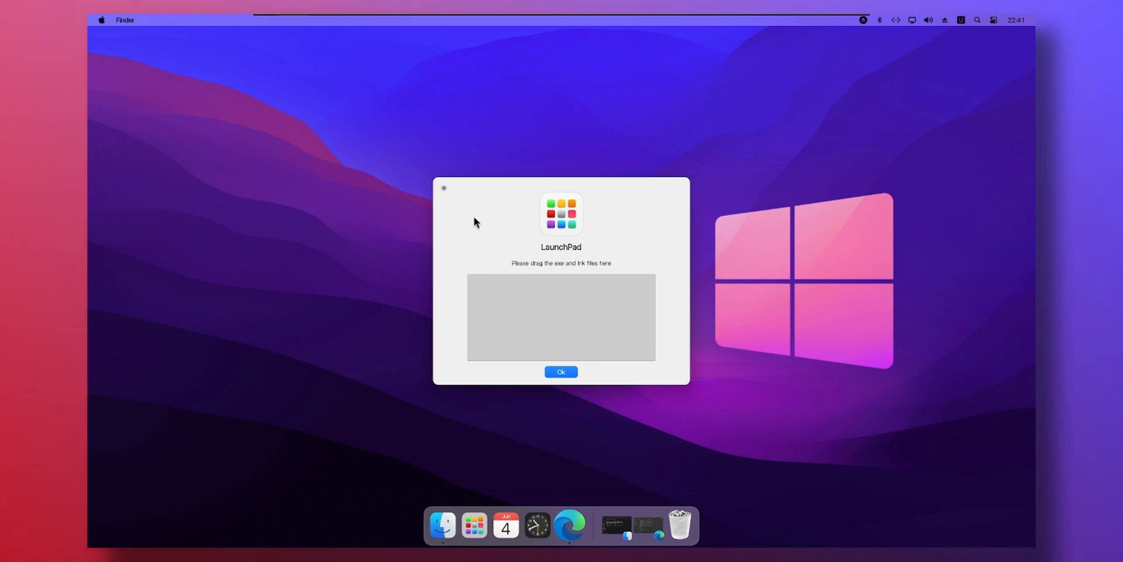
pyautogui.click(561, 371)
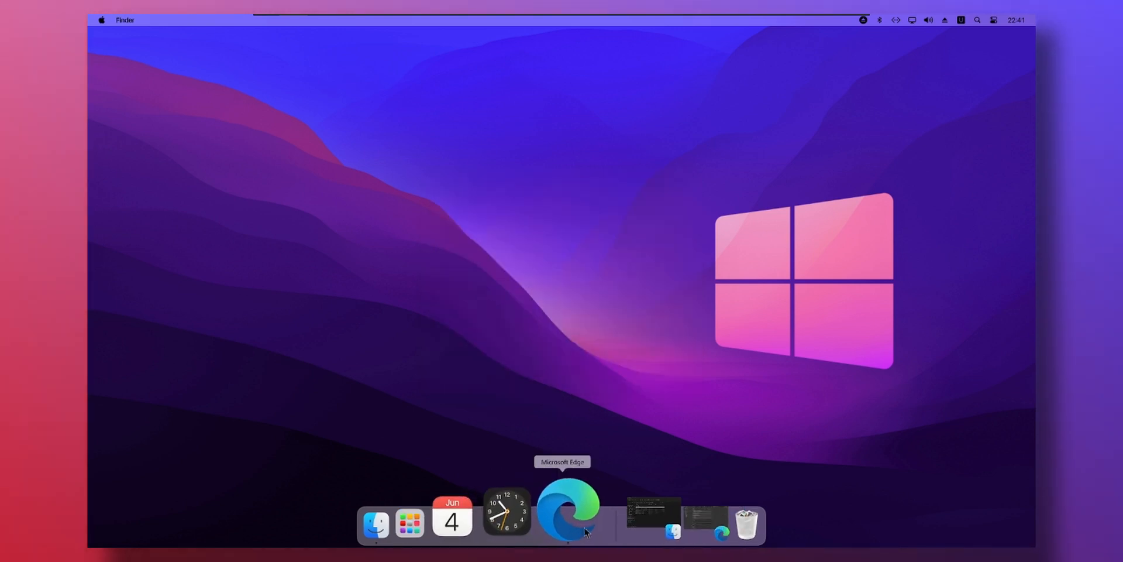
pyautogui.moveTo(492, 380)
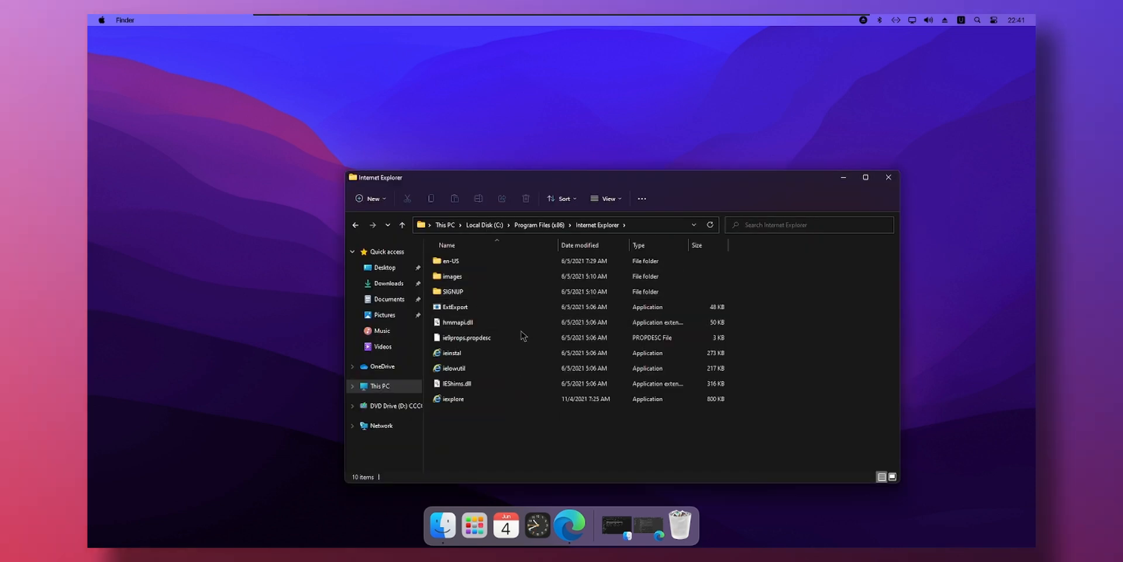
# Pin iexplore from C:\Program Files (x86)\Internet Explorer to the dock beside Edge.
pyautogui.rightClick(453, 399)
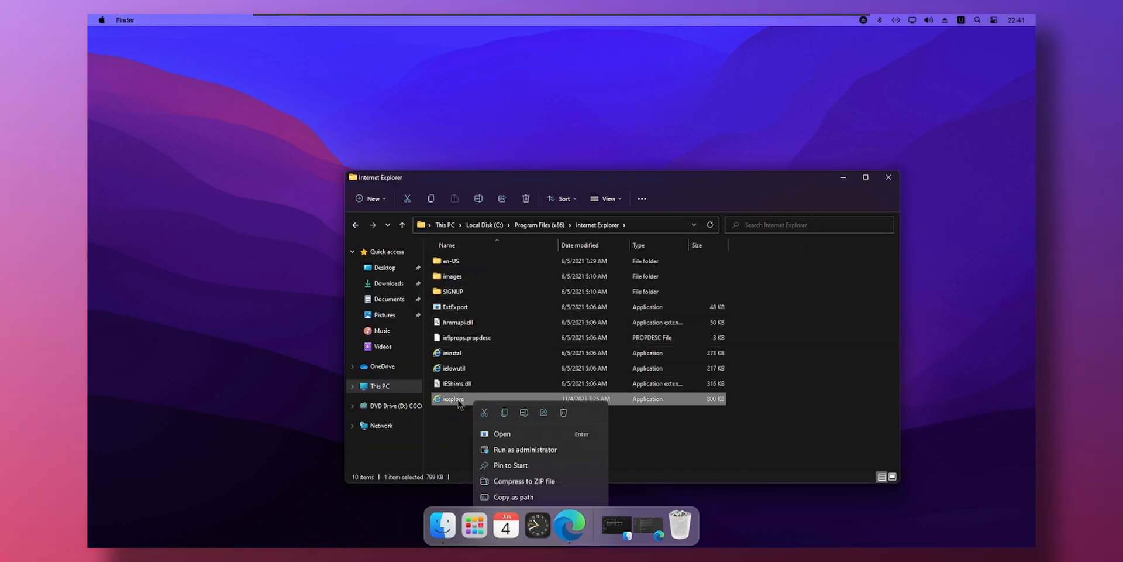
pyautogui.click(582, 496)
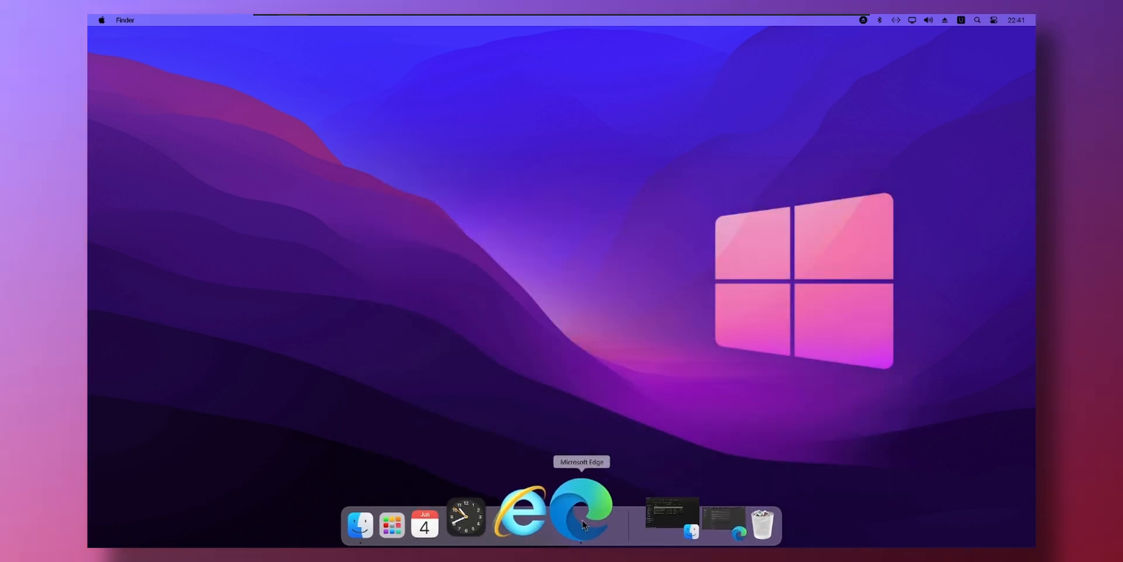
pyautogui.click(580, 513)
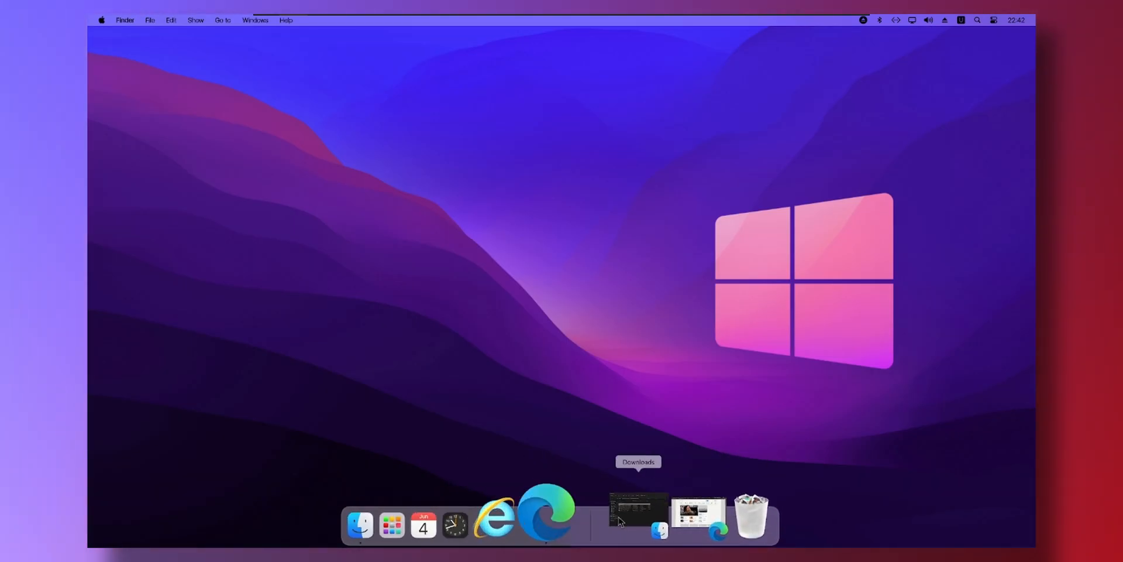
# Open MyDockFinder Preferences at MyDock > General and expand the dock screen-selection dropdown.
pyautogui.rightClick(637, 508)
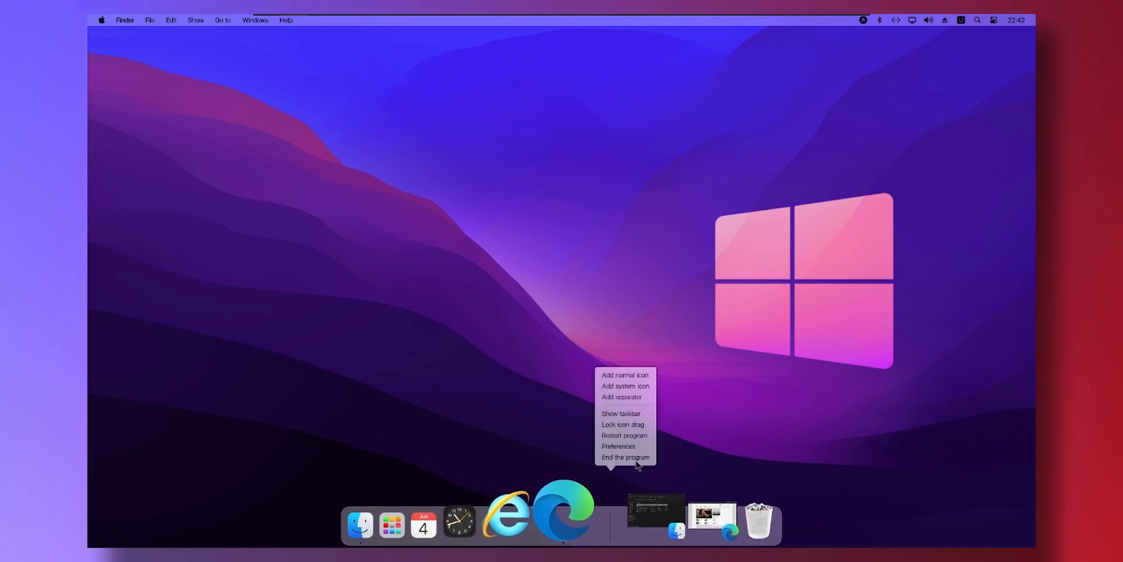
pyautogui.click(618, 445)
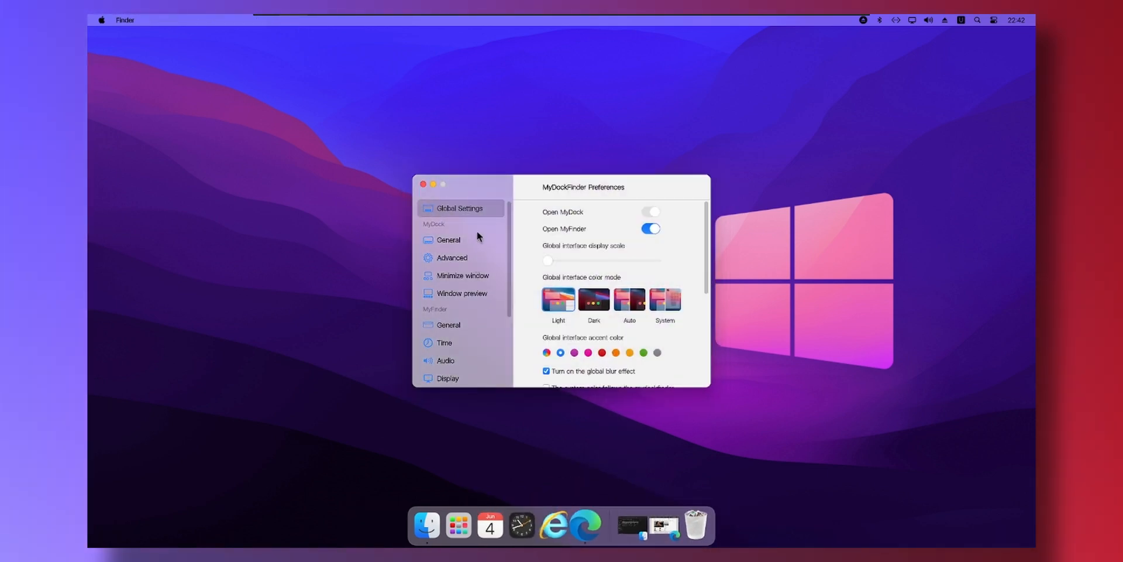
pyautogui.click(448, 240)
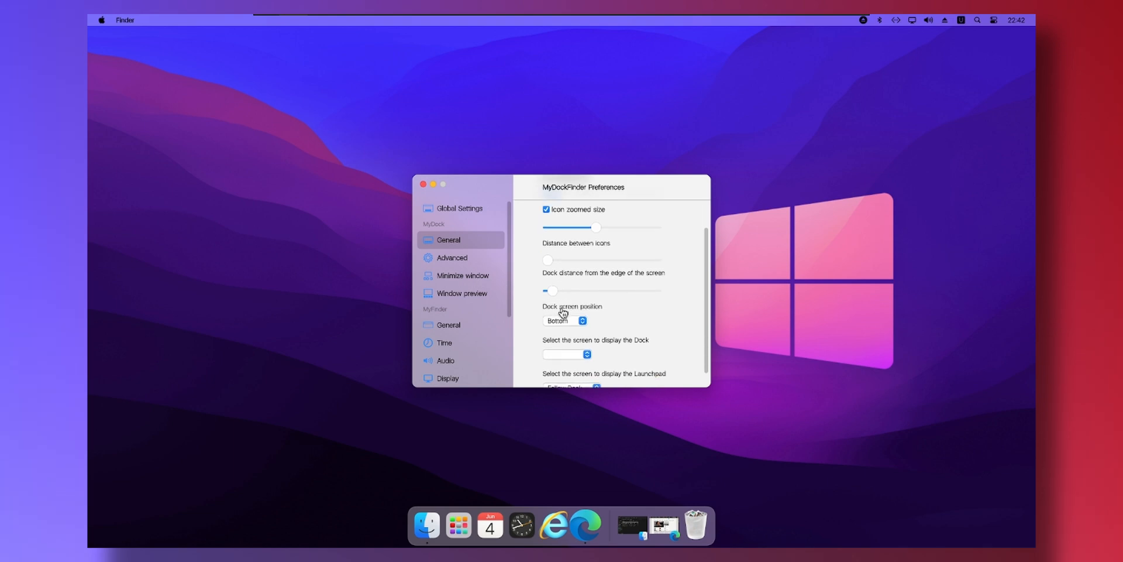
pyautogui.scroll(3)
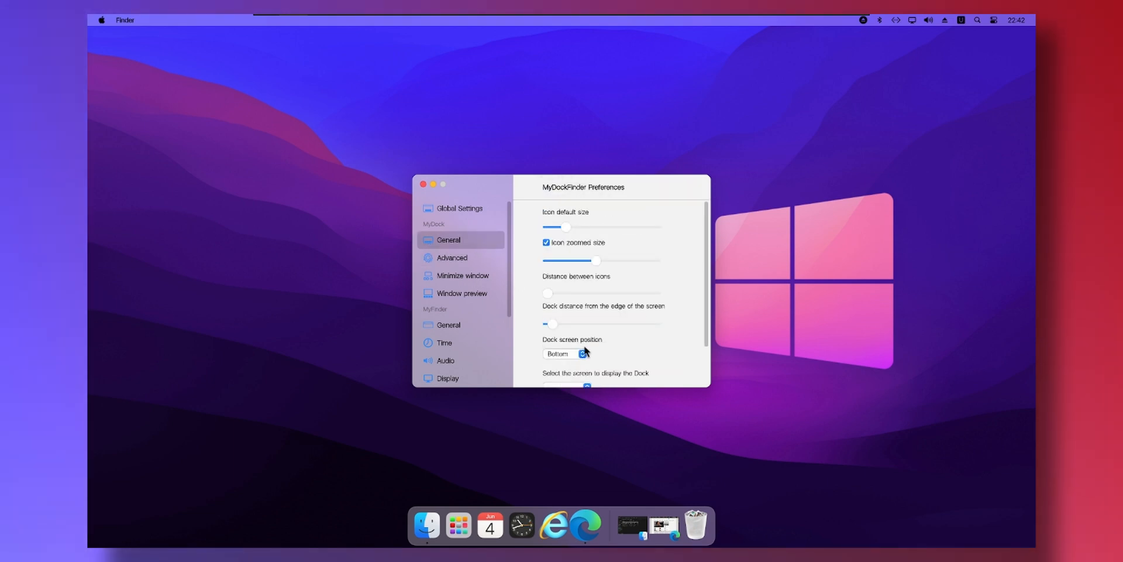
pyautogui.click(580, 385)
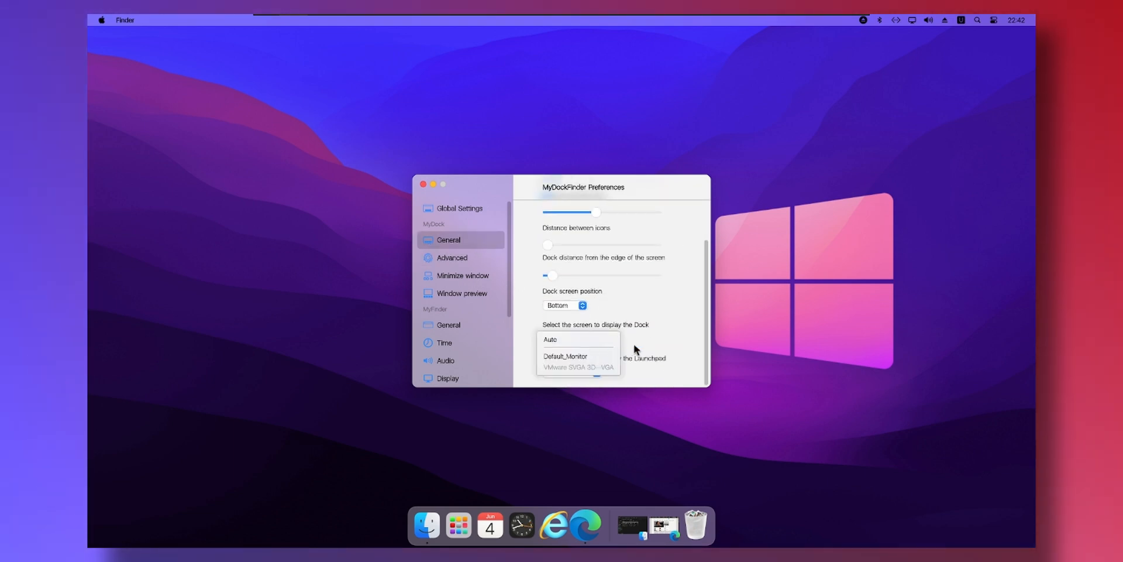